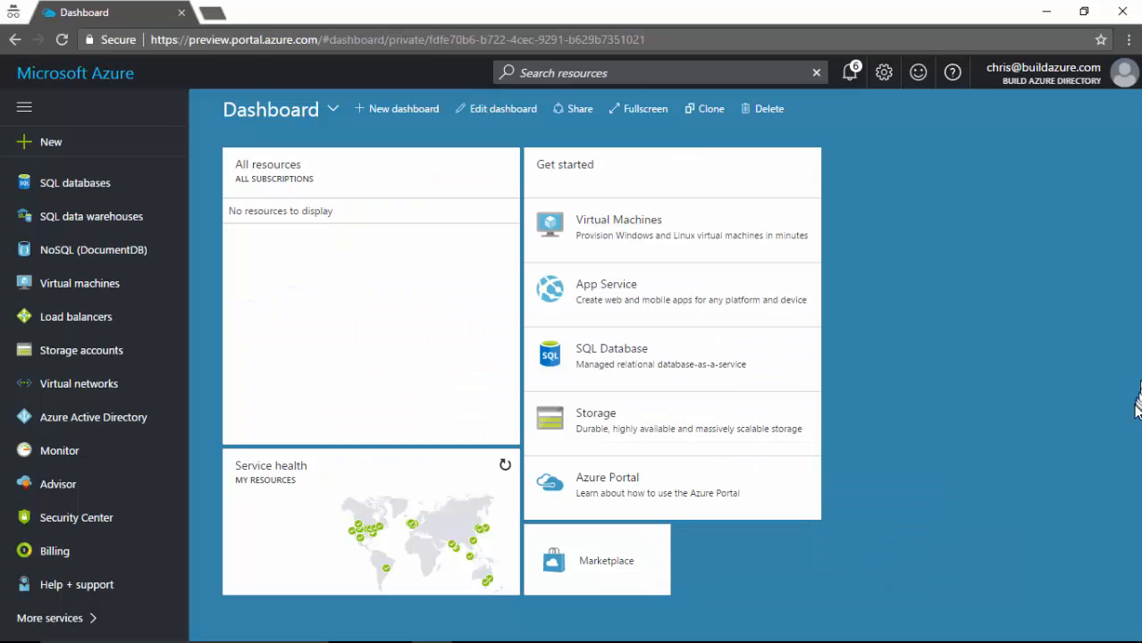
pyautogui.moveTo(1135, 407)
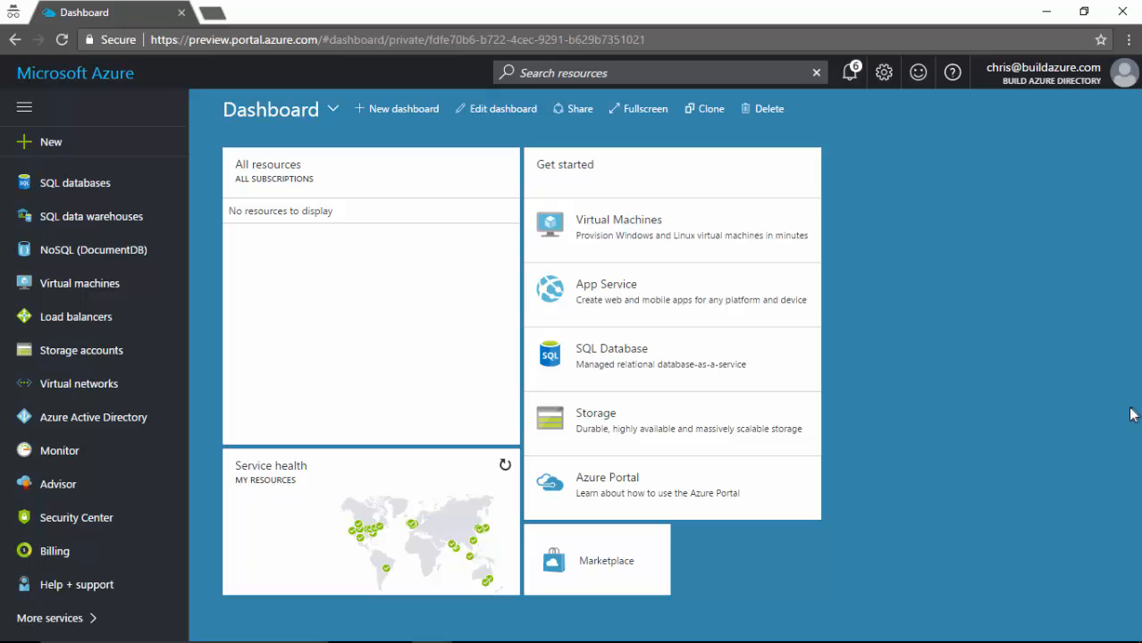
pyautogui.moveTo(1122, 414)
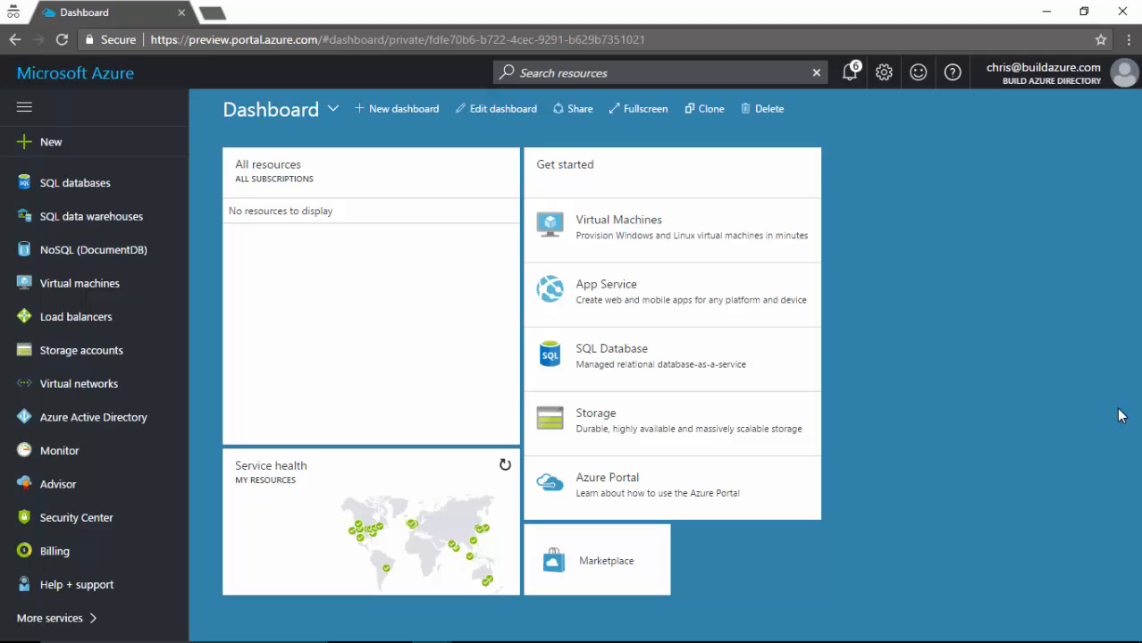
pyautogui.moveTo(411, 497)
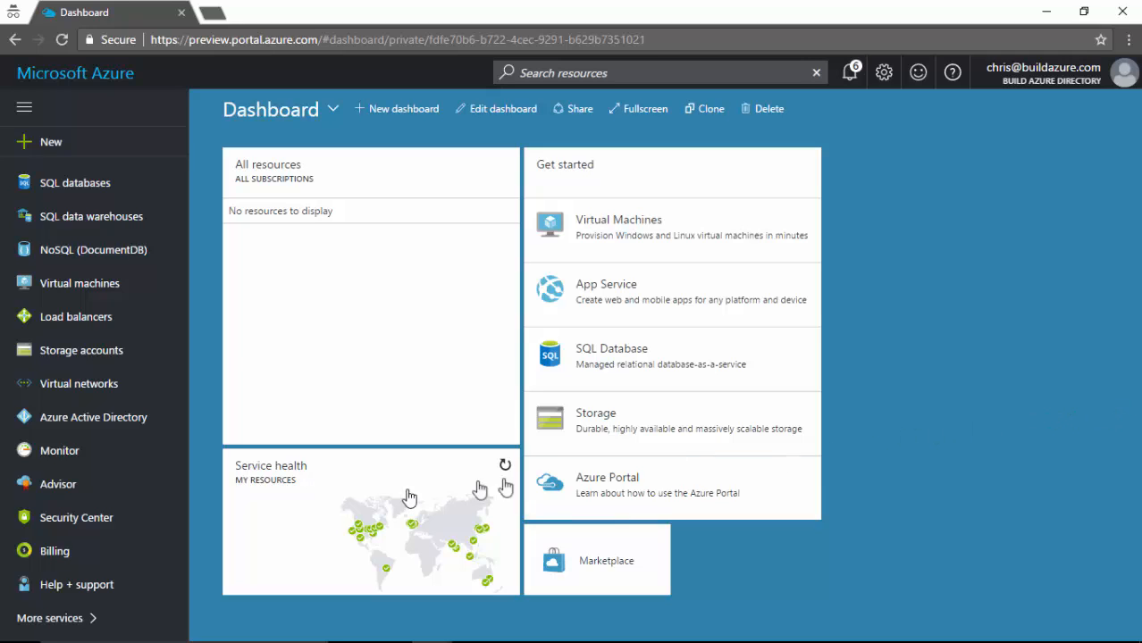
# Reach the Build Azure subscription overview from Subscriptions and scroll its menu to Settings
pyautogui.click(49, 618)
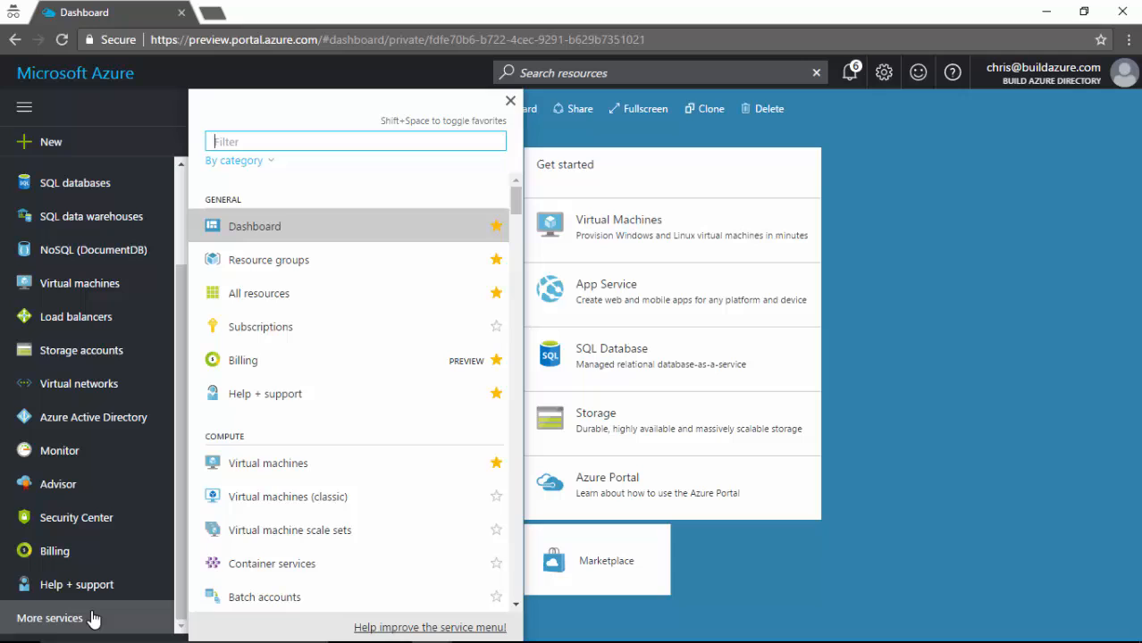
pyautogui.click(511, 100)
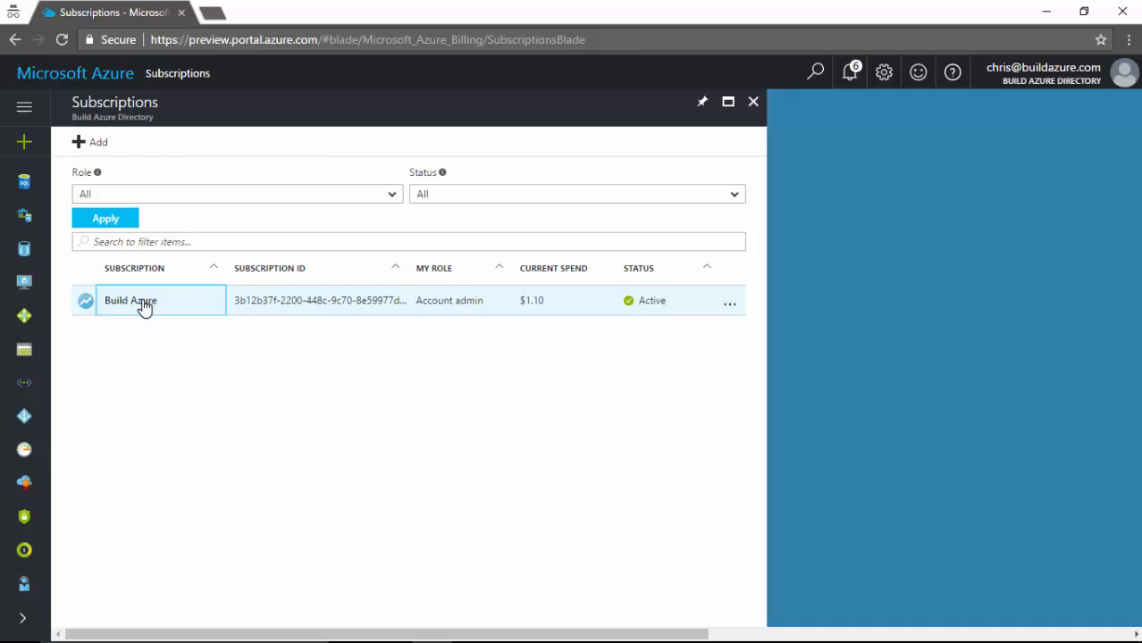
pyautogui.click(129, 301)
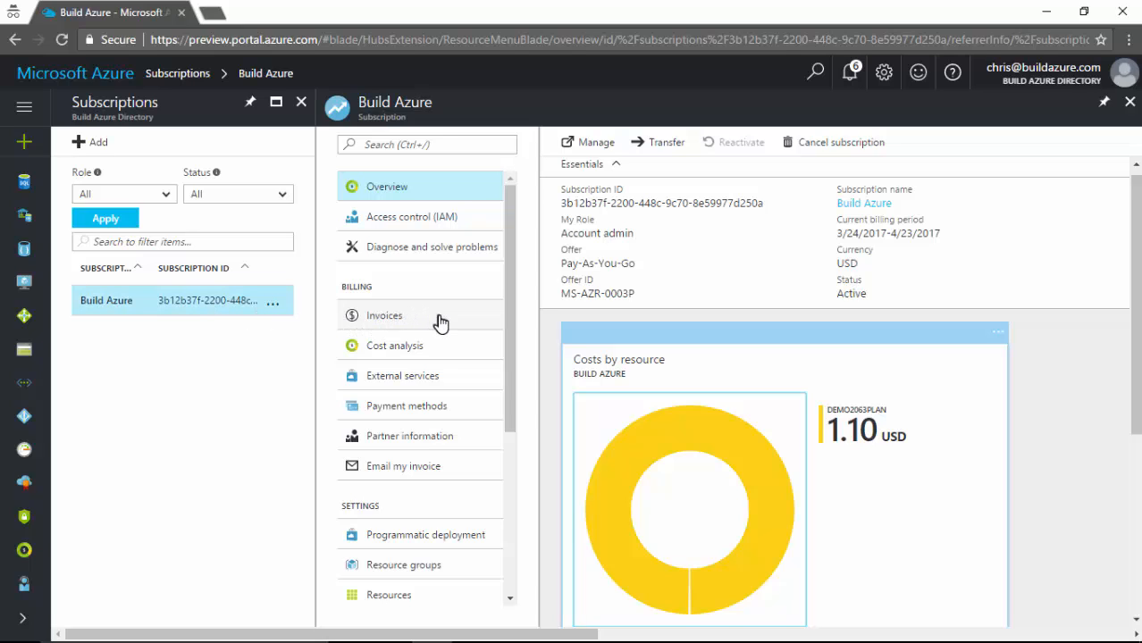
pyautogui.moveTo(472, 334)
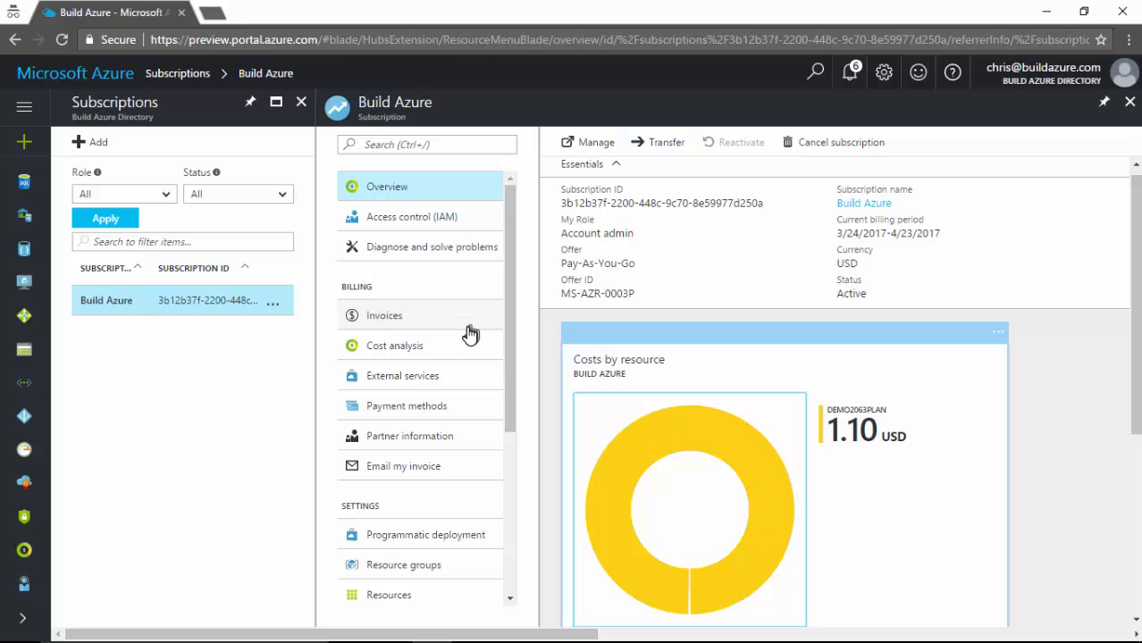
pyautogui.scroll(-3)
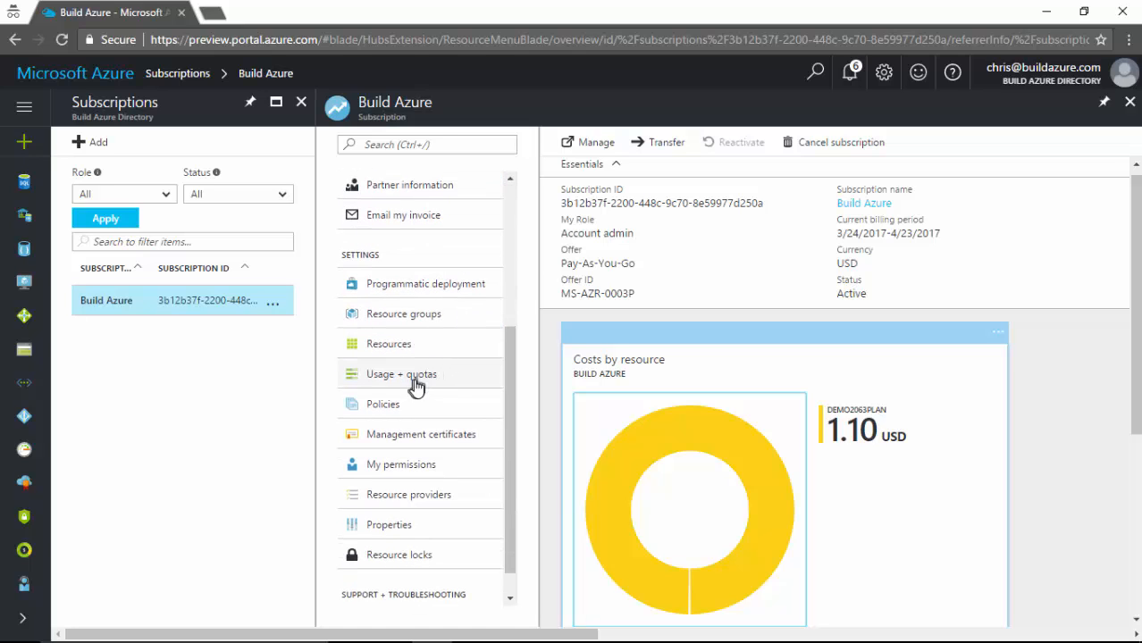
pyautogui.moveTo(382, 404)
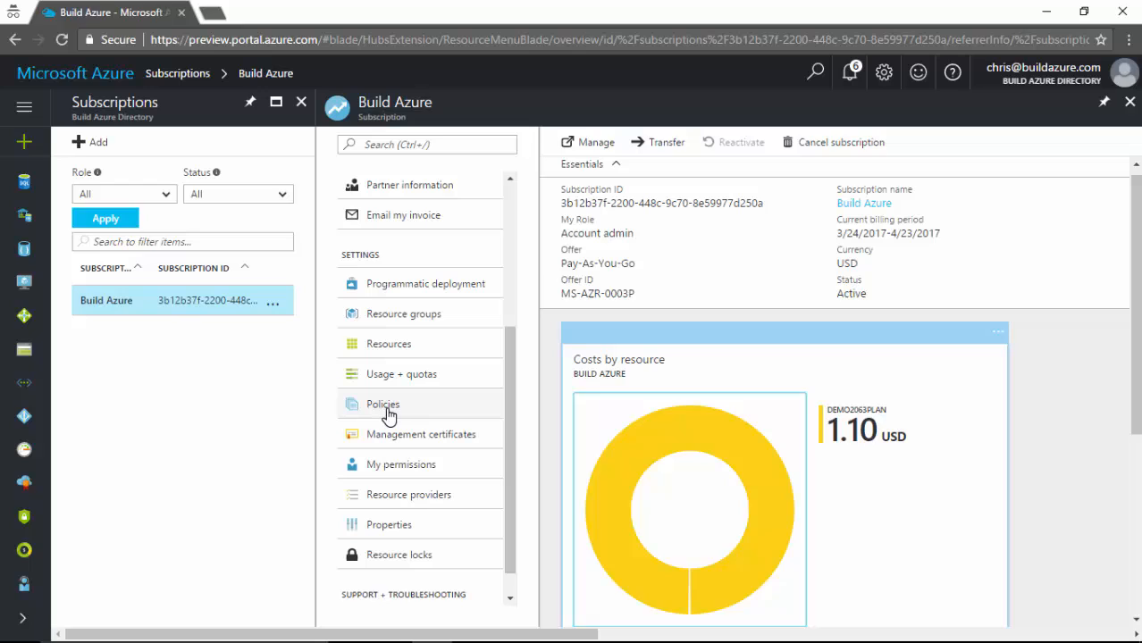
# Show the Build Azure subscription's Policies page, which lists no assignments
pyautogui.click(383, 404)
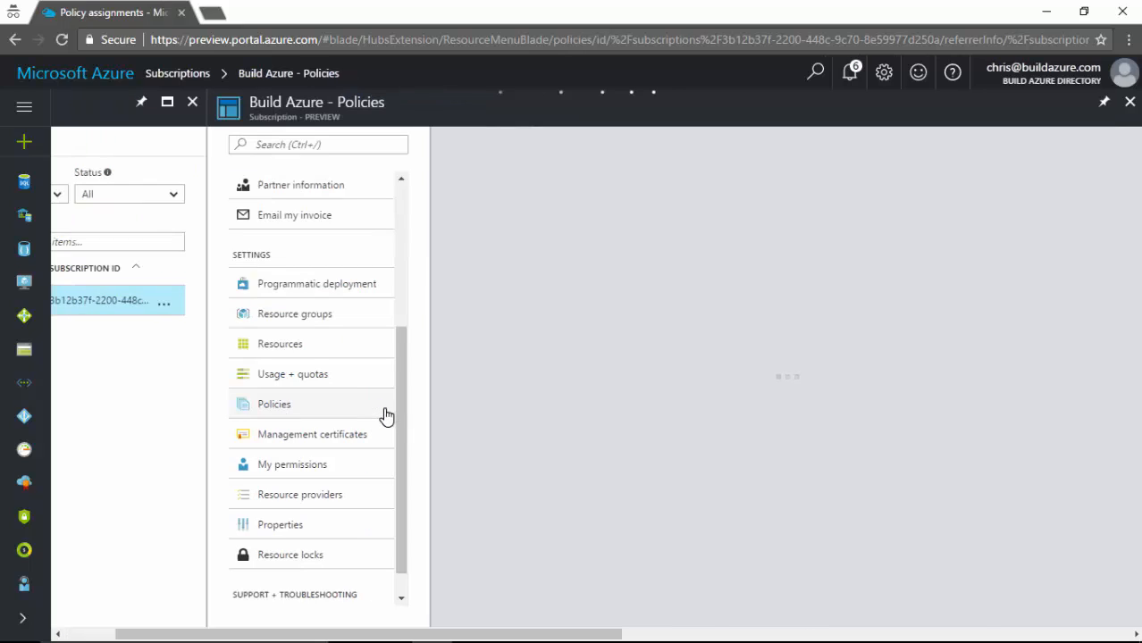
pyautogui.click(274, 404)
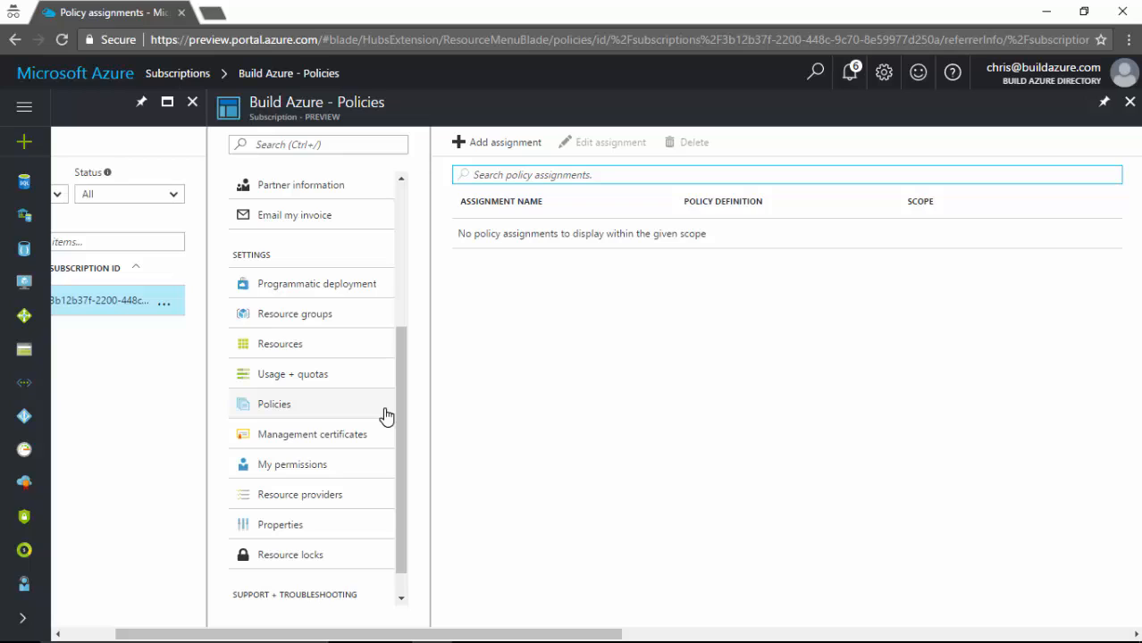
pyautogui.click(273, 404)
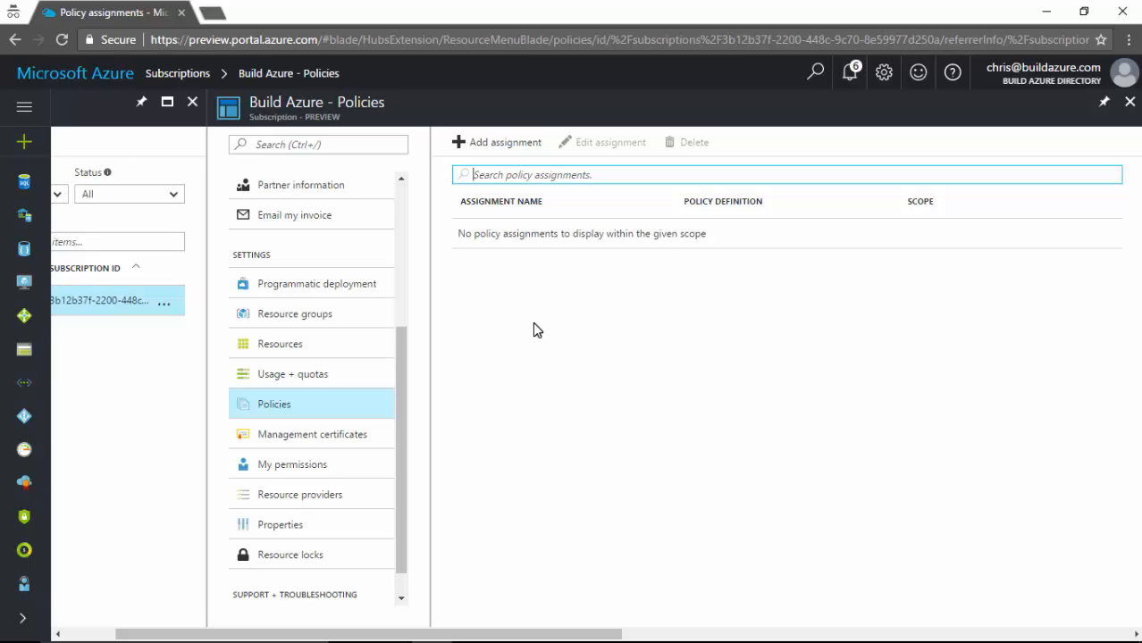
pyautogui.moveTo(503, 143)
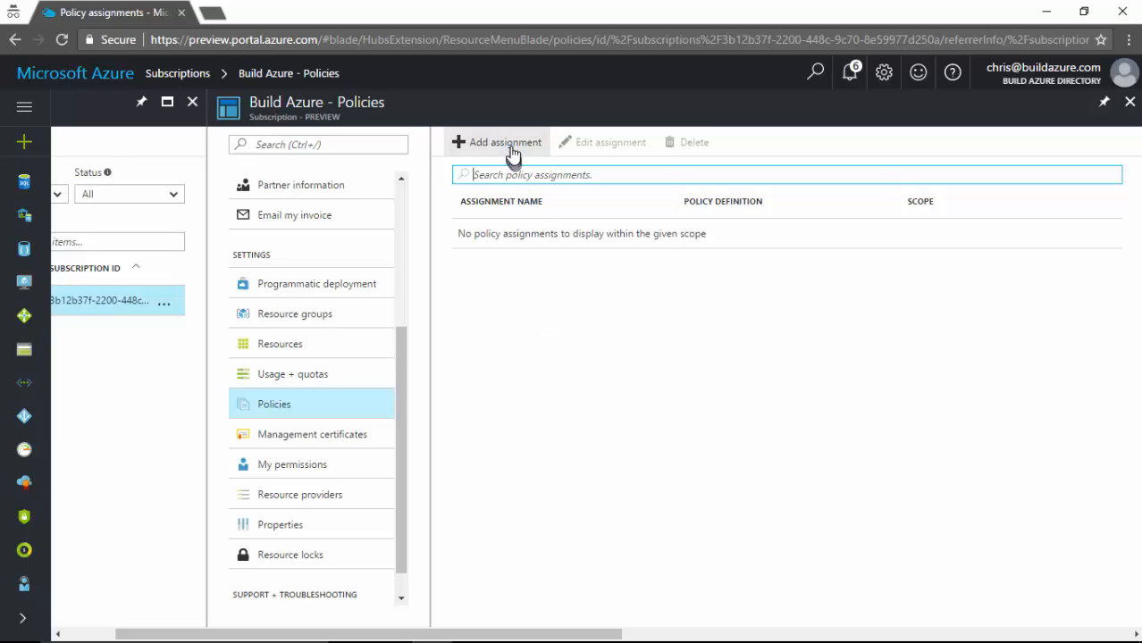
# Start a new policy assignment with Allowed locations as the policy definition
pyautogui.click(497, 143)
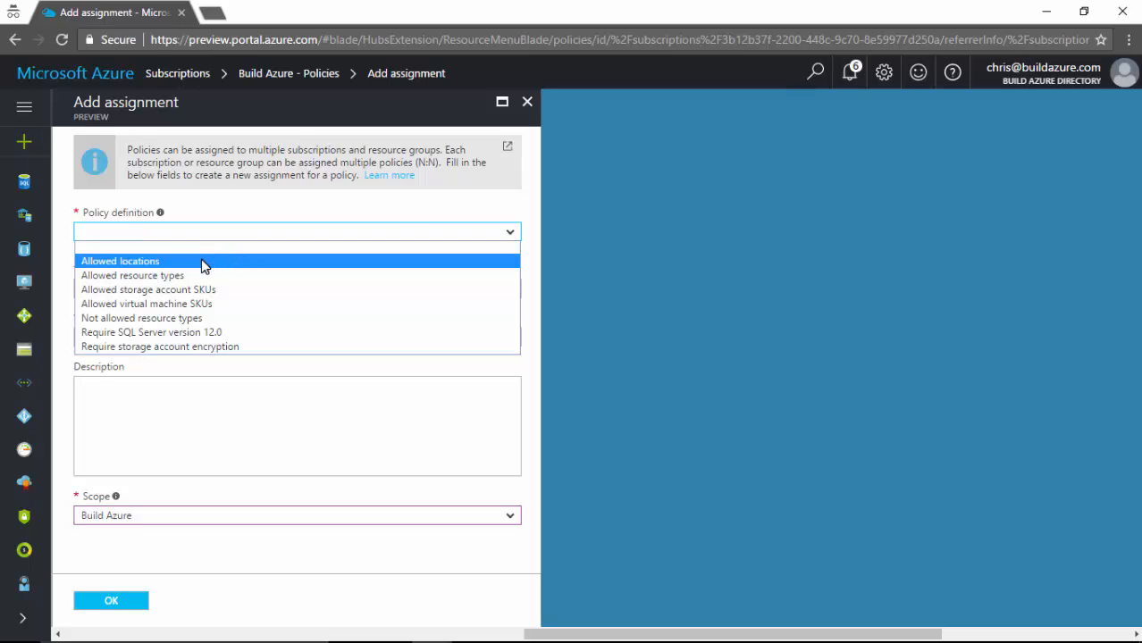
pyautogui.moveTo(221, 275)
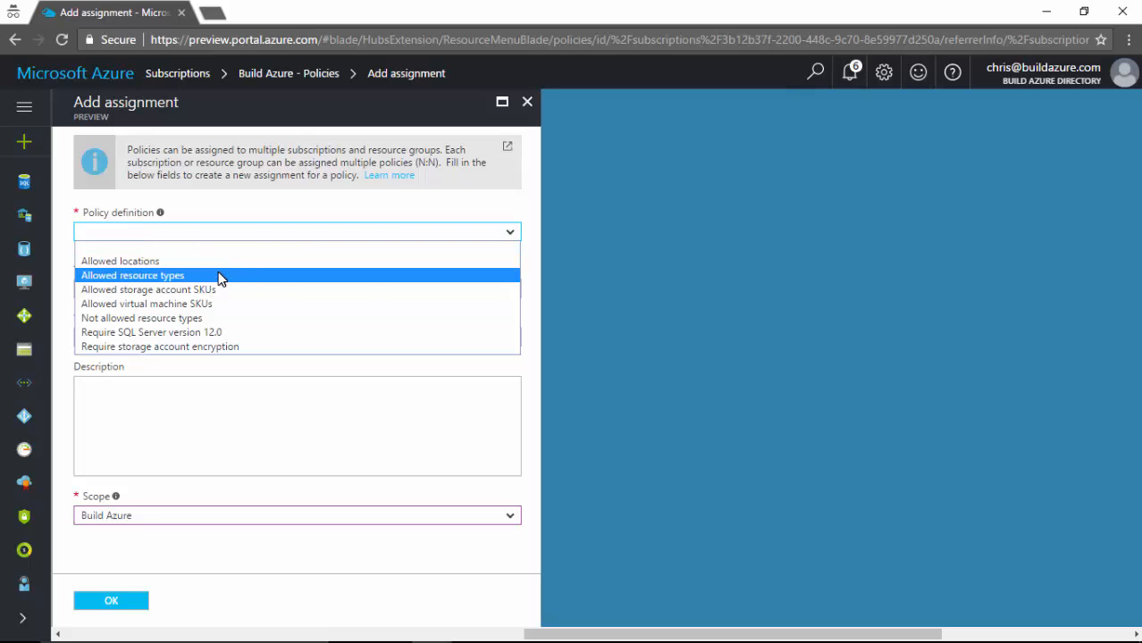
pyautogui.moveTo(230, 282)
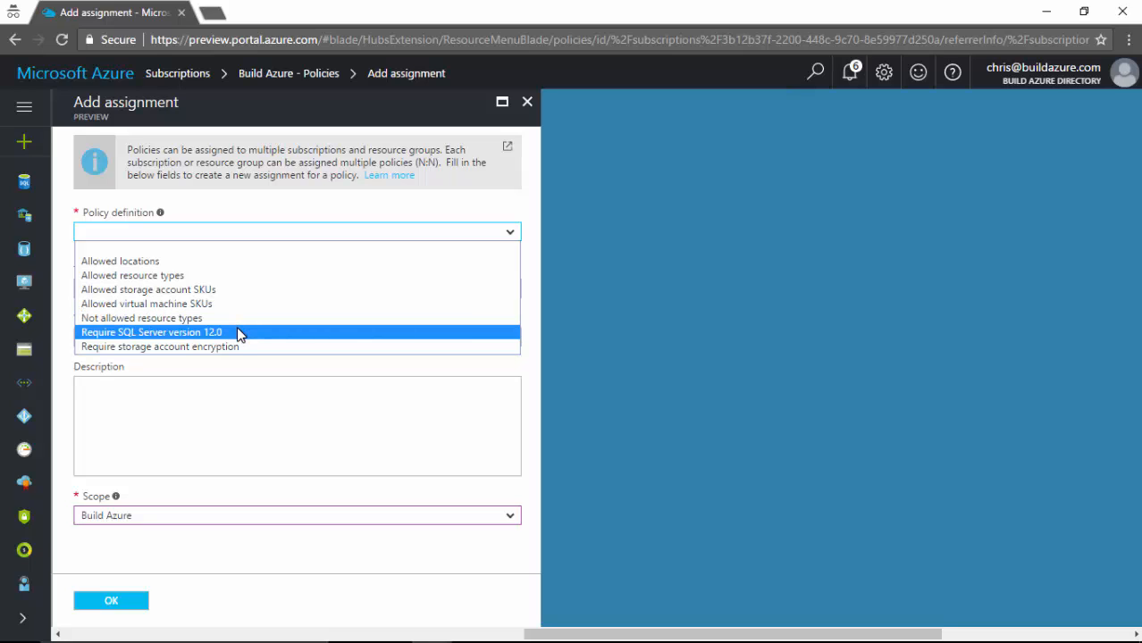
pyautogui.moveTo(249, 347)
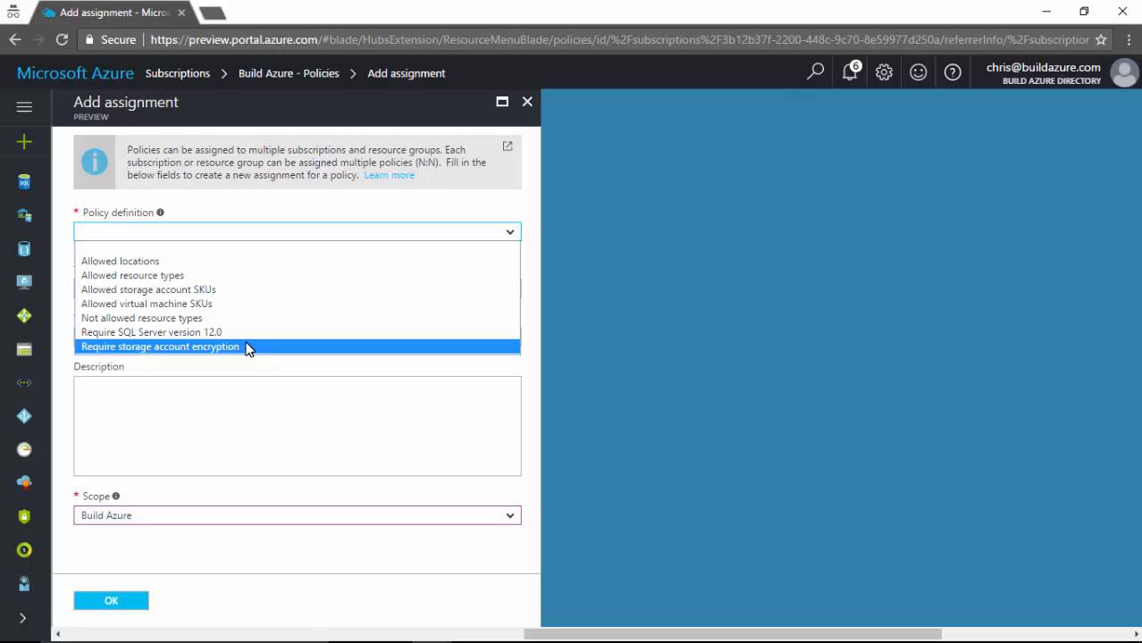
pyautogui.moveTo(224, 330)
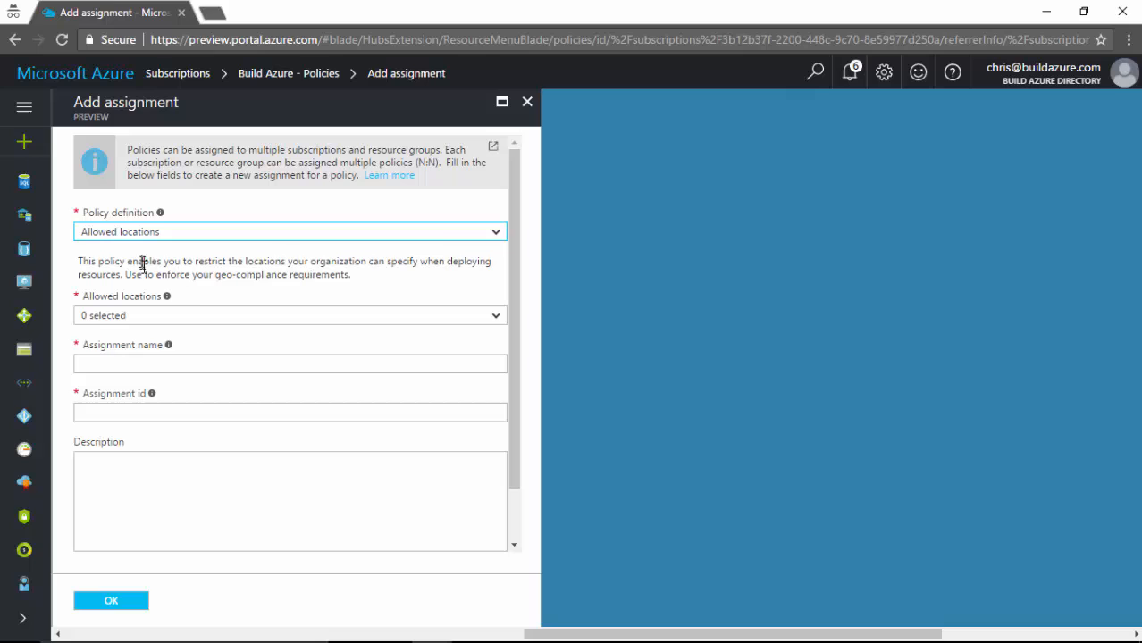
pyautogui.moveTo(497, 318)
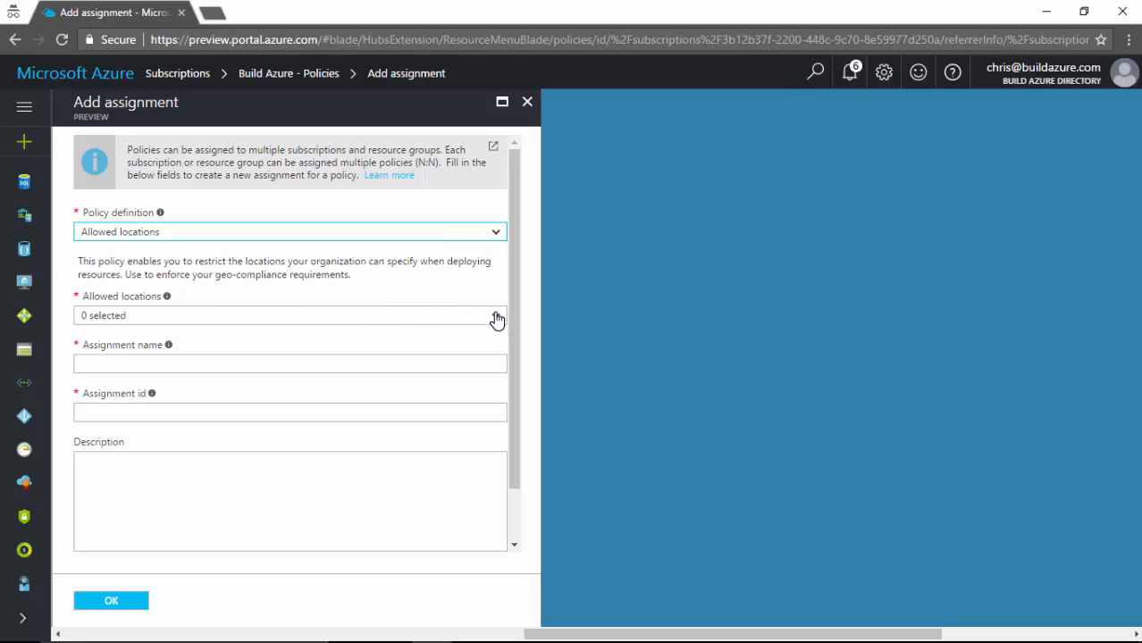
# Allow North Central US and South Central US, then move to the assignment name
pyautogui.click(497, 315)
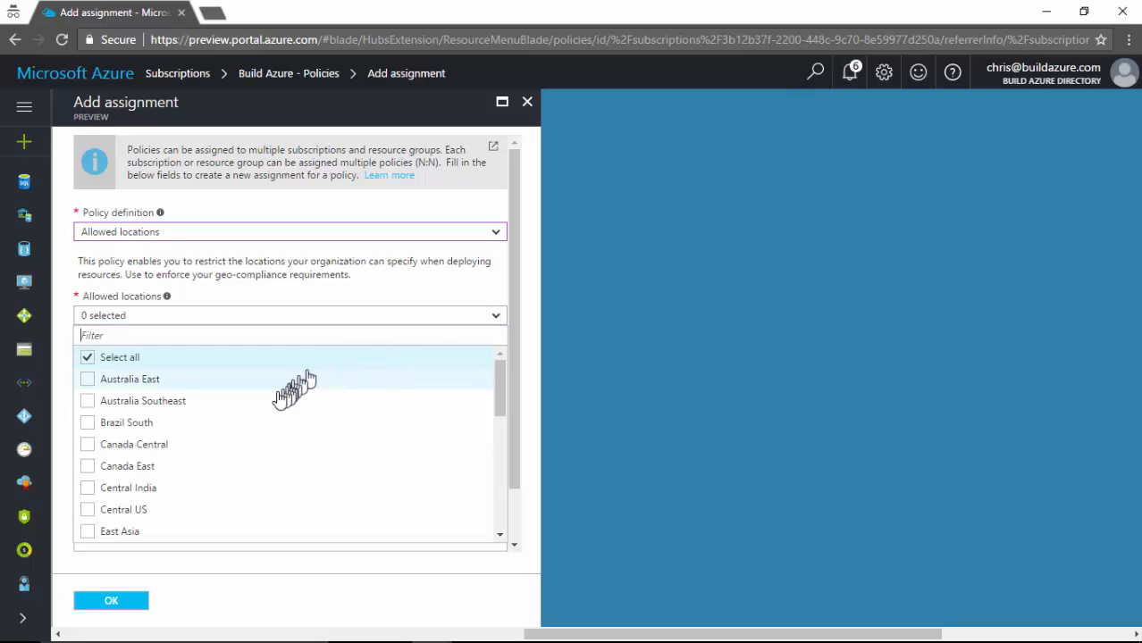
pyautogui.scroll(-3)
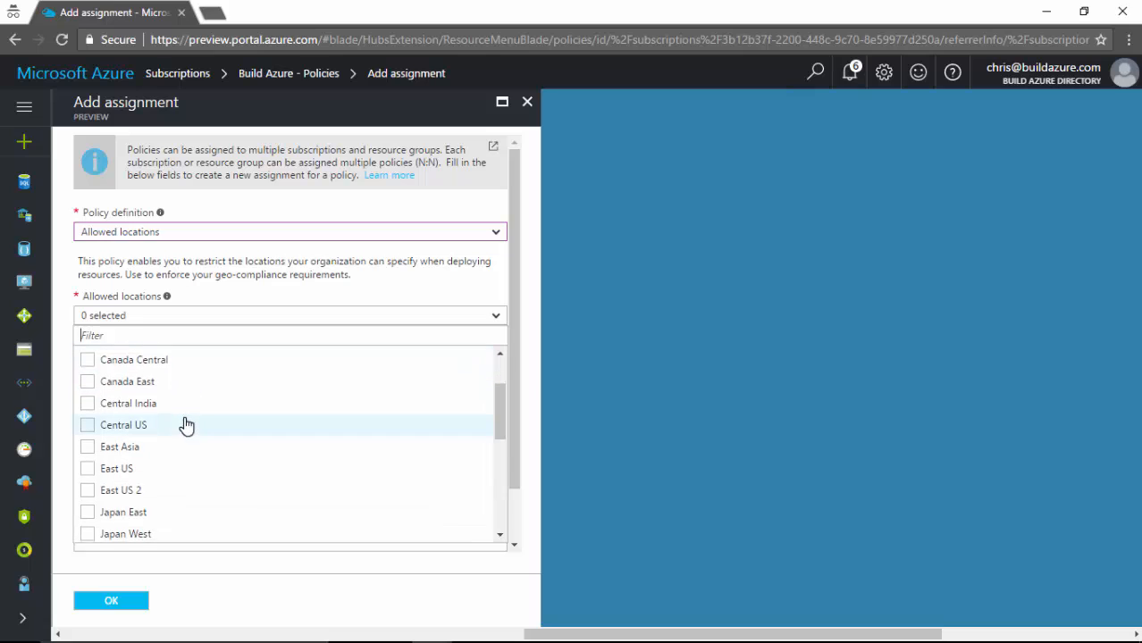
pyautogui.click(88, 432)
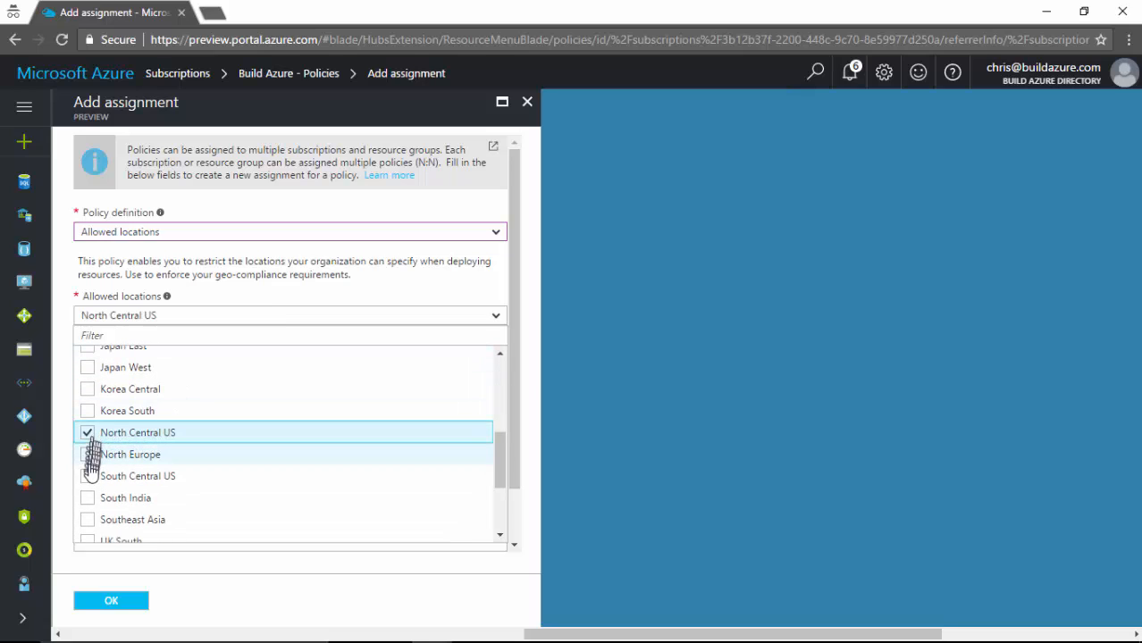
pyautogui.click(87, 476)
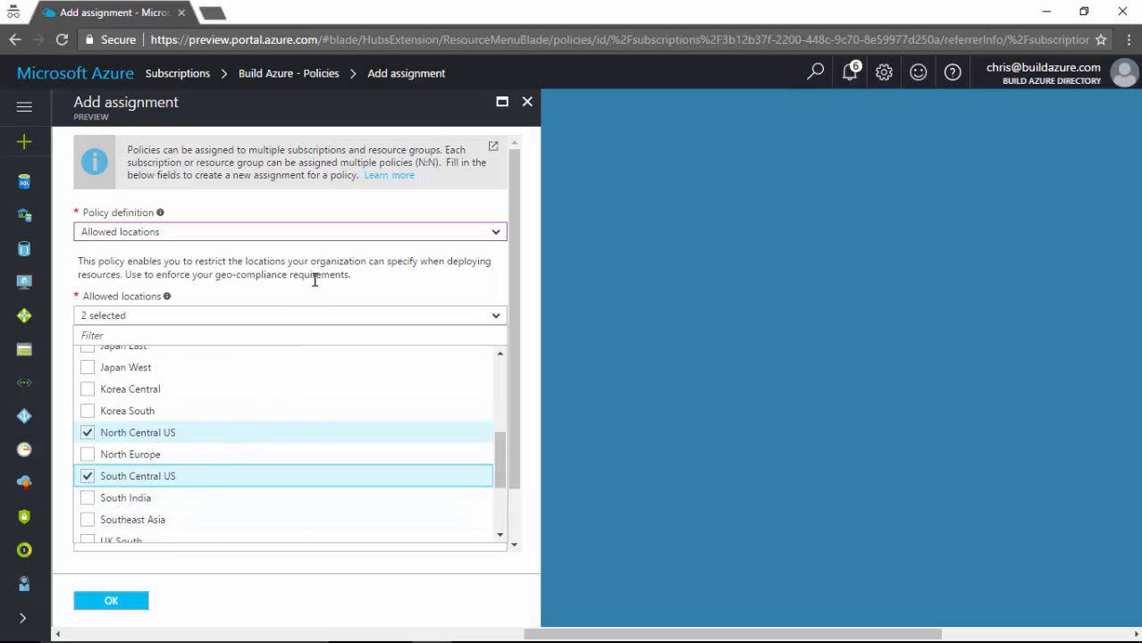
pyautogui.click(289, 315)
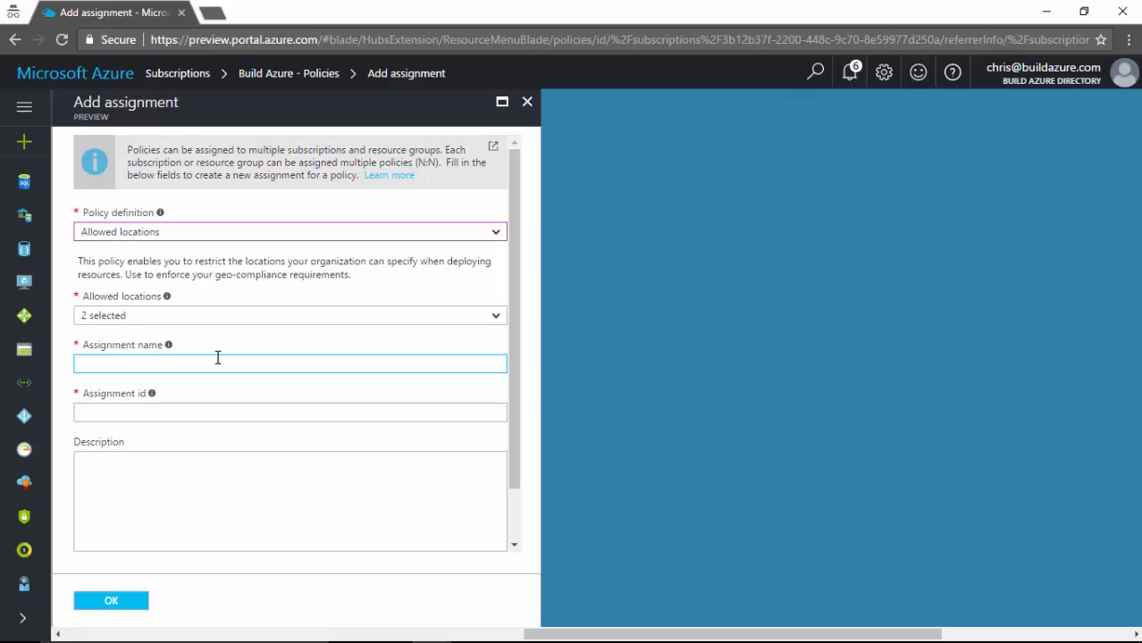
# Name the assignment My Corp Regions with description "Only use North Central US or South Central US"
pyautogui.write('My Cr')
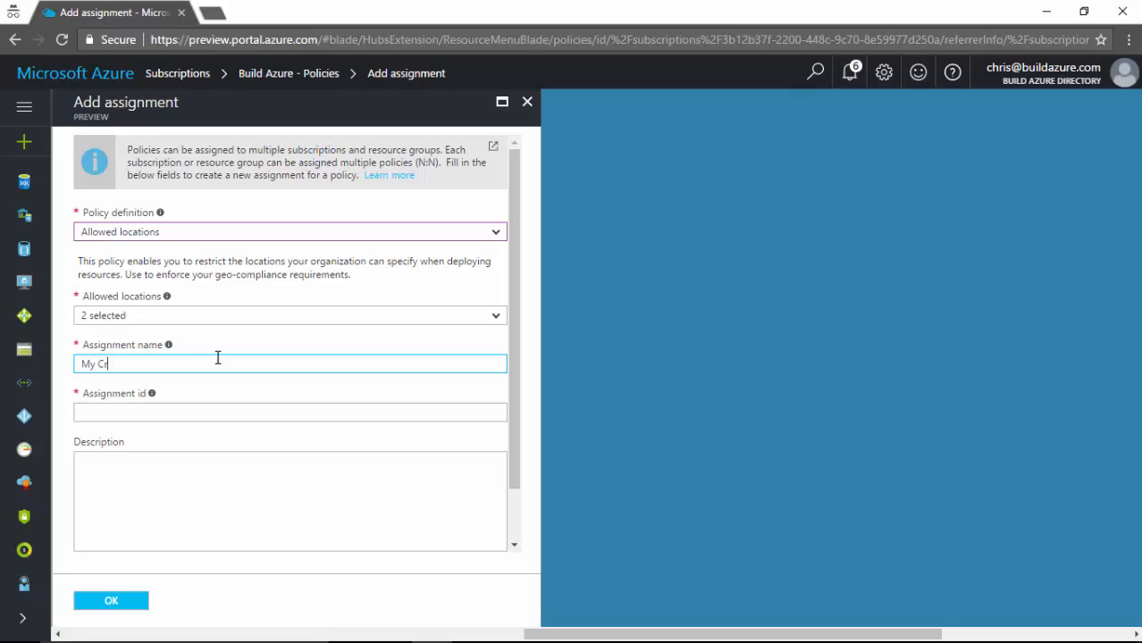
pyautogui.write('orp Regions')
pyautogui.click(290, 412)
pyautogui.write('My')
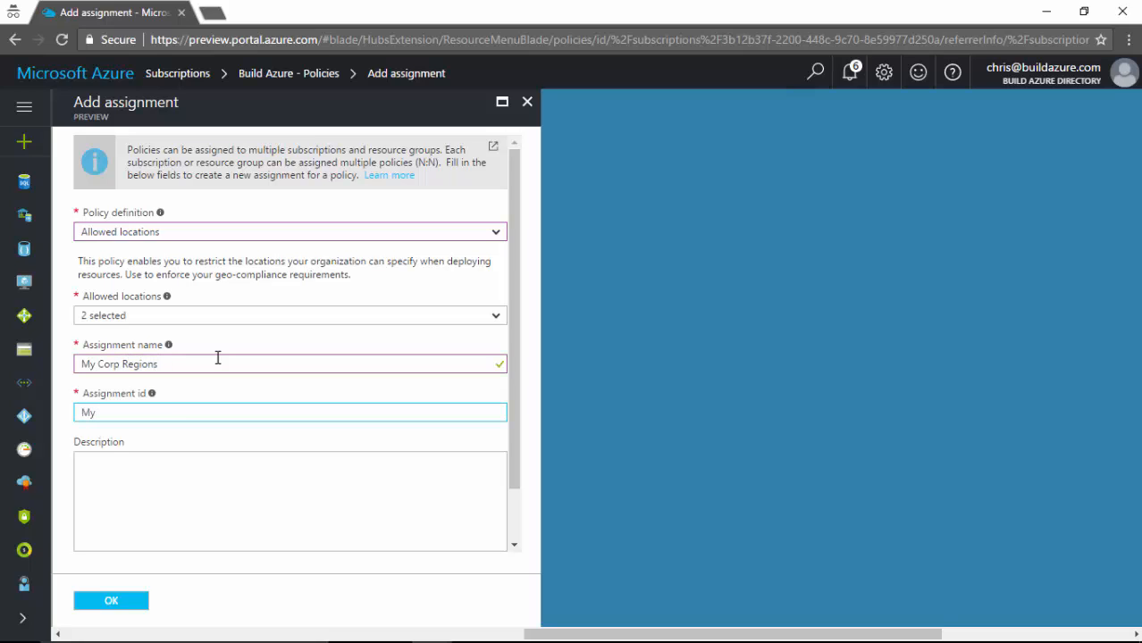
pyautogui.click(290, 500)
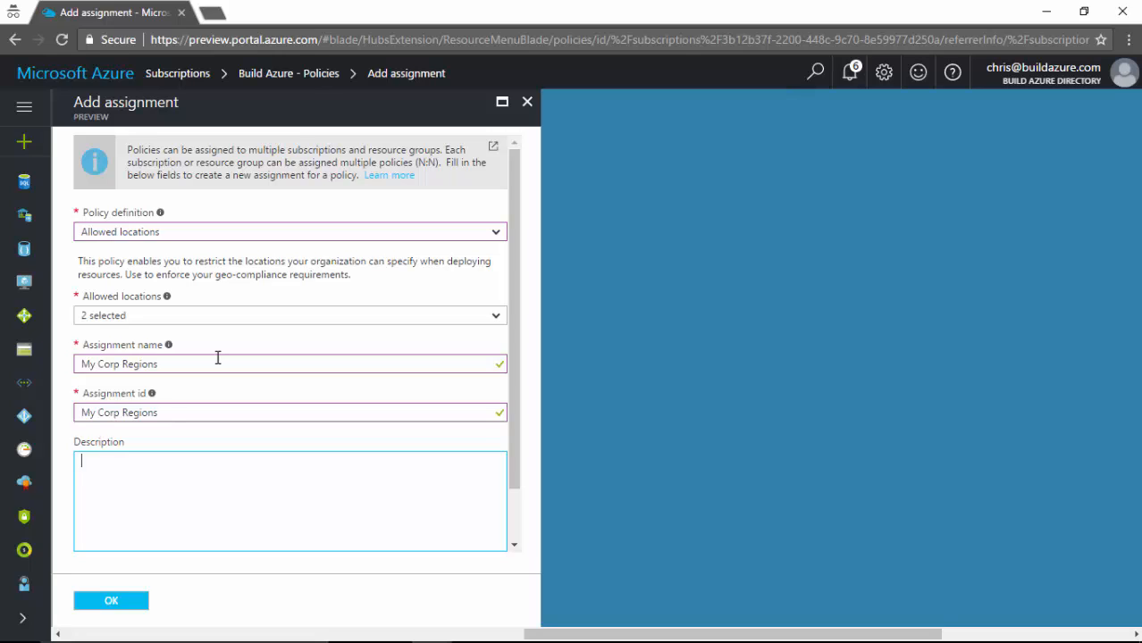
pyautogui.write('Only use')
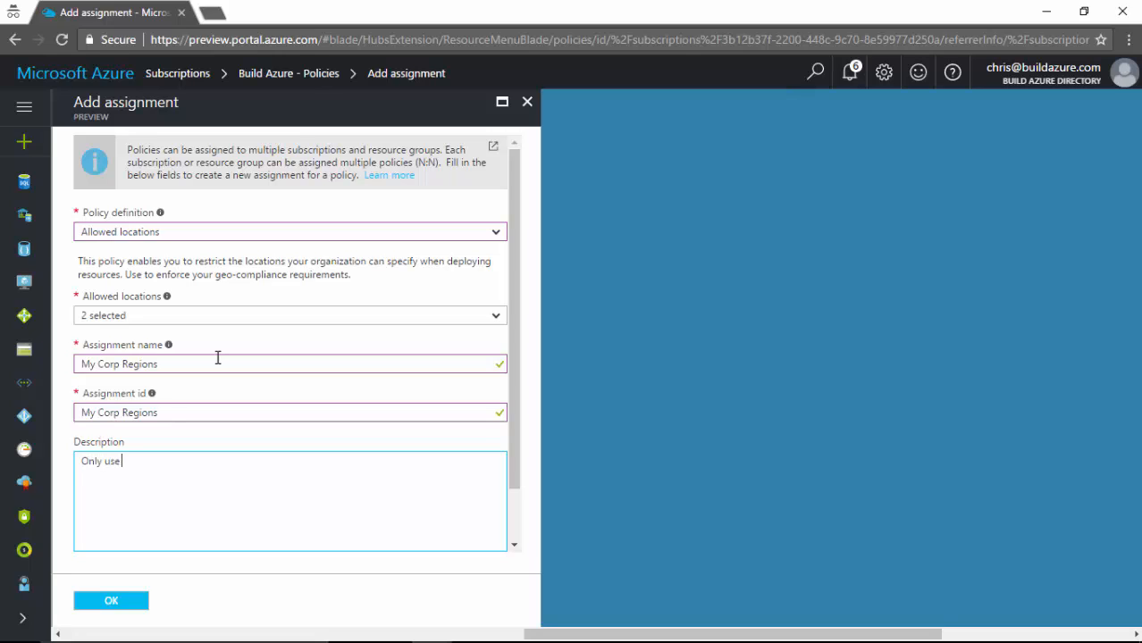
pyautogui.write('North Centr')
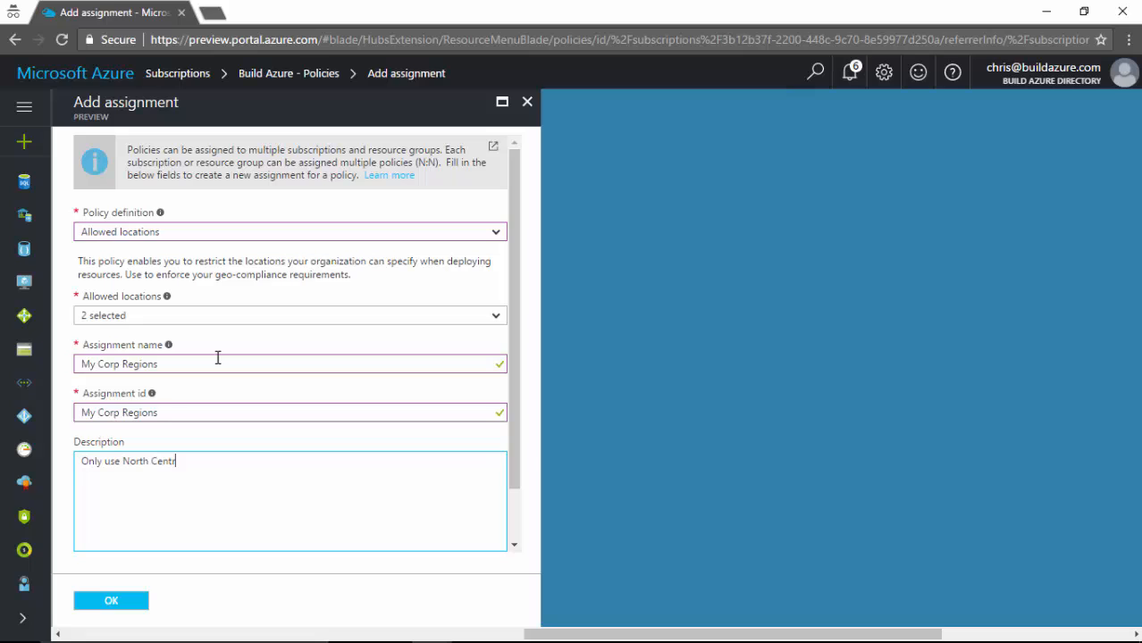
pyautogui.write('al US or')
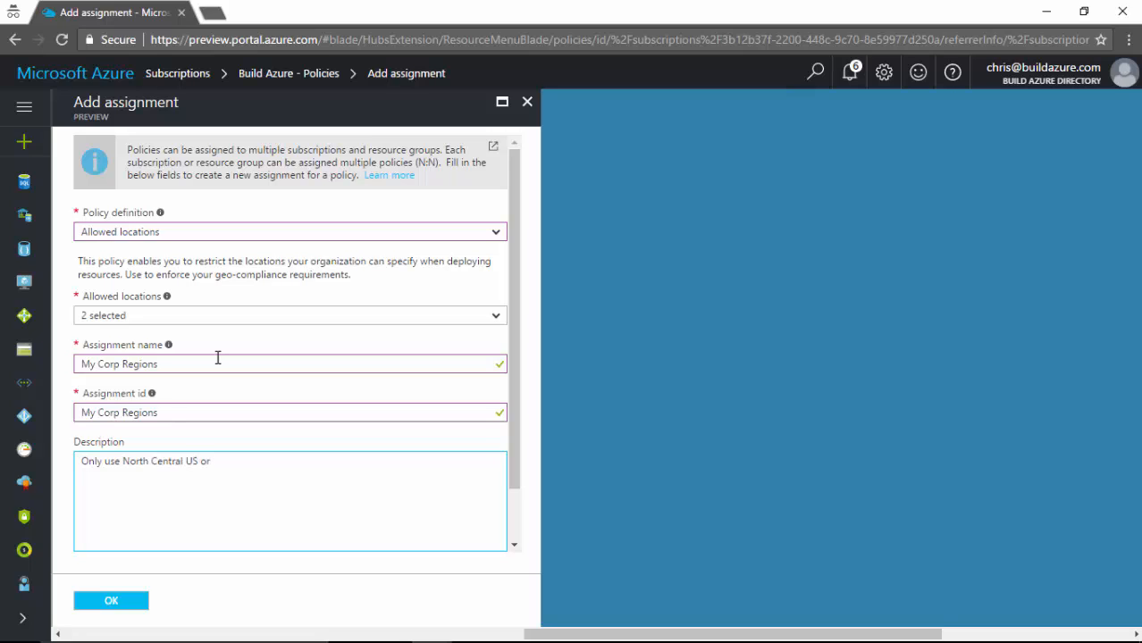
pyautogui.write('South Central US')
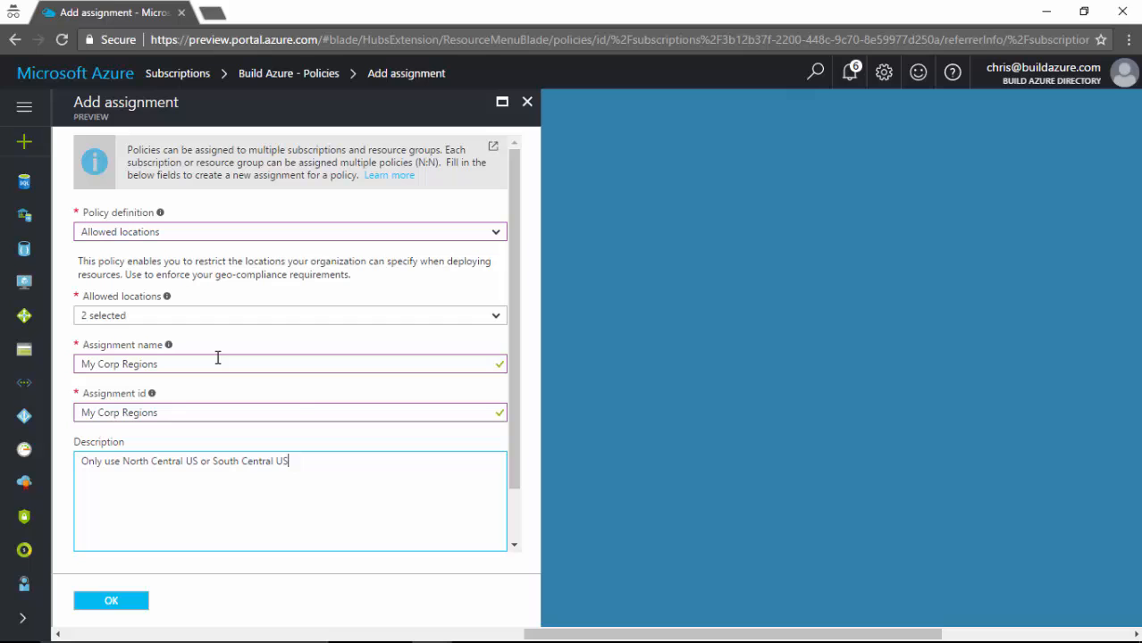
pyautogui.scroll(-3)
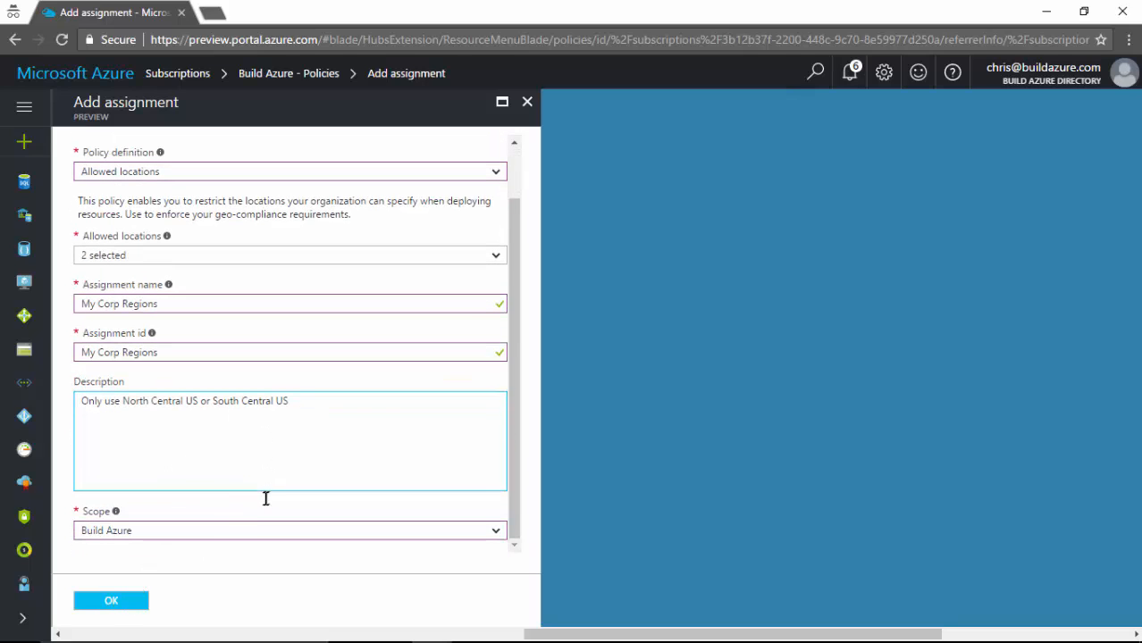
# Keep scope Build Azure, create the My Corp Regions assignment, and start another assignment
pyautogui.click(289, 529)
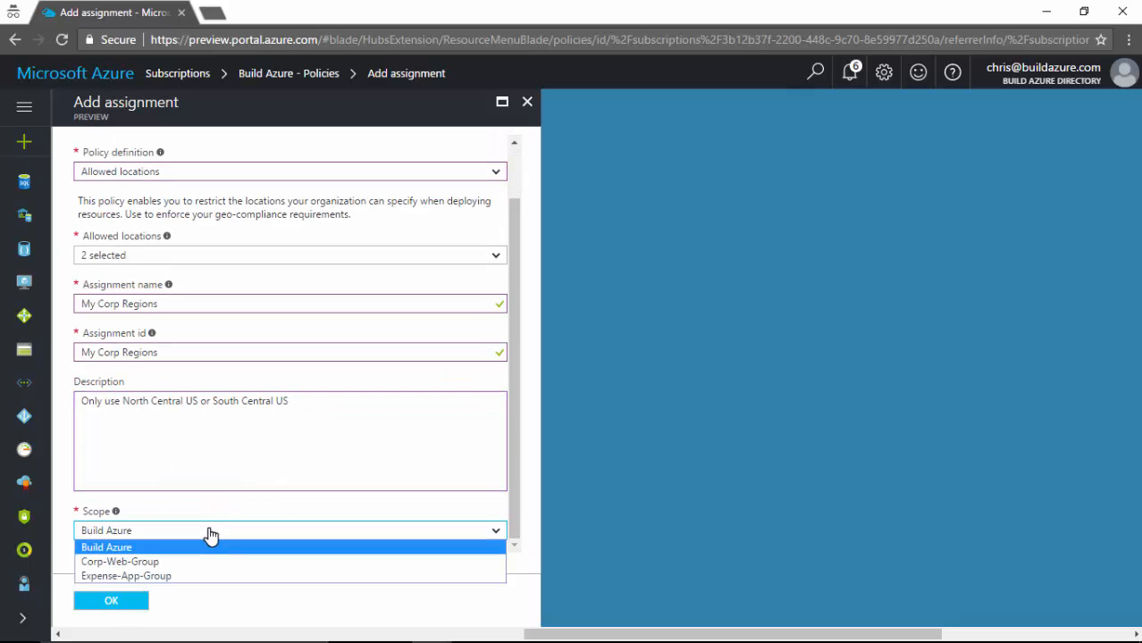
pyautogui.moveTo(198, 547)
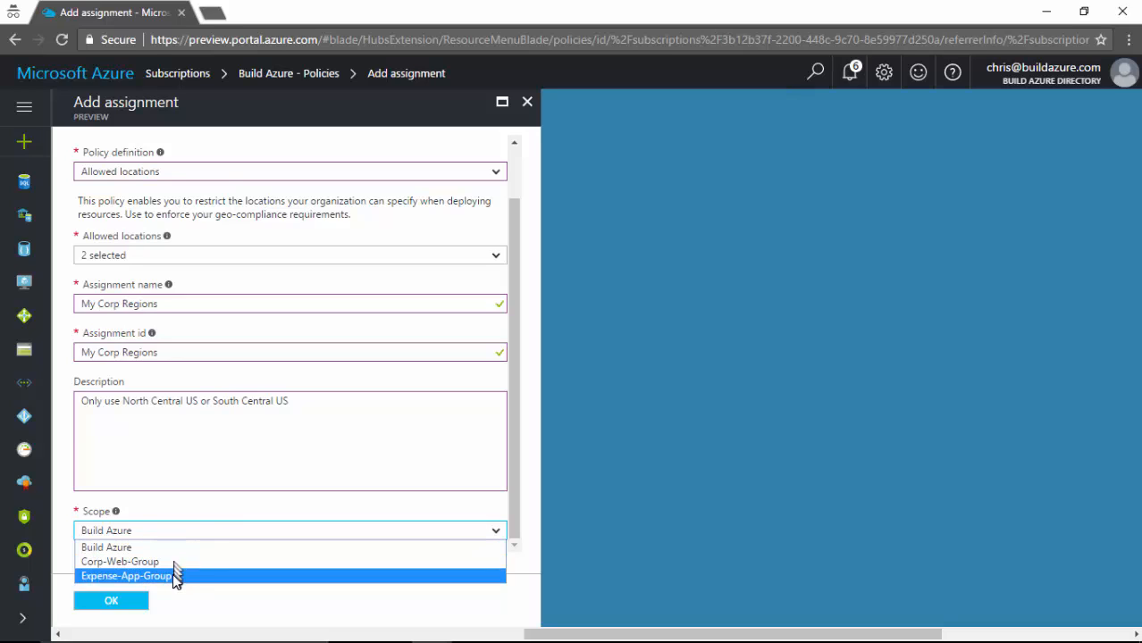
pyautogui.moveTo(180, 561)
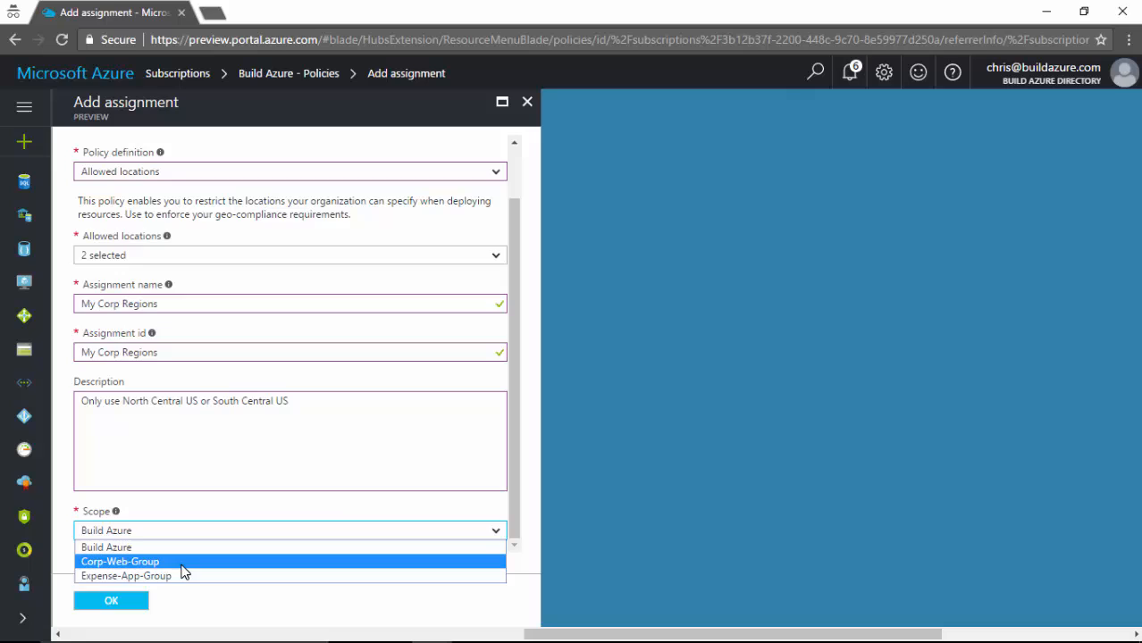
pyautogui.moveTo(184, 576)
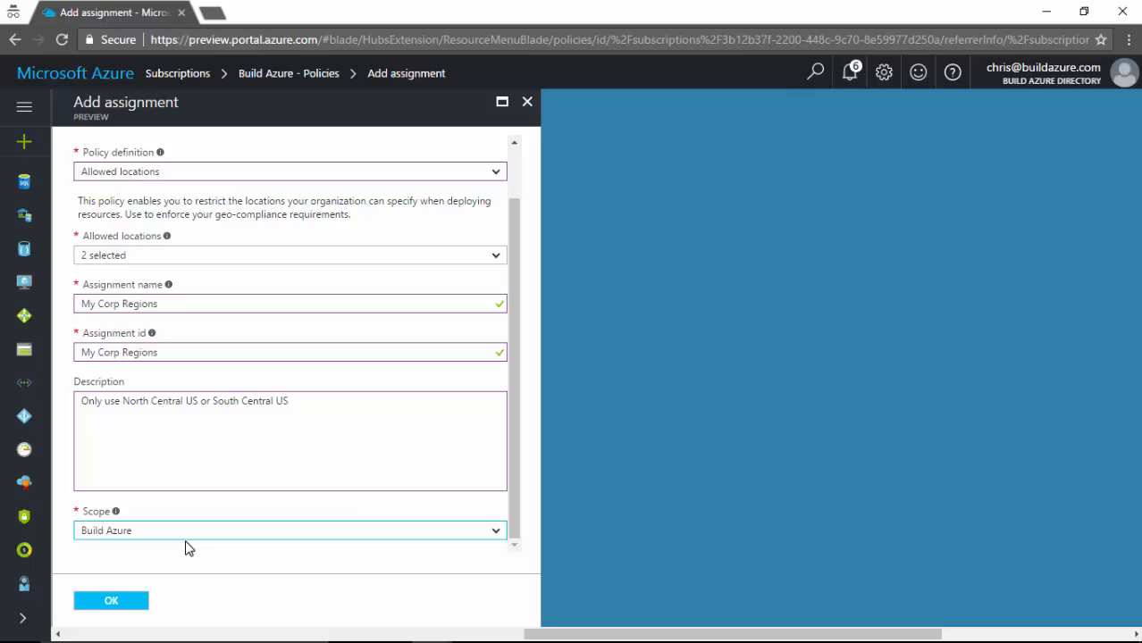
pyautogui.moveTo(157, 573)
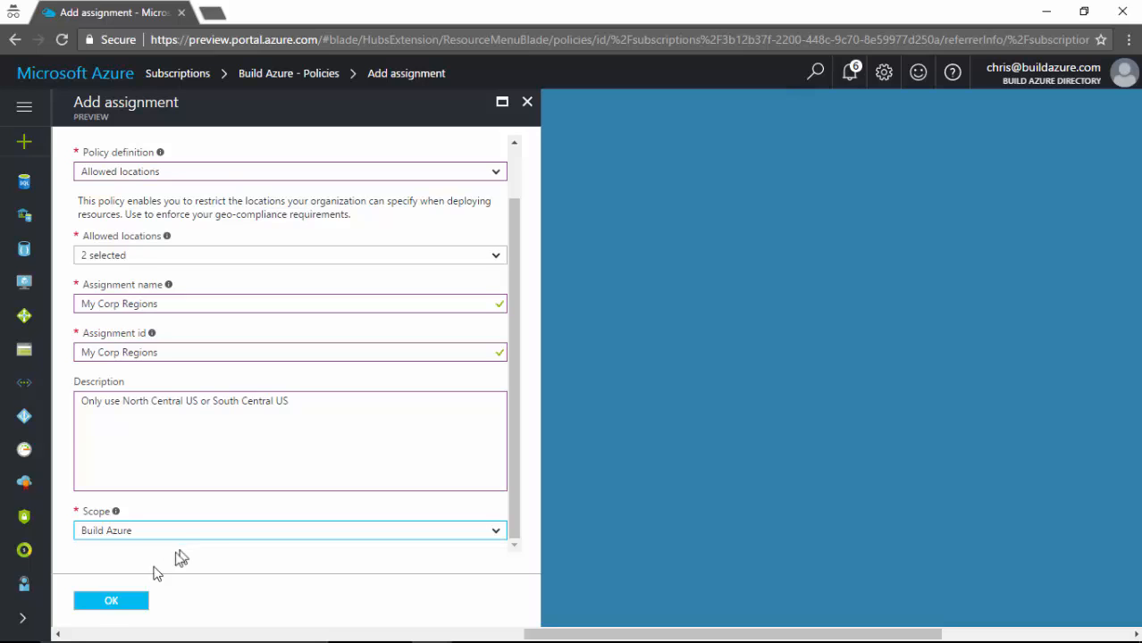
pyautogui.click(111, 601)
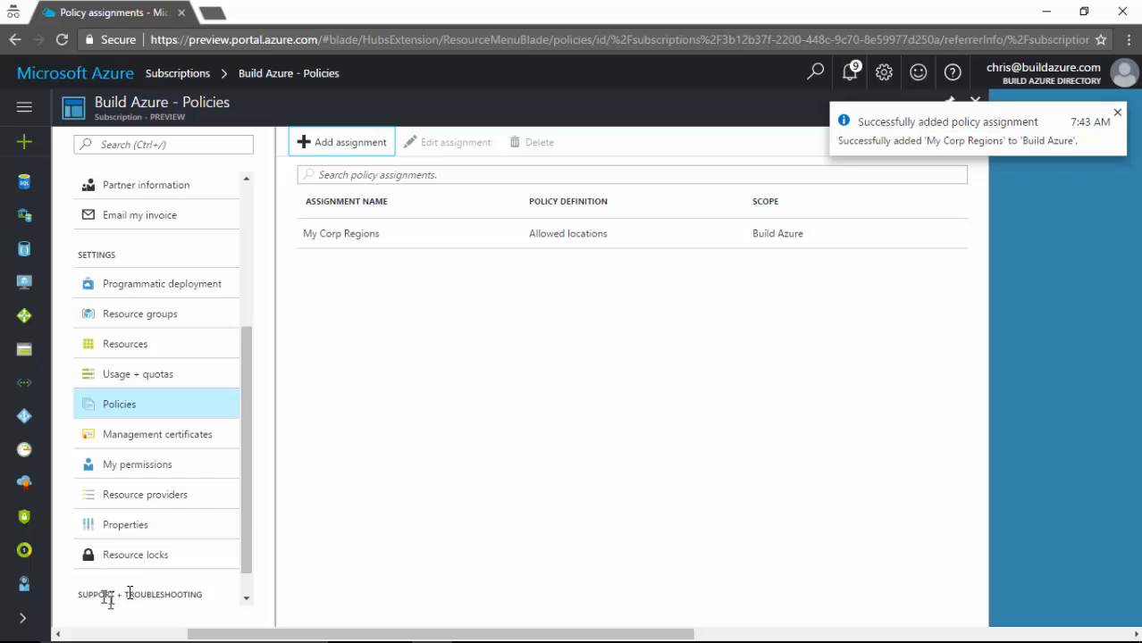
pyautogui.moveTo(479, 354)
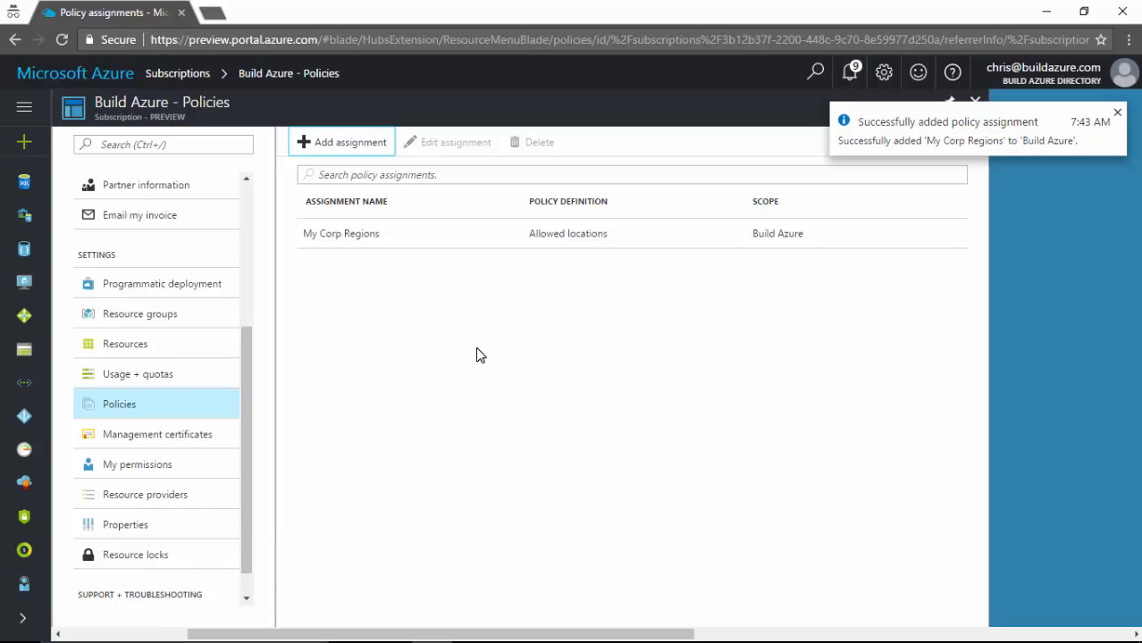
pyautogui.moveTo(352, 163)
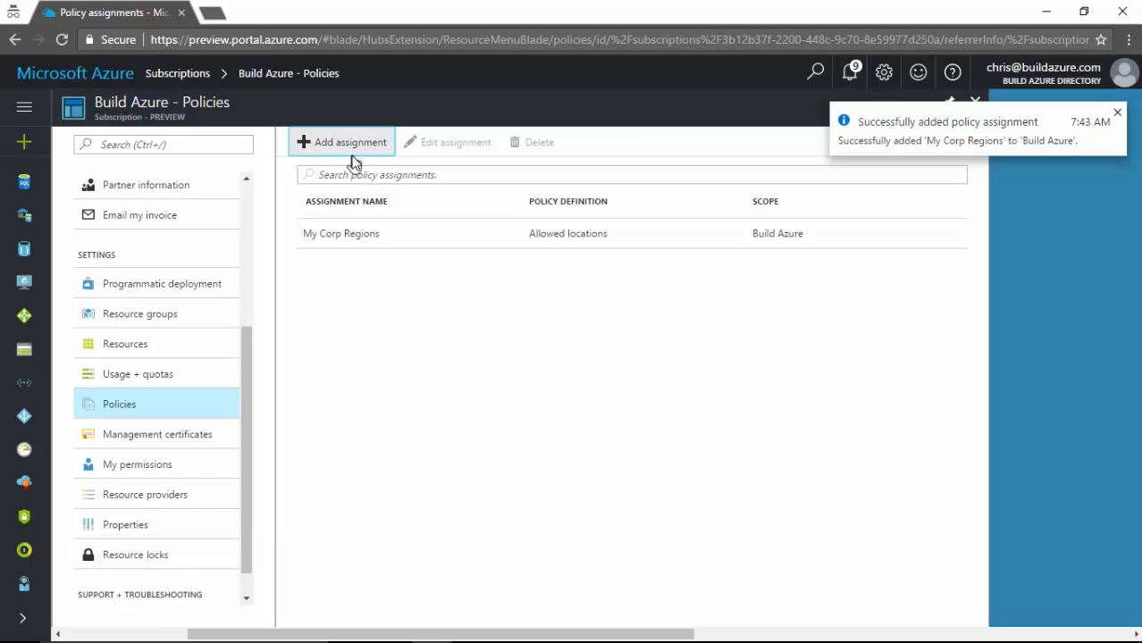
pyautogui.click(341, 141)
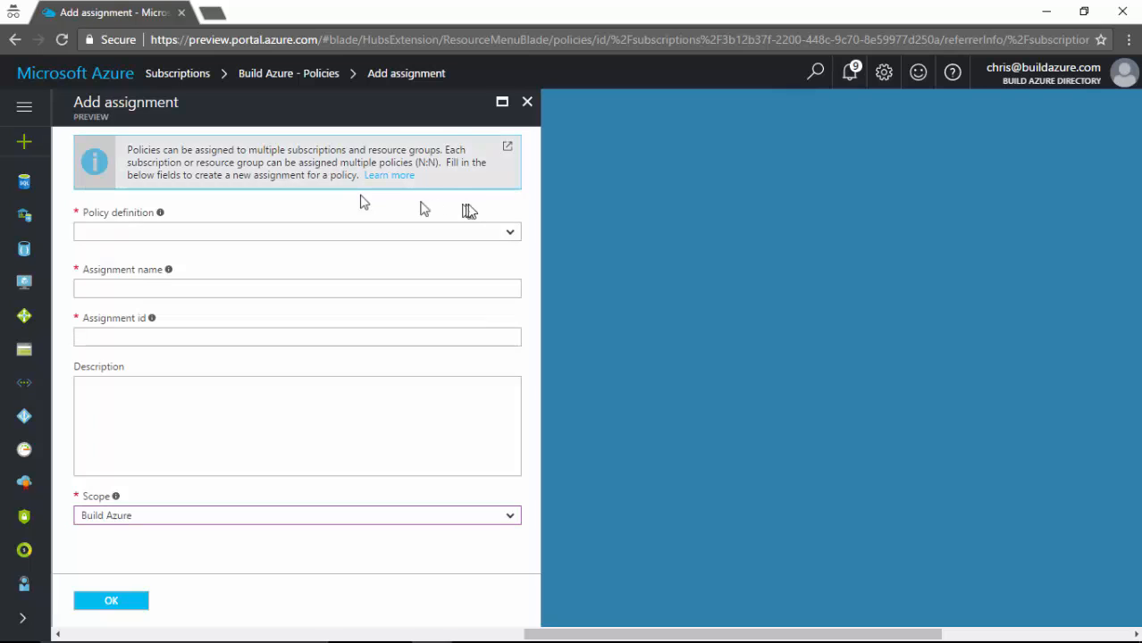
# Choose Not allowed resource types and disallow Microsoft.DocumentDB/databaseAccounts, filtered by "document"
pyautogui.click(297, 233)
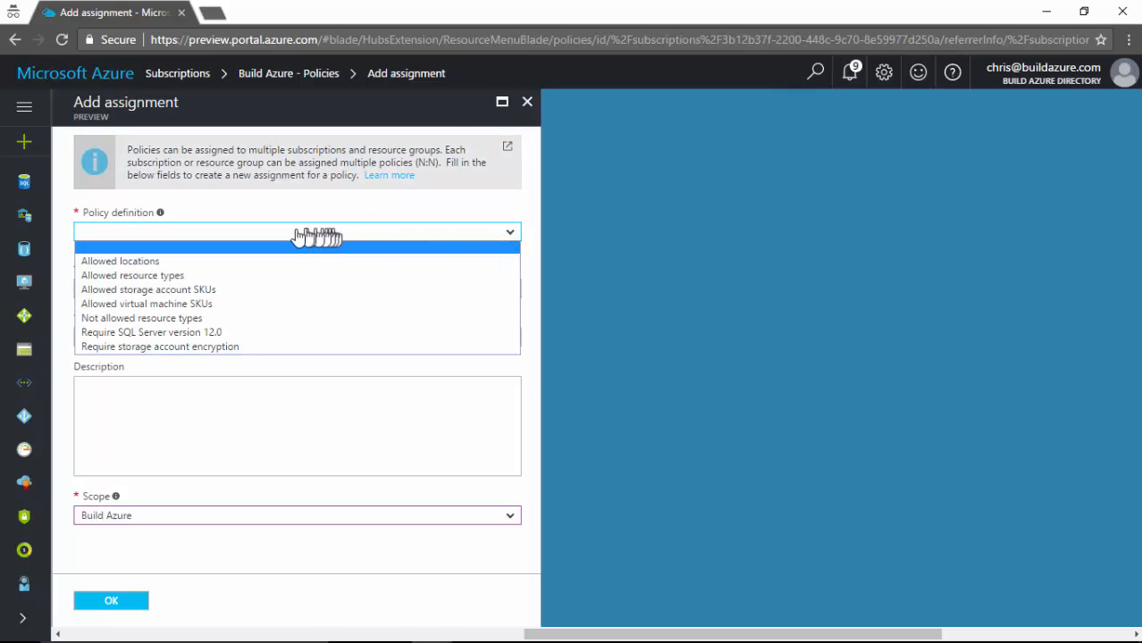
pyautogui.moveTo(211, 275)
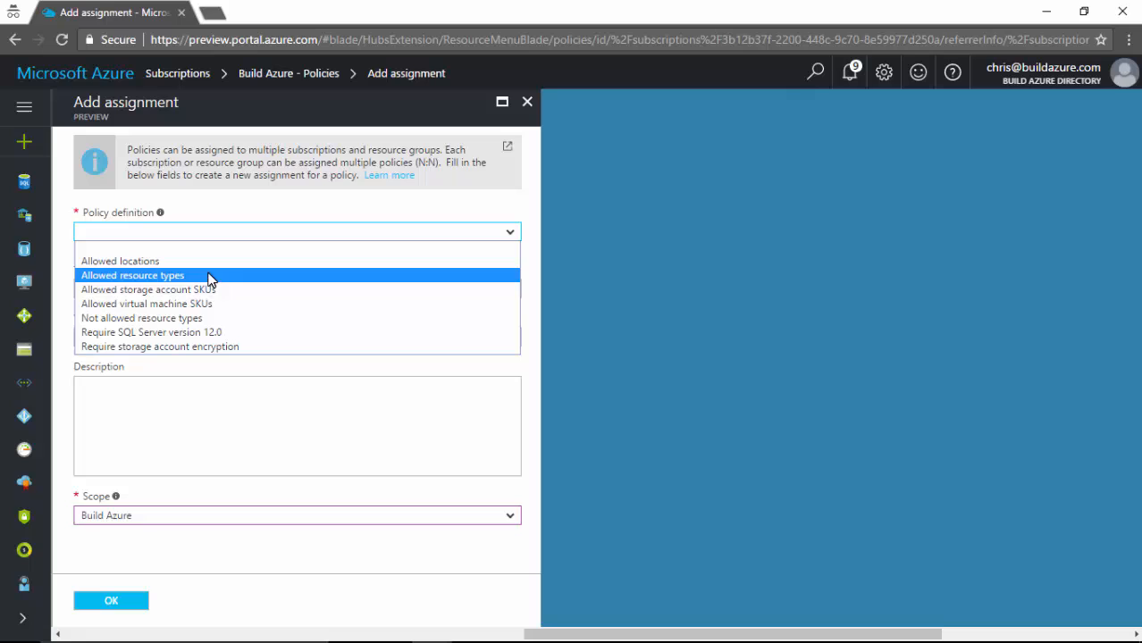
pyautogui.moveTo(207, 289)
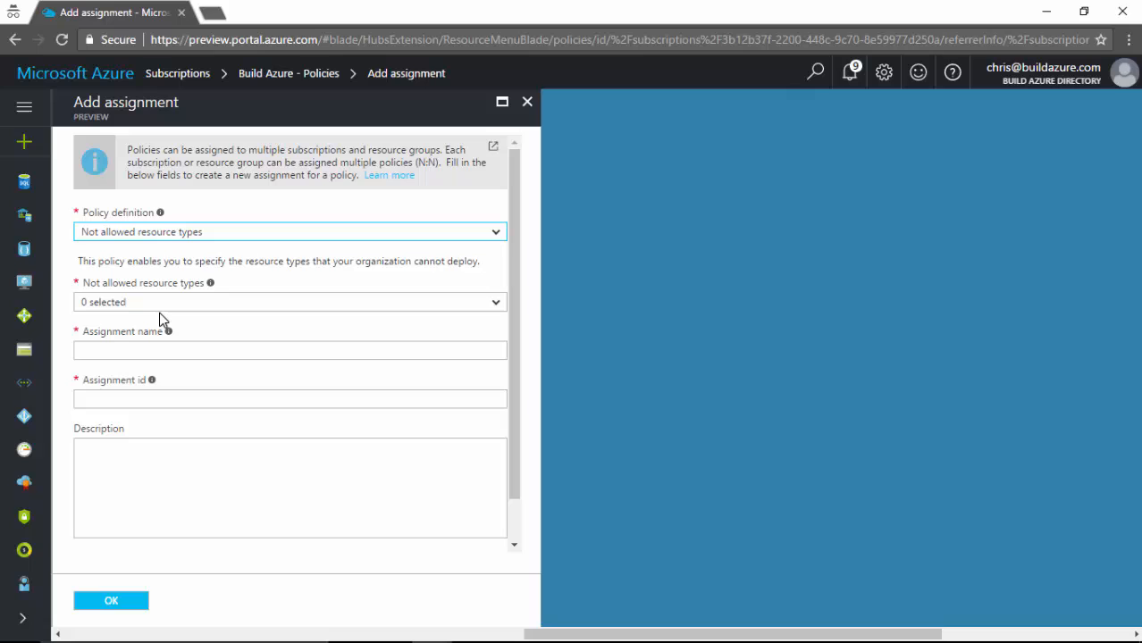
pyautogui.moveTo(504, 313)
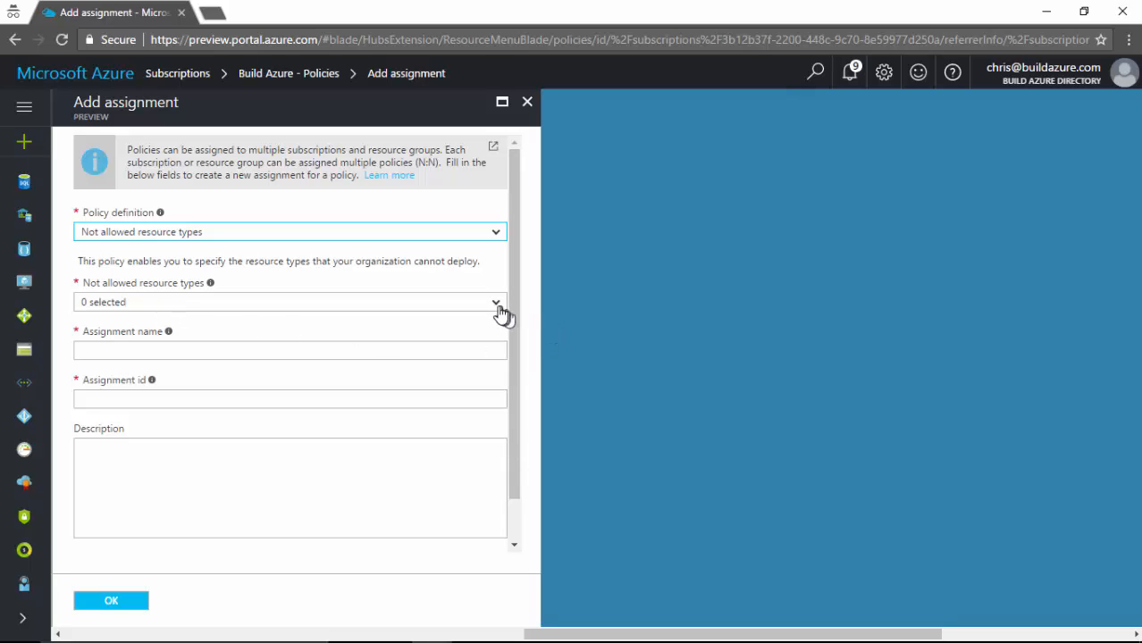
pyautogui.click(496, 302)
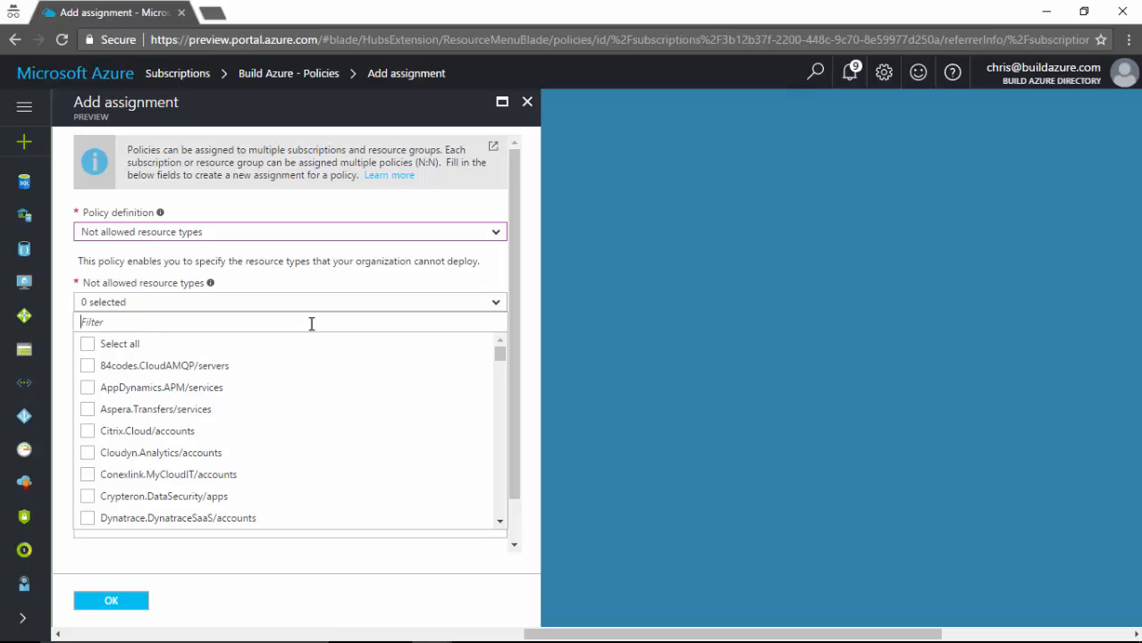
pyautogui.write('document')
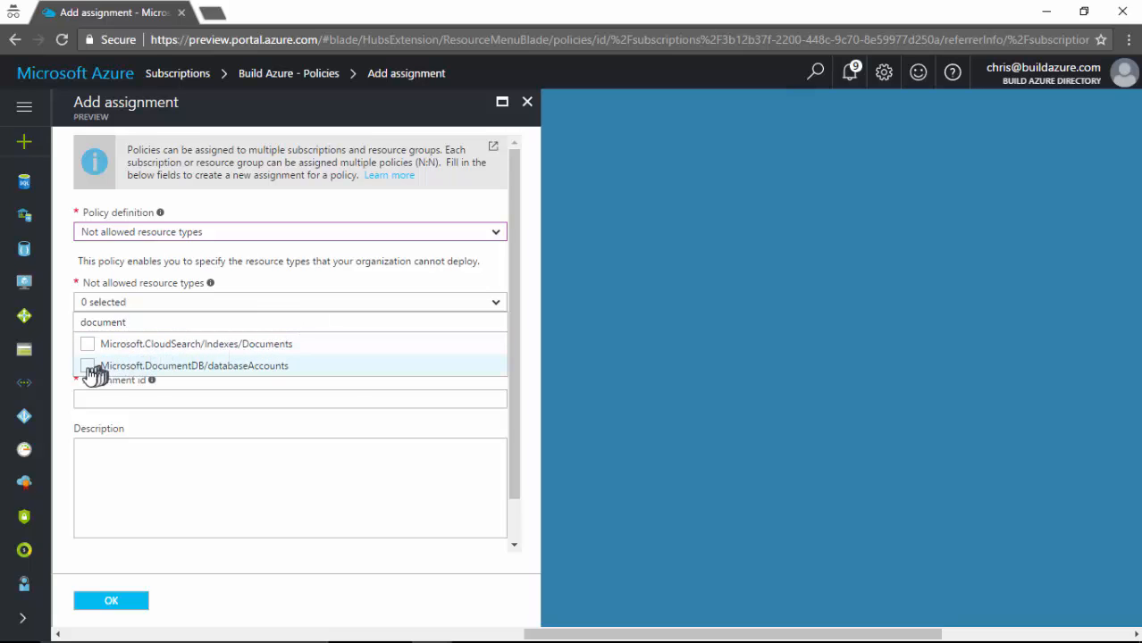
pyautogui.click(88, 365)
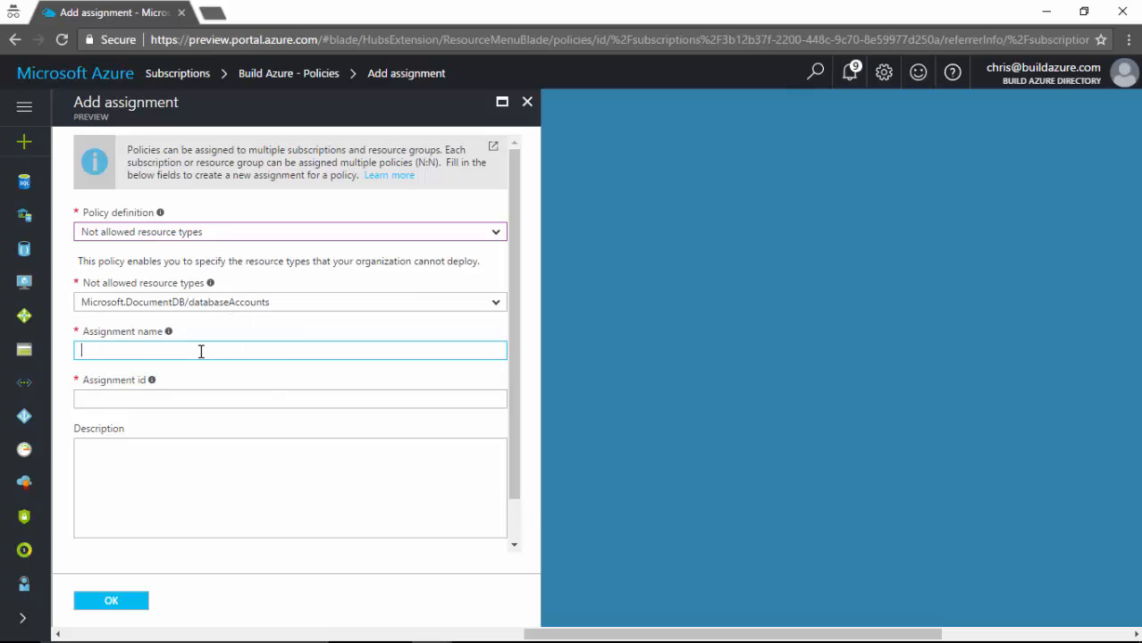
# Name and id it No DocDB with description "We dont' want to use DocumentDB" and create it
pyautogui.write('No DocDB')
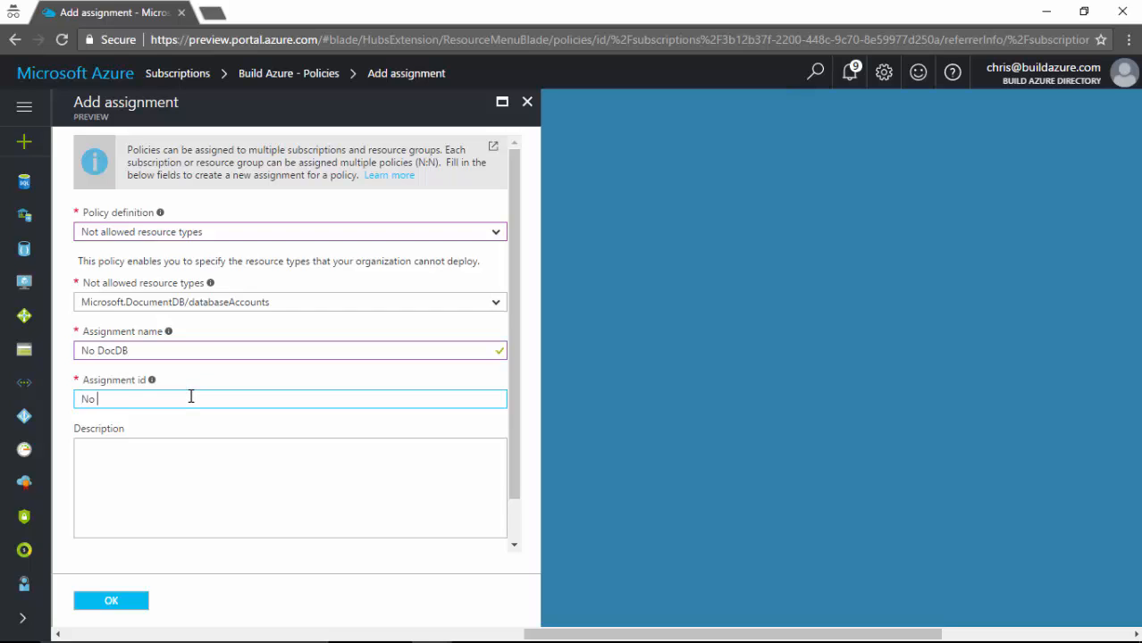
pyautogui.write('DocDB')
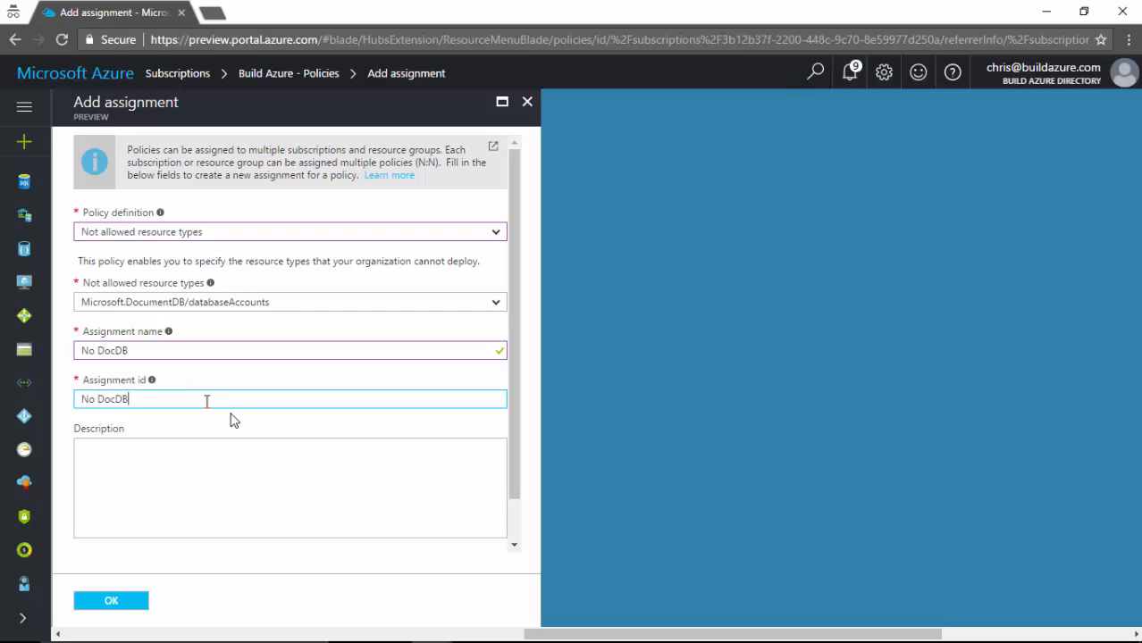
pyautogui.write('We d')
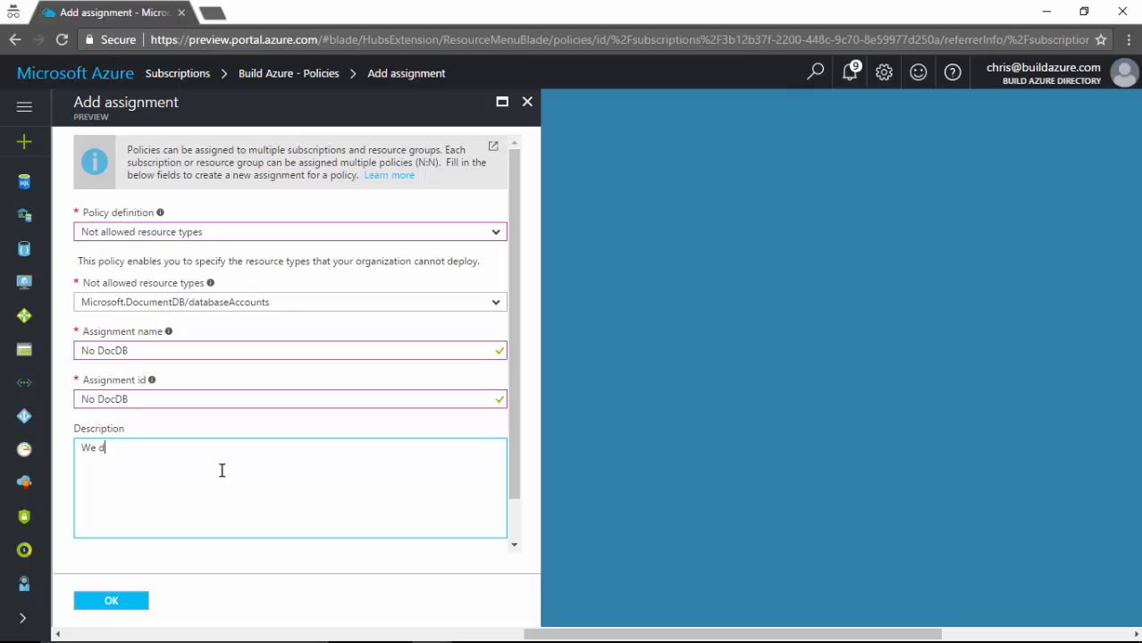
pyautogui.write("ont' want to use")
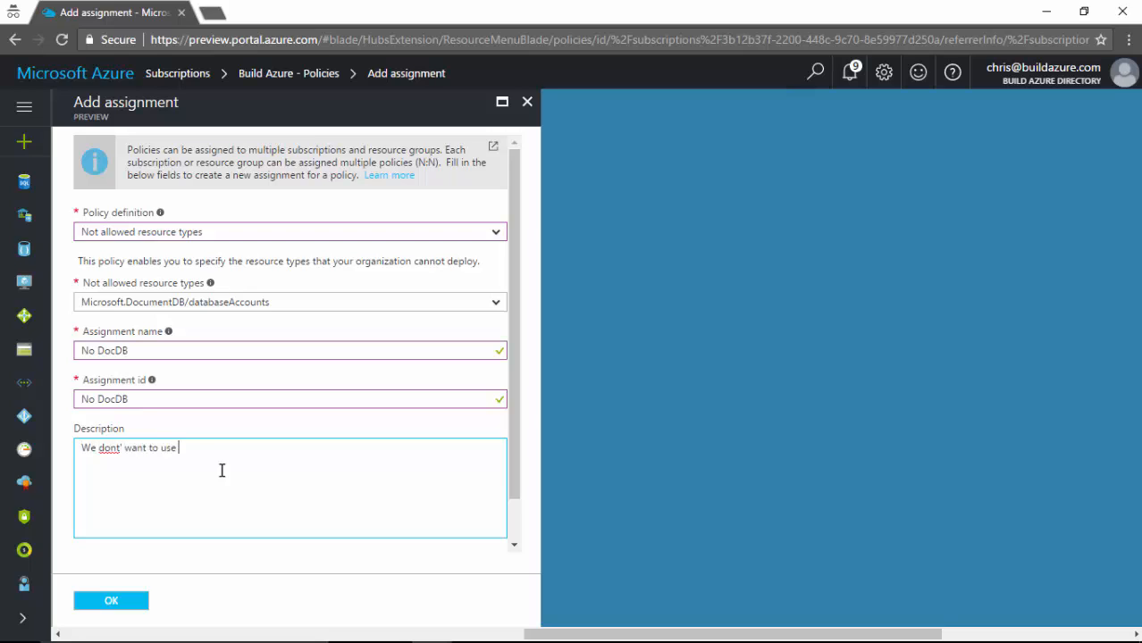
pyautogui.write('DocumentDB')
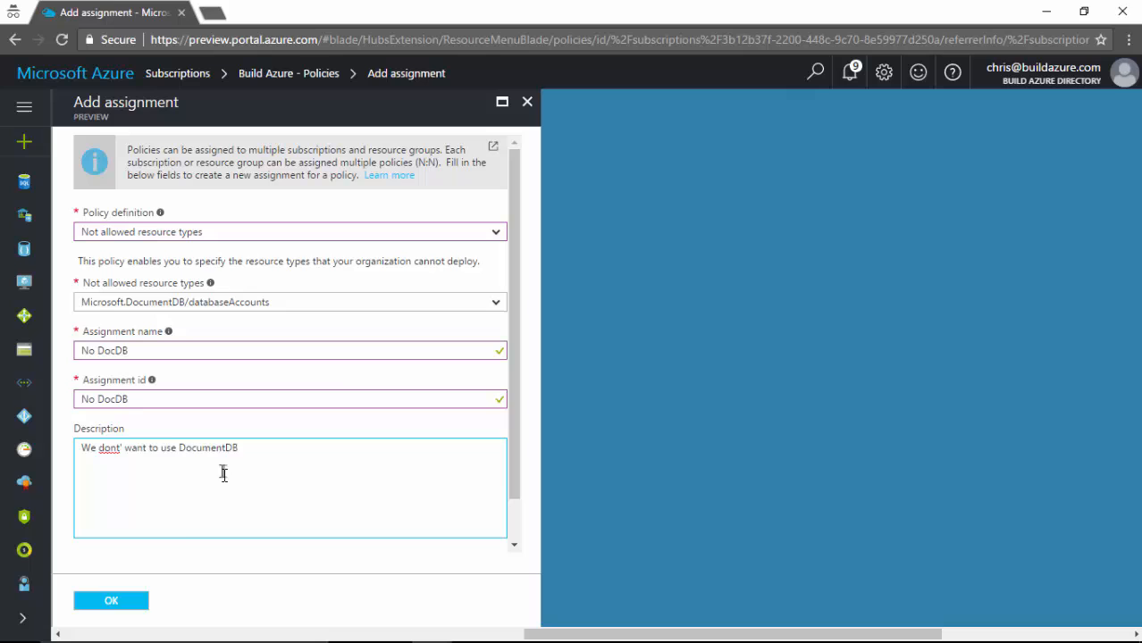
pyautogui.click(110, 600)
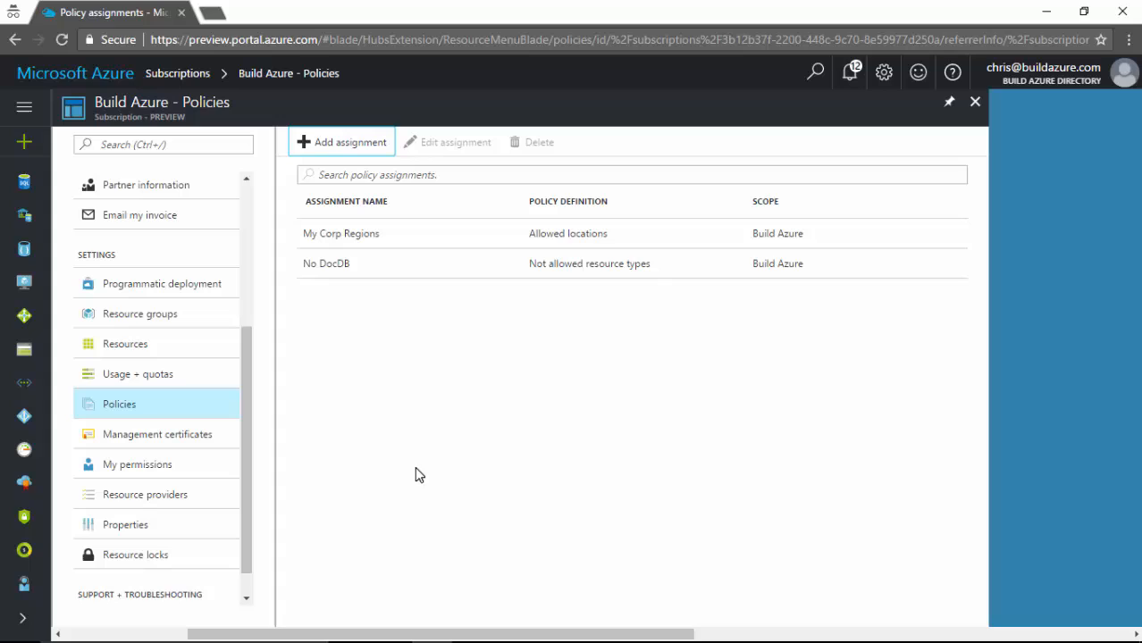
pyautogui.moveTo(448, 377)
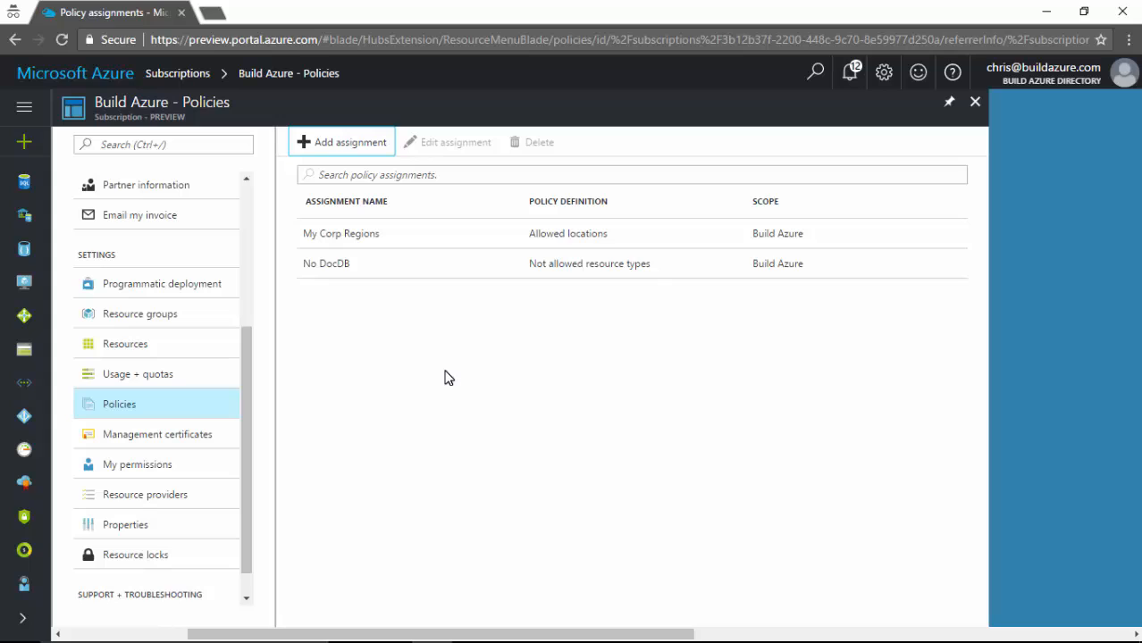
pyautogui.moveTo(433, 361)
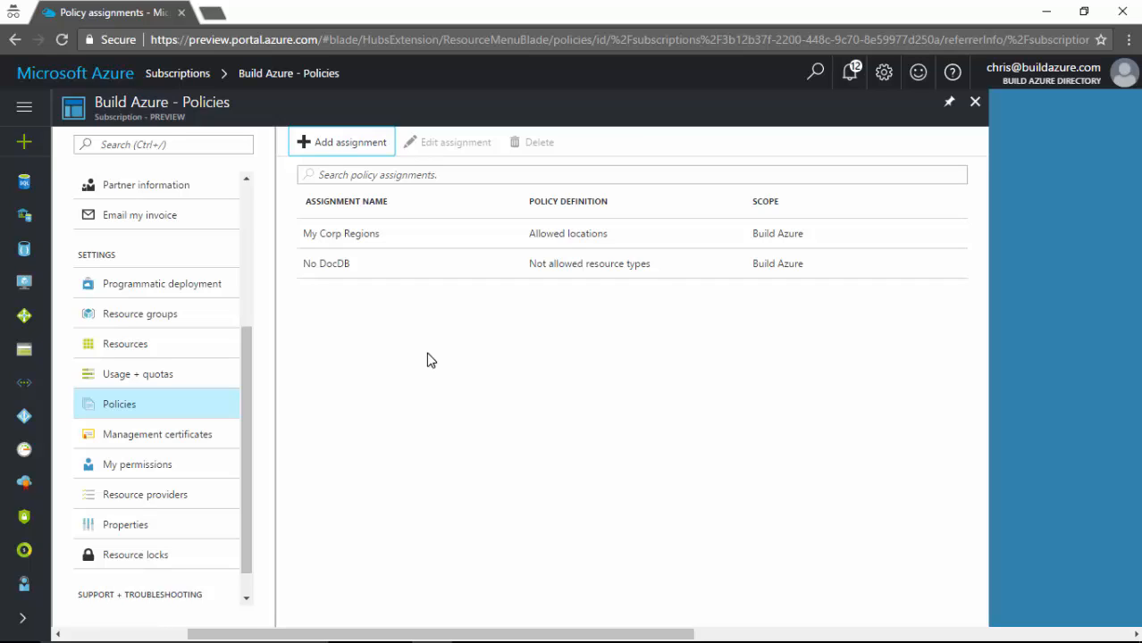
pyautogui.moveTo(407, 357)
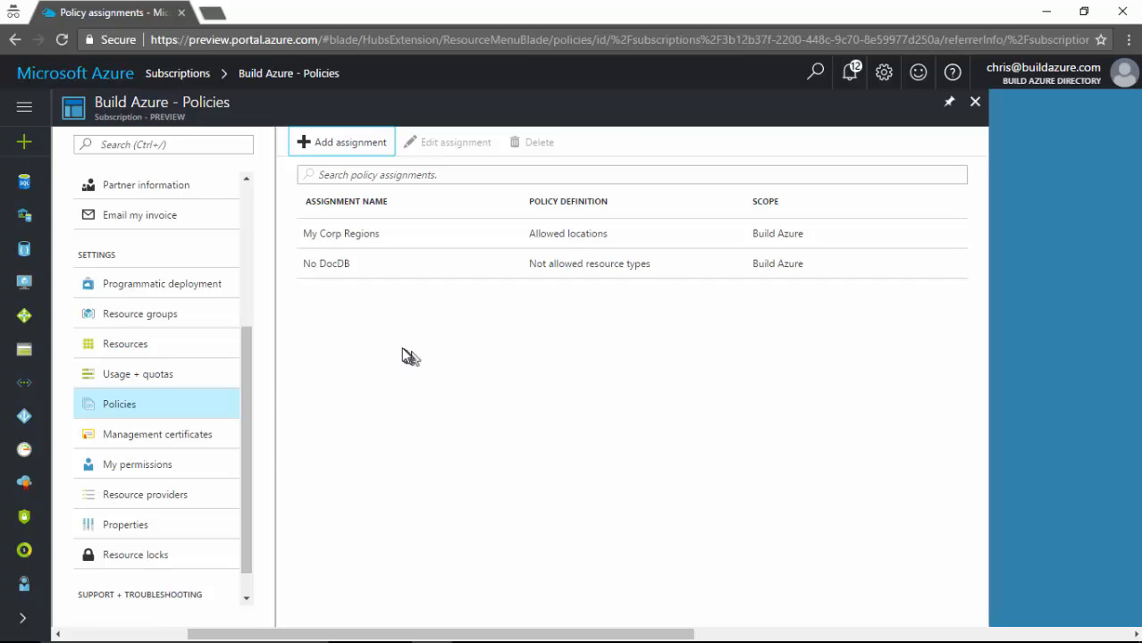
pyautogui.moveTo(411, 339)
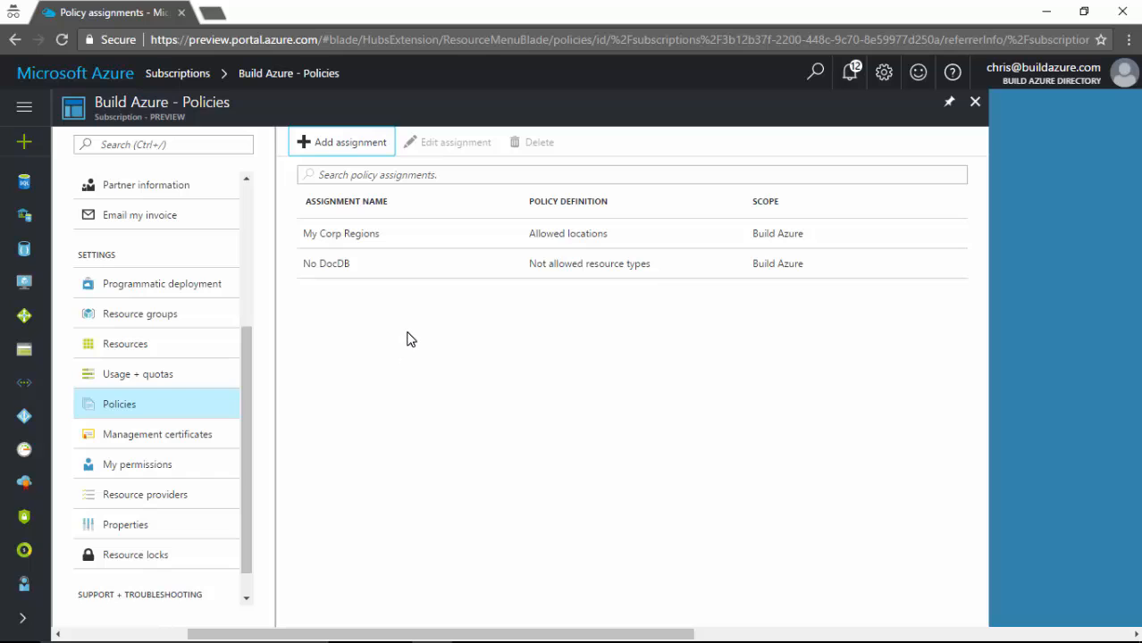
# Start creating a new resource from the portal menu
pyautogui.click(25, 143)
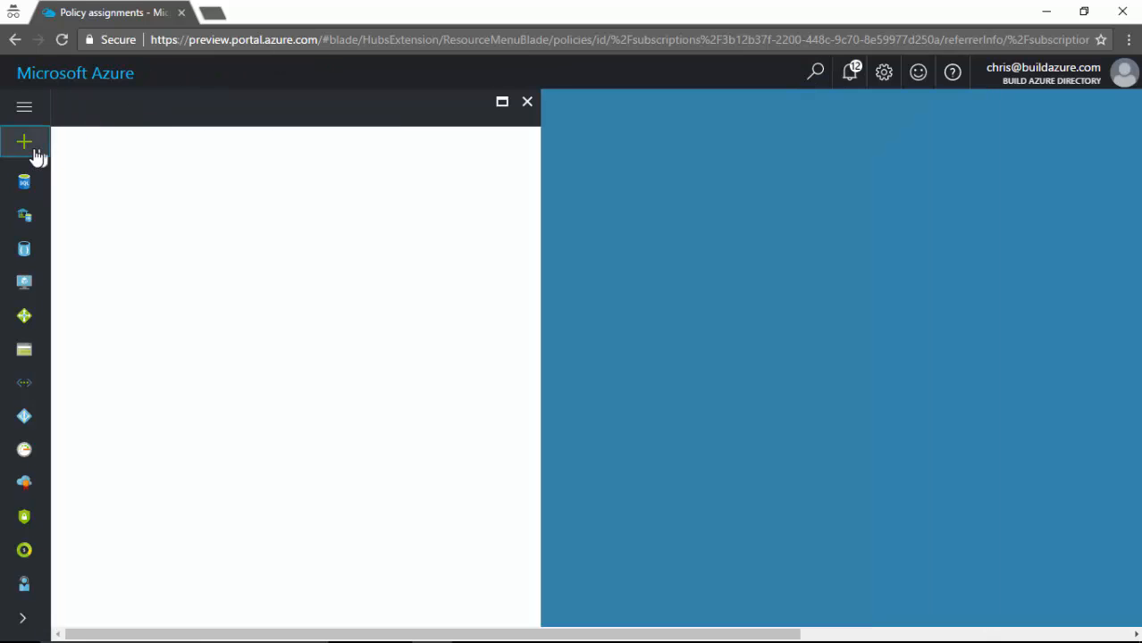
# Begin a Web App named demowebapp3456 in new resource group demowebapp3456-group
pyautogui.click(25, 143)
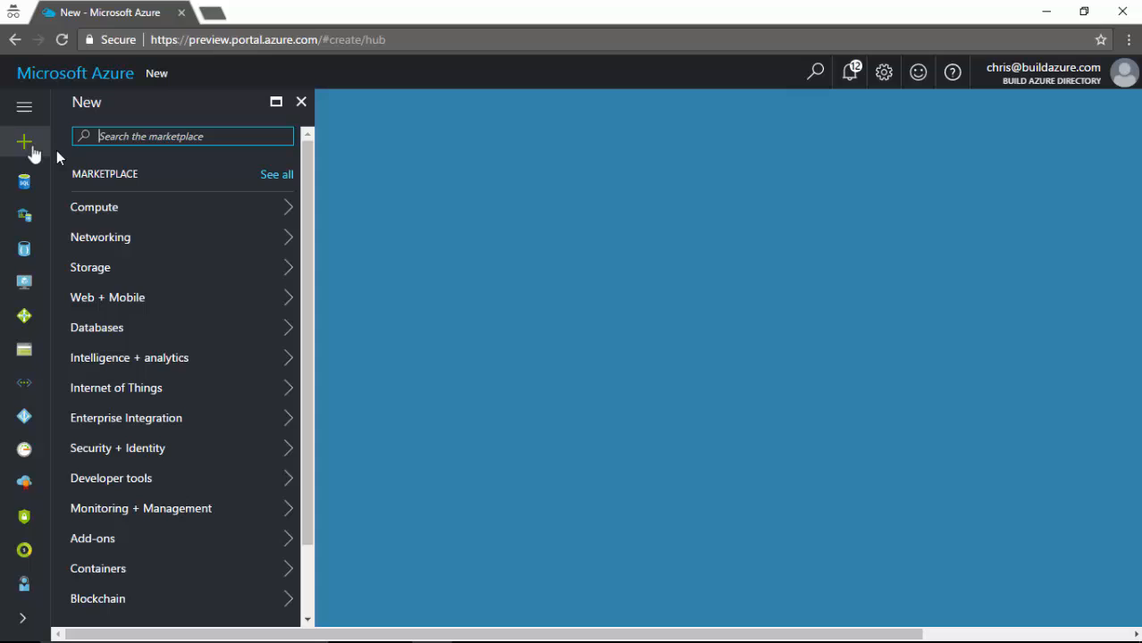
pyautogui.click(107, 297)
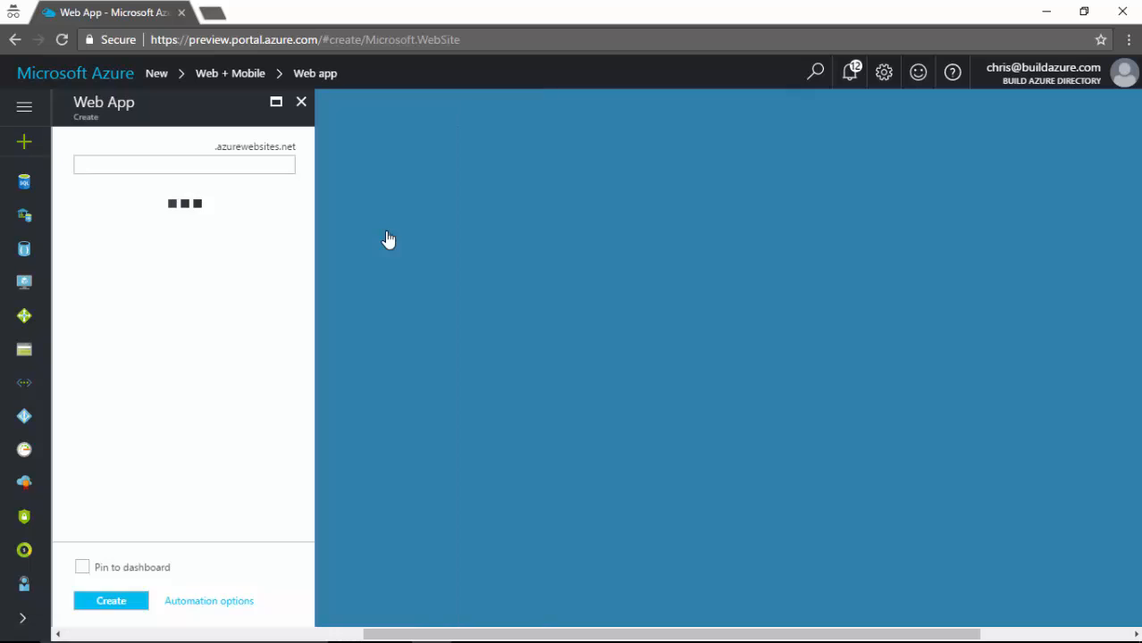
pyautogui.write('d')
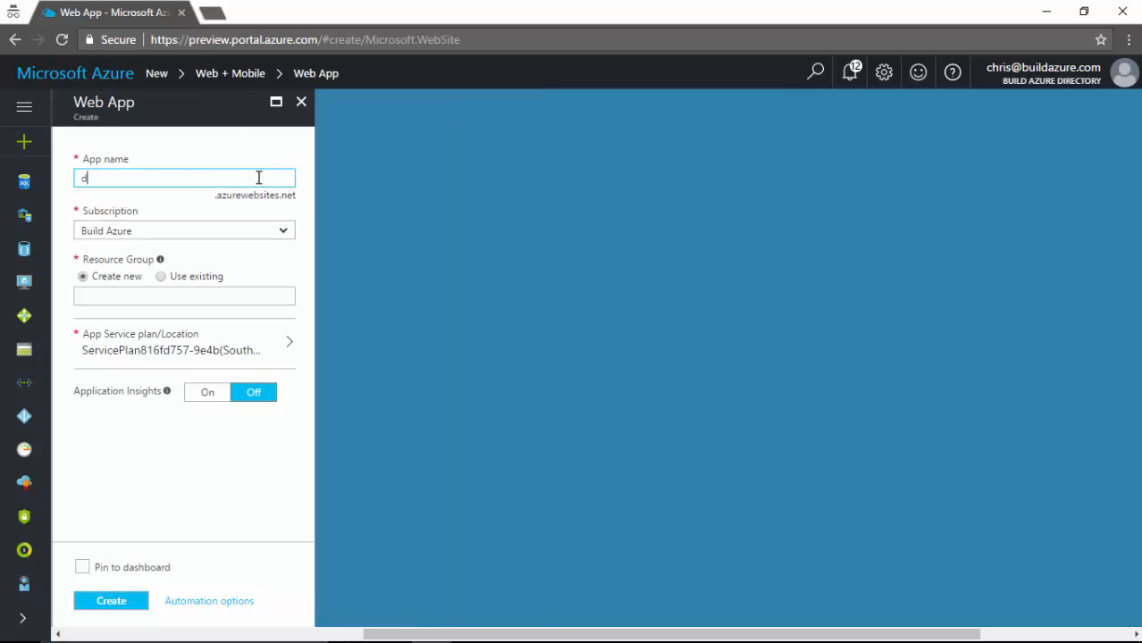
pyautogui.write('demowebapp3456')
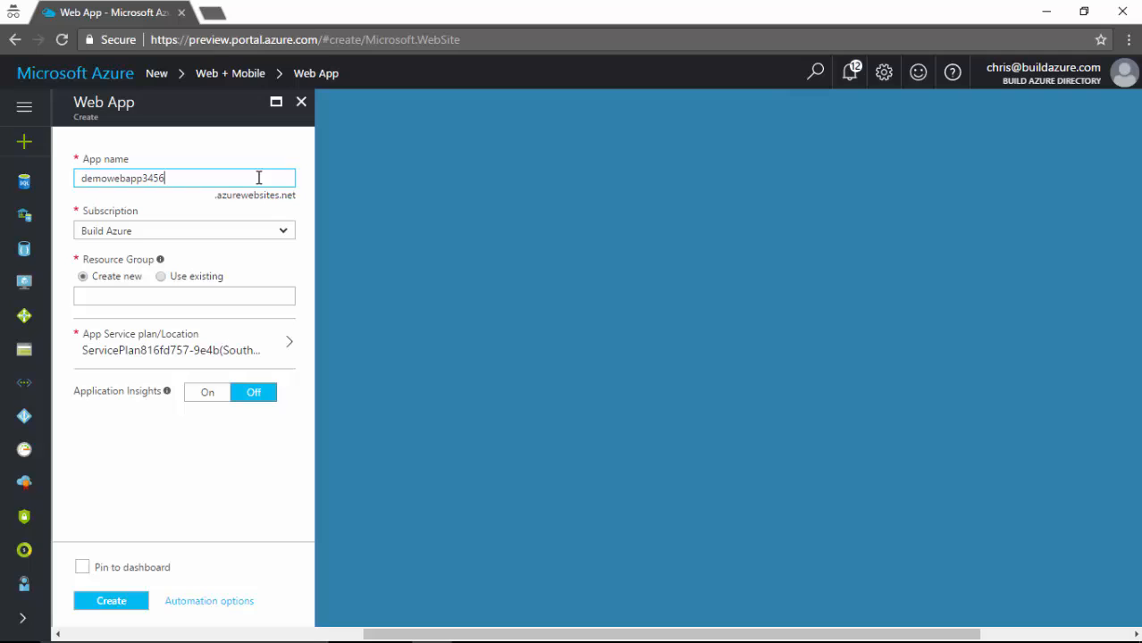
pyautogui.click(184, 297)
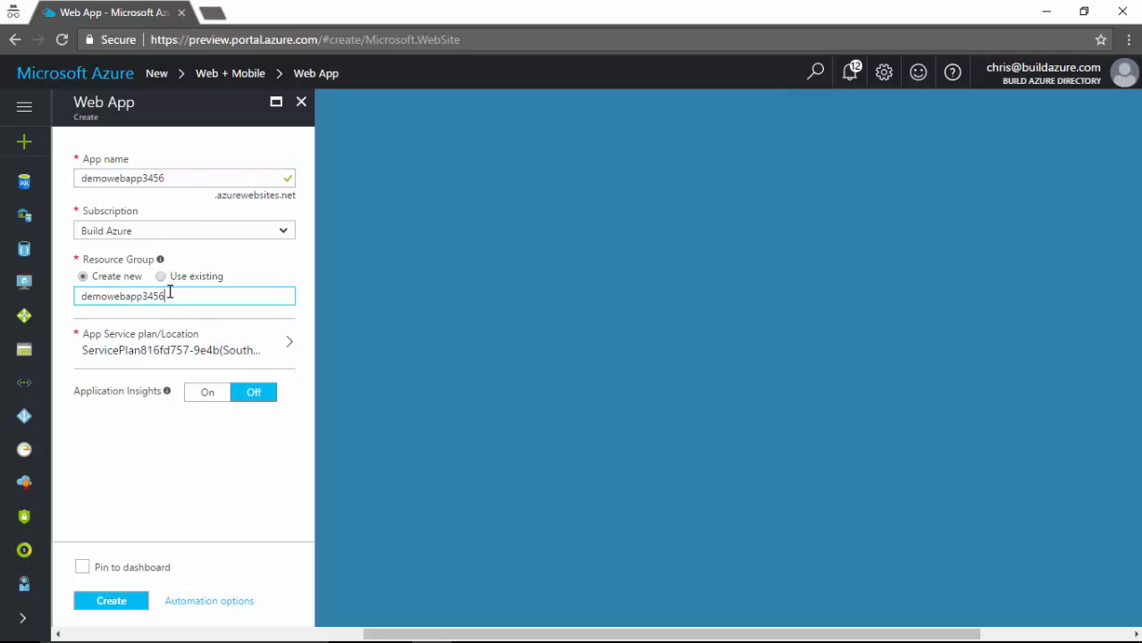
pyautogui.write('-g')
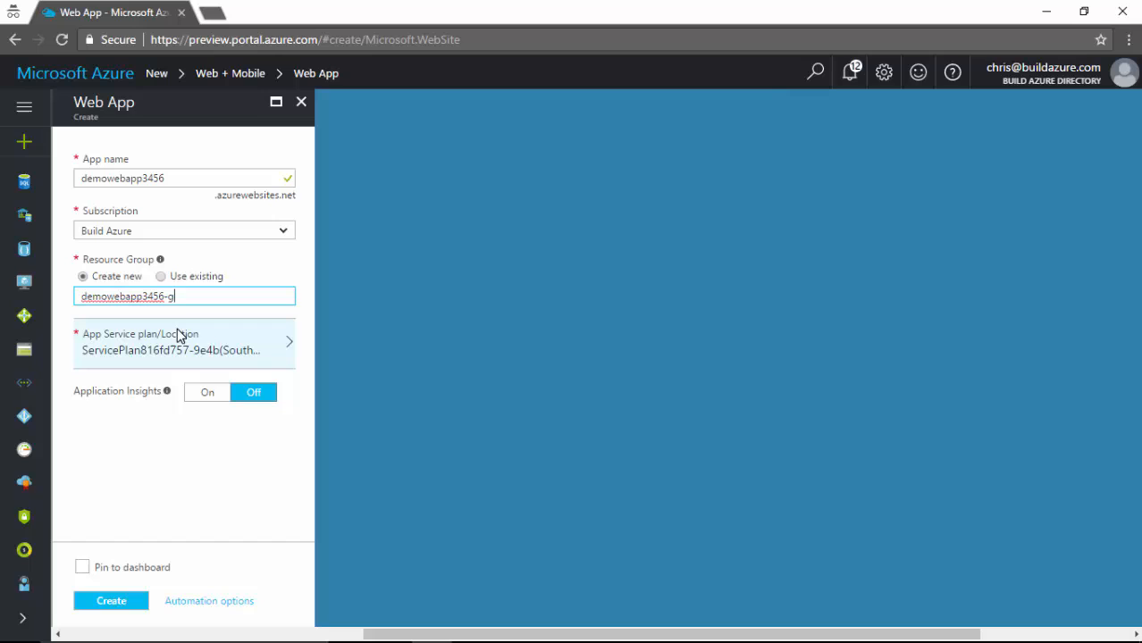
pyautogui.write('roup')
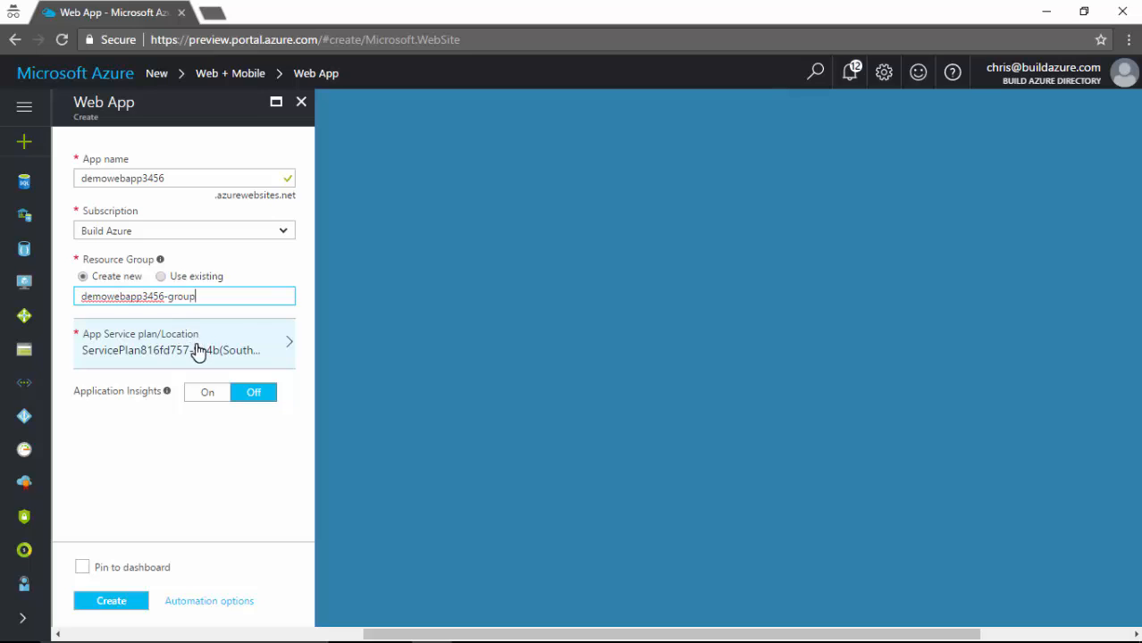
# Create a new App Service plan demowebapp3456-plan located in Japan West and confirm it
pyautogui.click(184, 344)
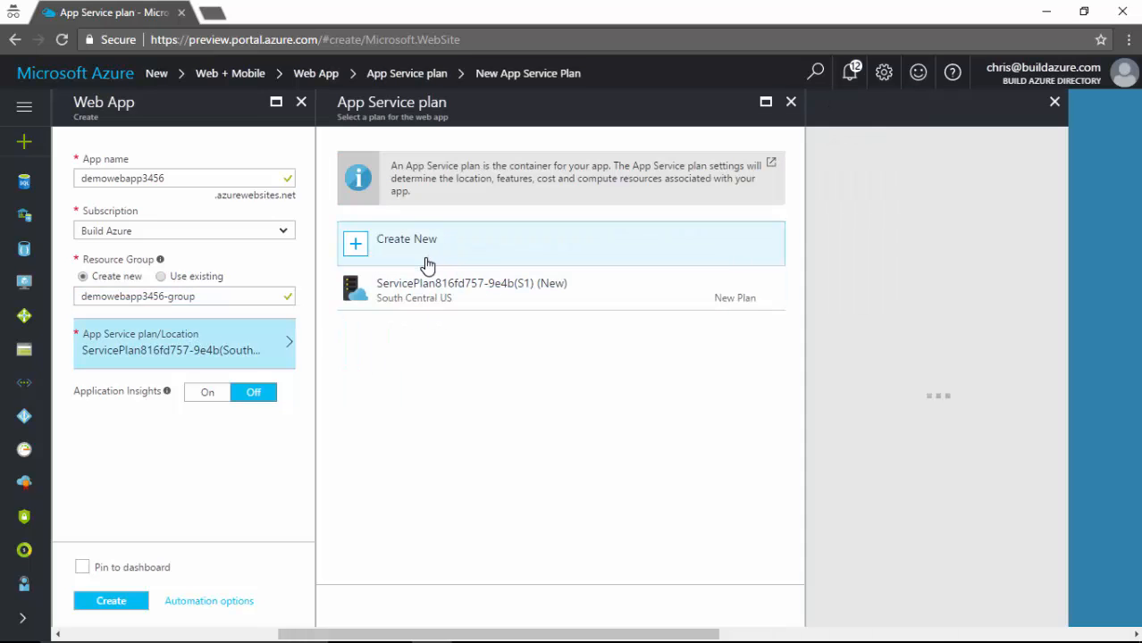
pyautogui.click(406, 239)
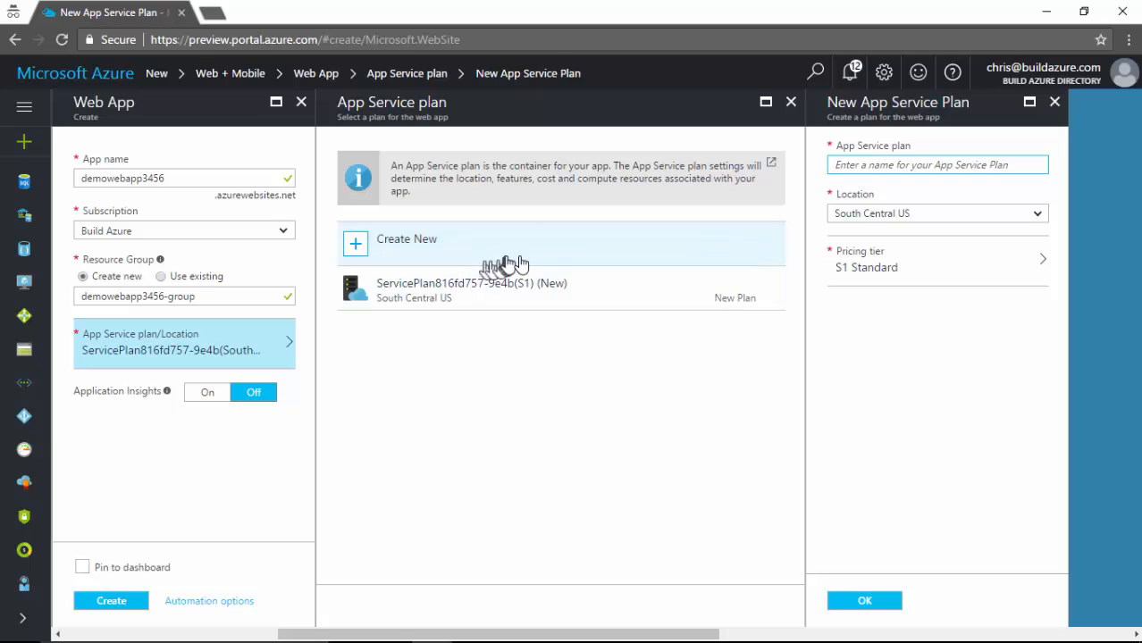
pyautogui.write('demowebapp3456')
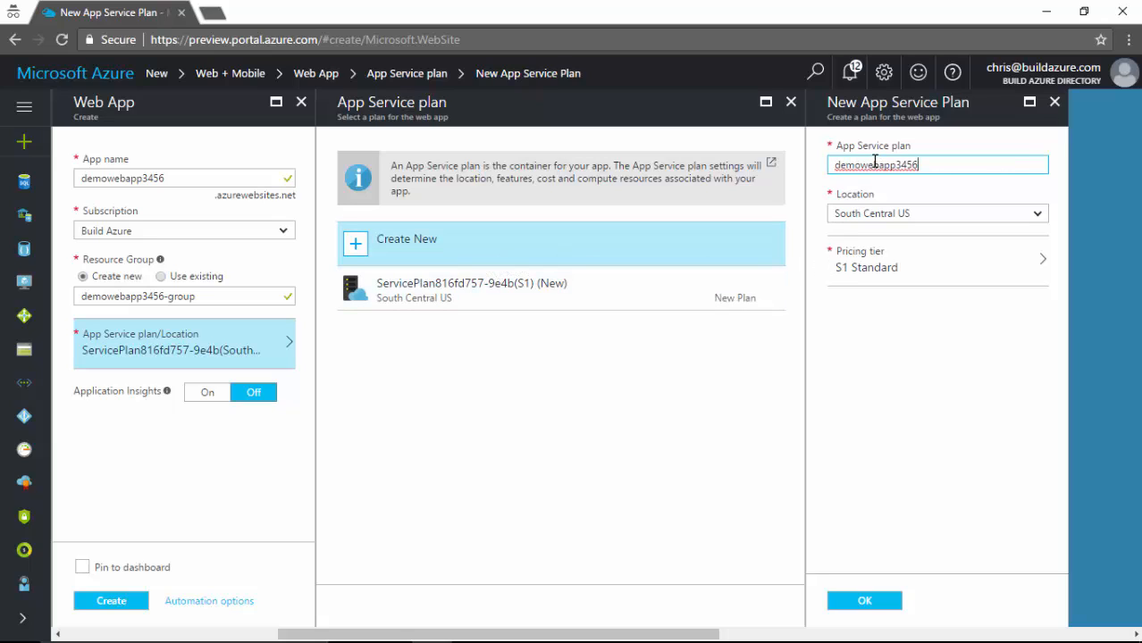
pyautogui.write('-plan')
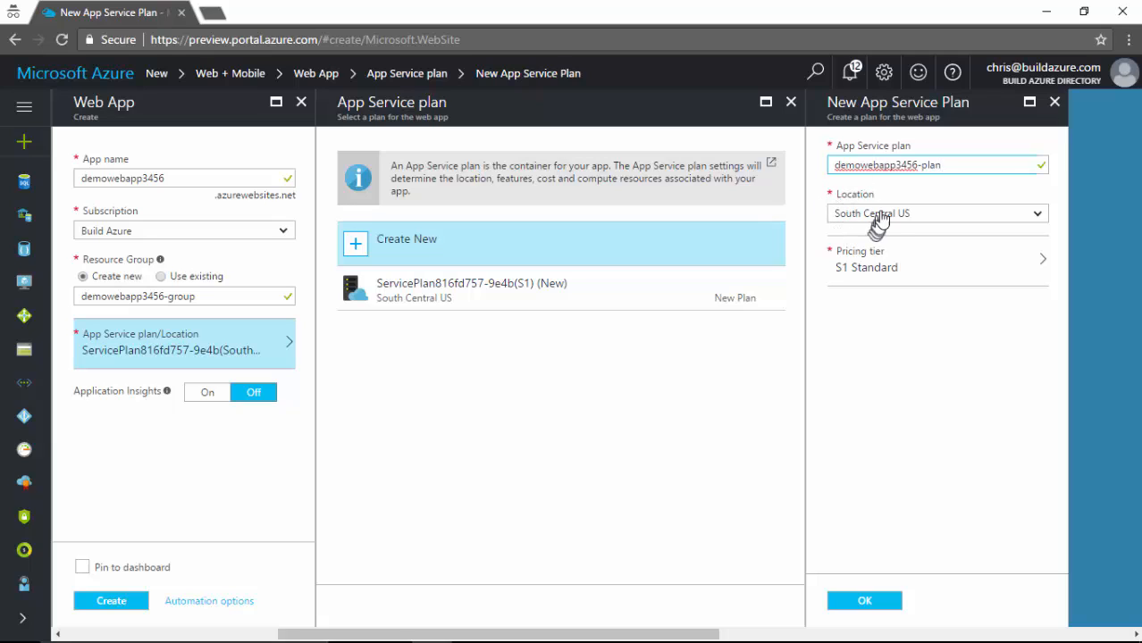
pyautogui.click(936, 212)
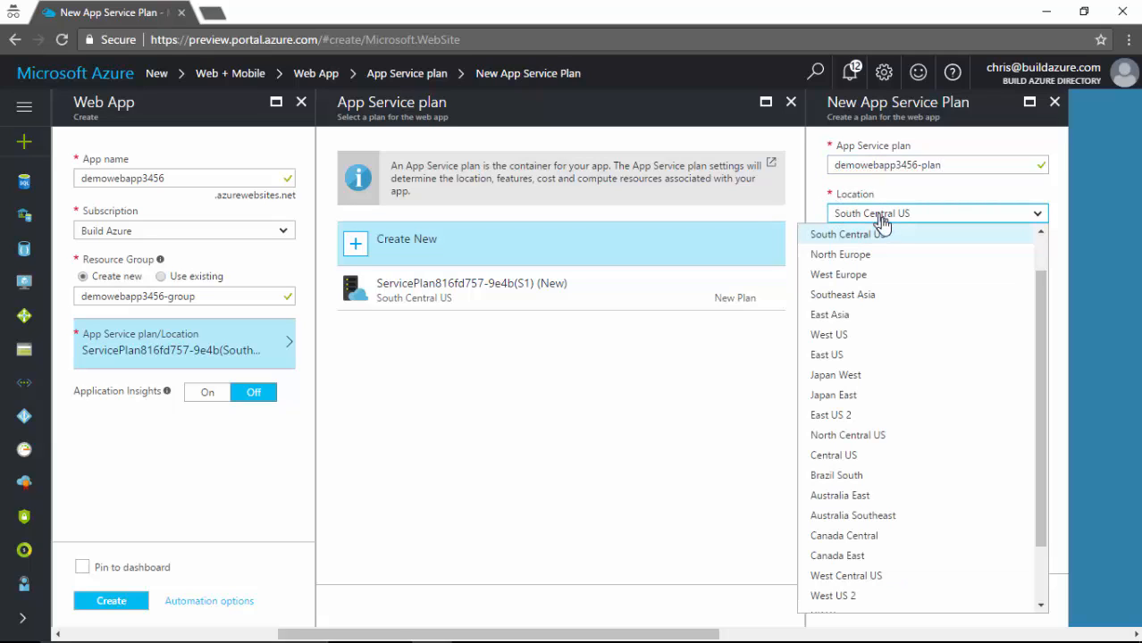
pyautogui.moveTo(879, 278)
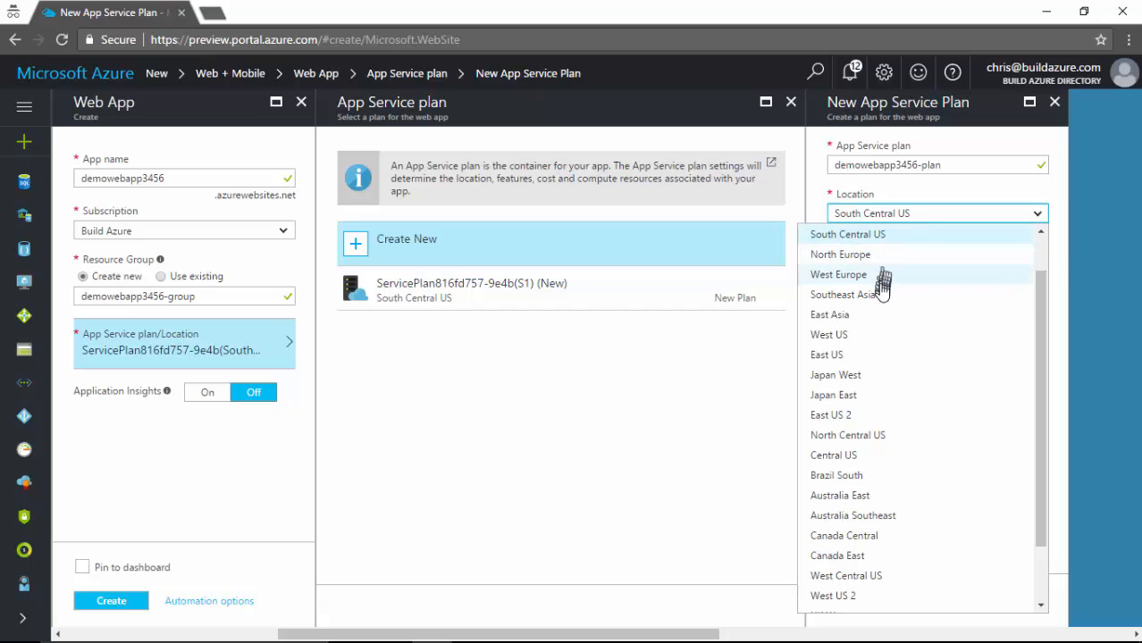
pyautogui.click(836, 375)
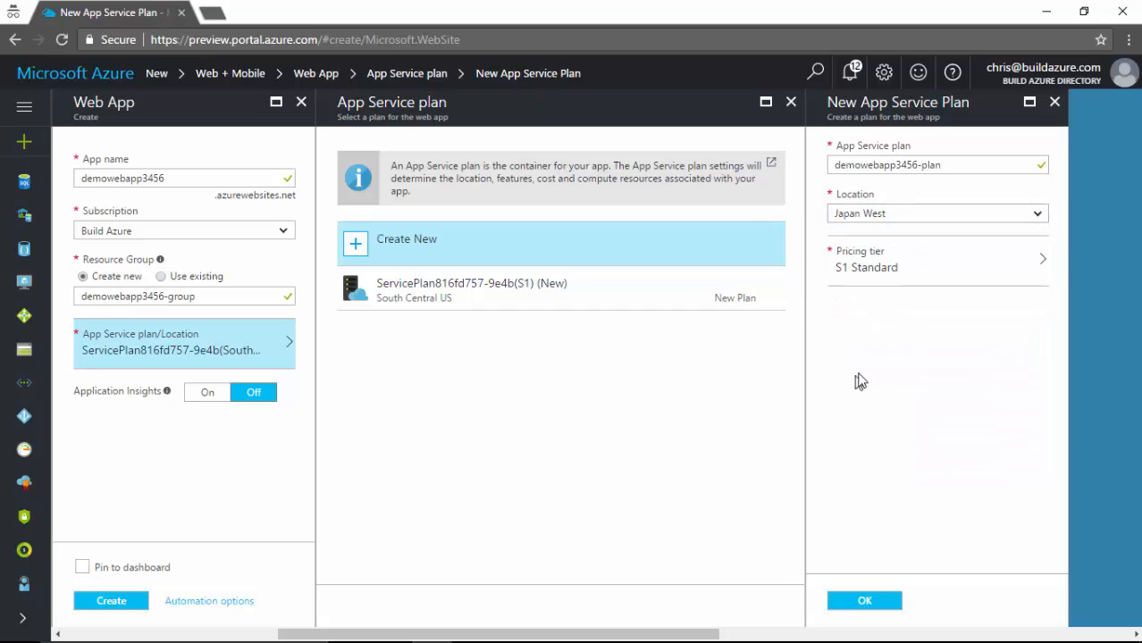
pyautogui.moveTo(858, 322)
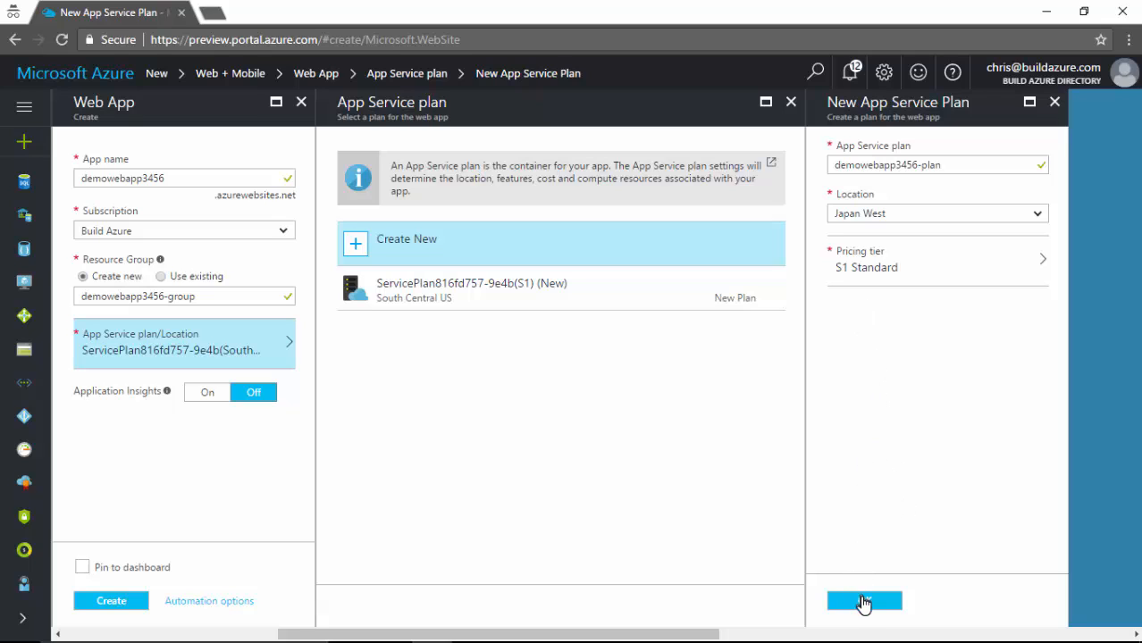
pyautogui.click(863, 600)
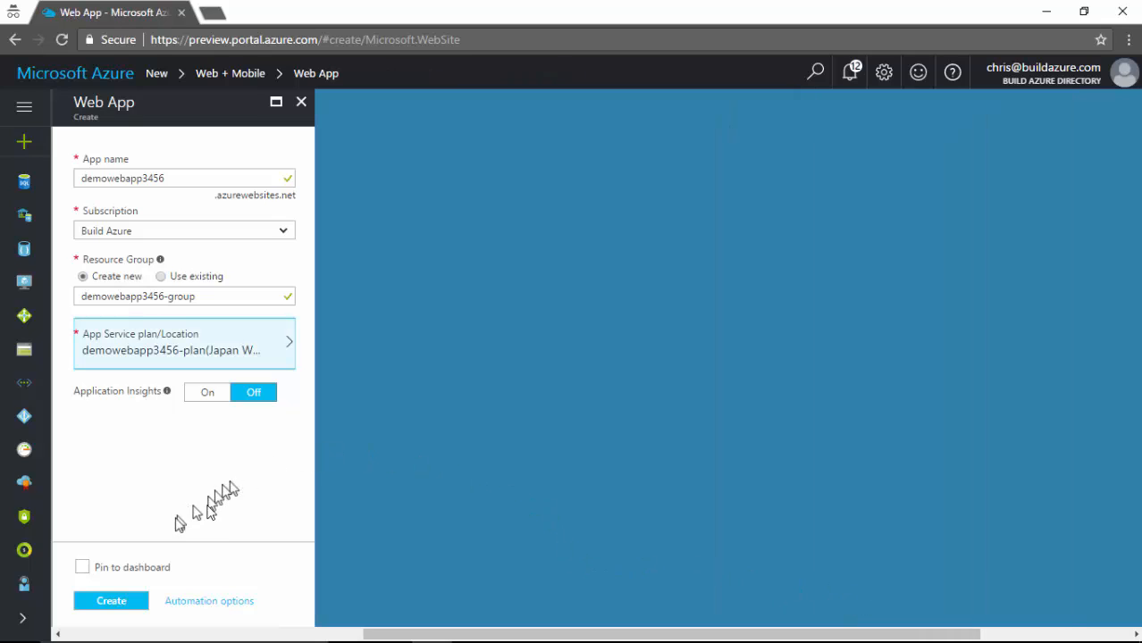
pyautogui.moveTo(200, 497)
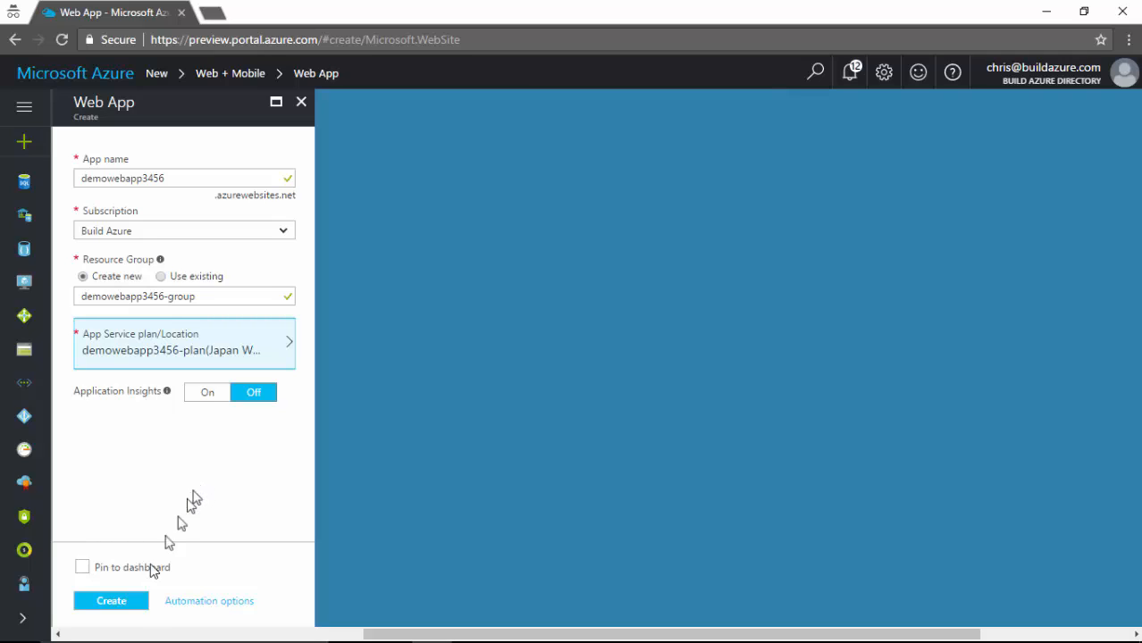
# Submit the Web App and review the validation errors showing site and plan disallowed by My Corp Regions
pyautogui.click(111, 600)
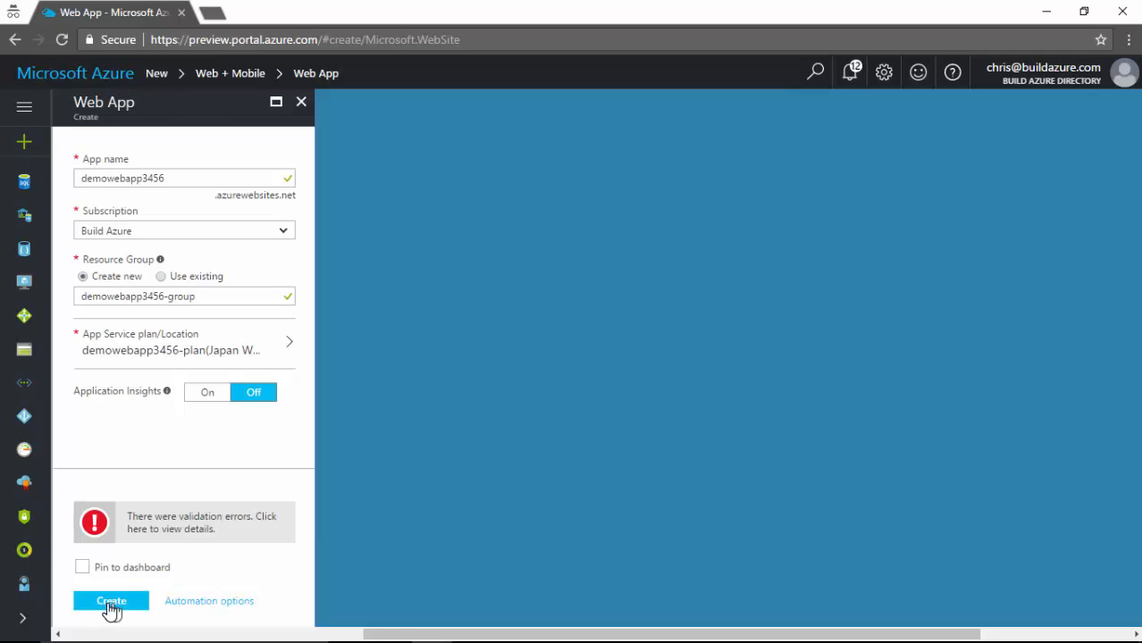
pyautogui.moveTo(143, 589)
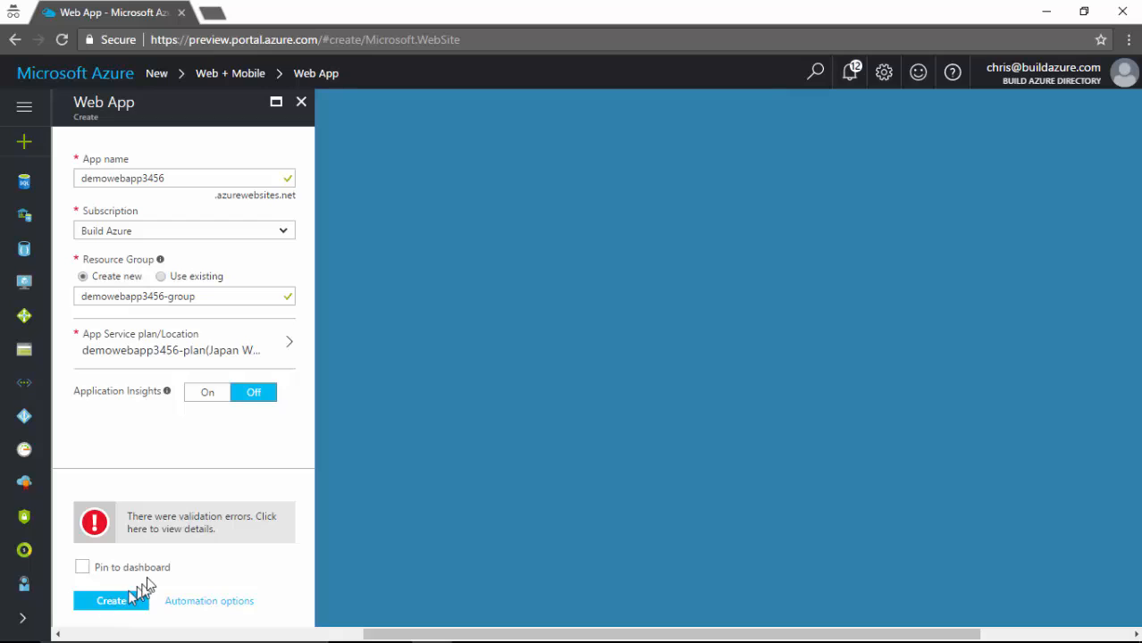
pyautogui.click(184, 522)
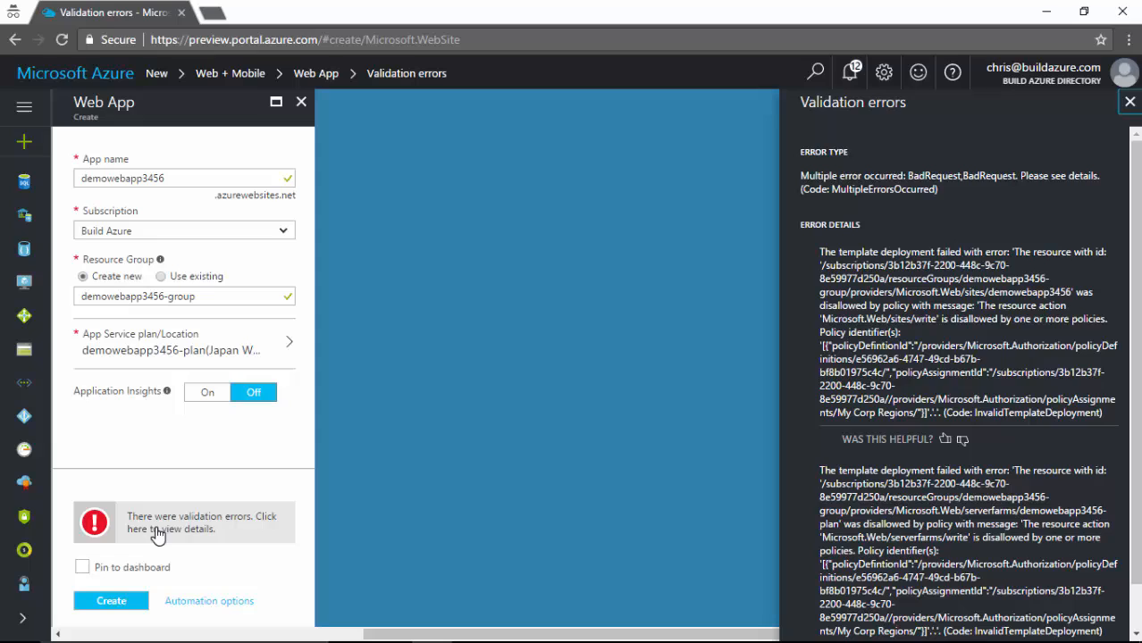
pyautogui.moveTo(159, 348)
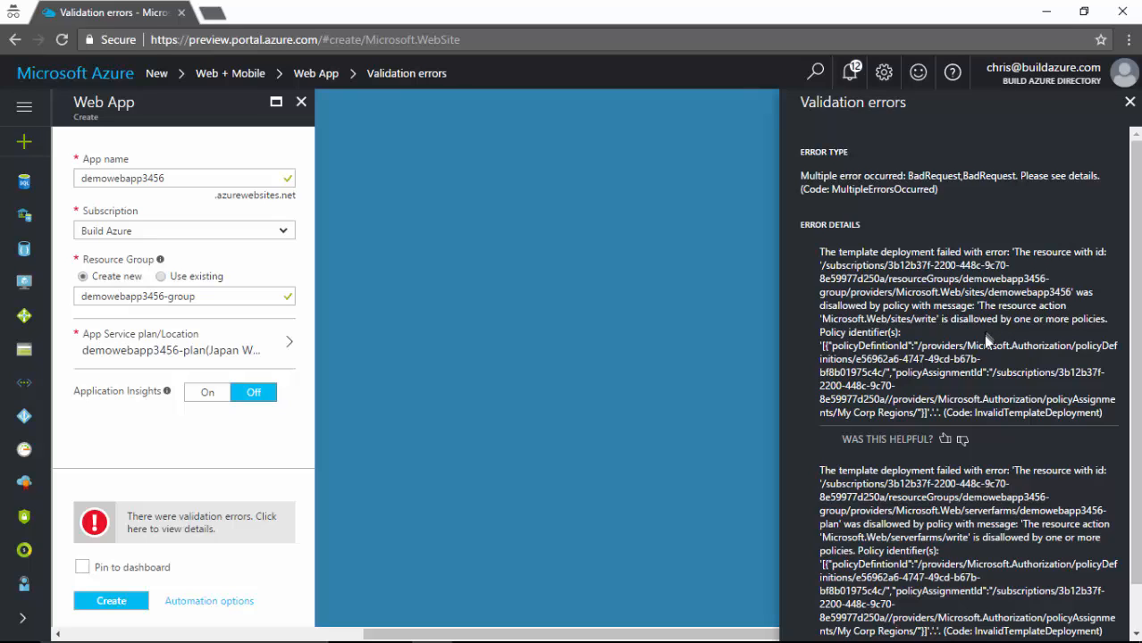
pyautogui.scroll(-3)
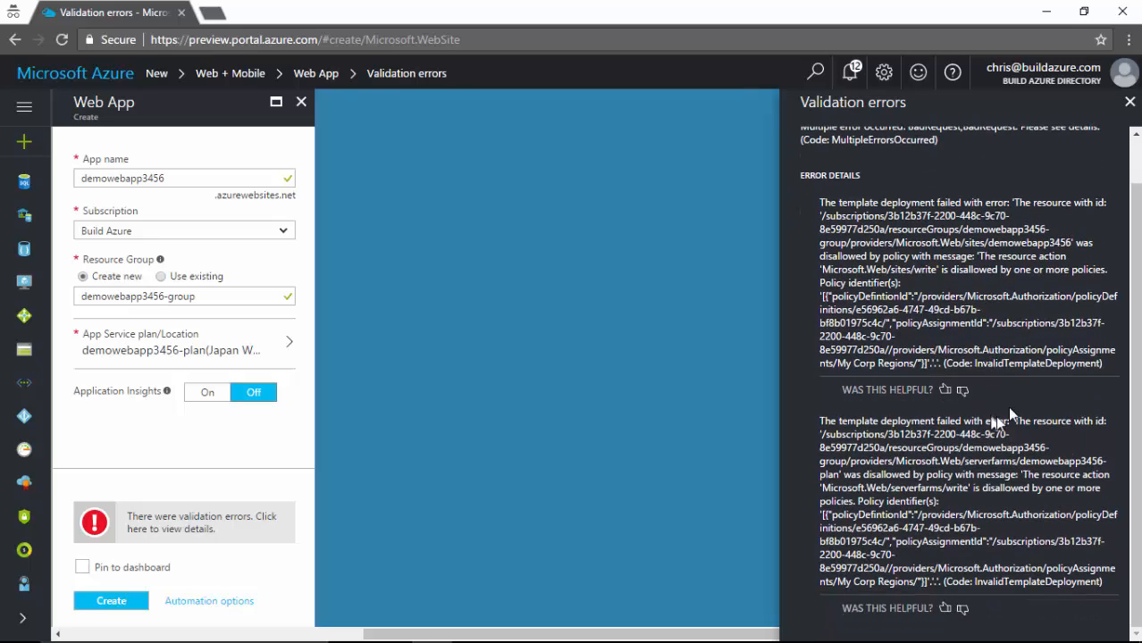
pyautogui.moveTo(1028, 439)
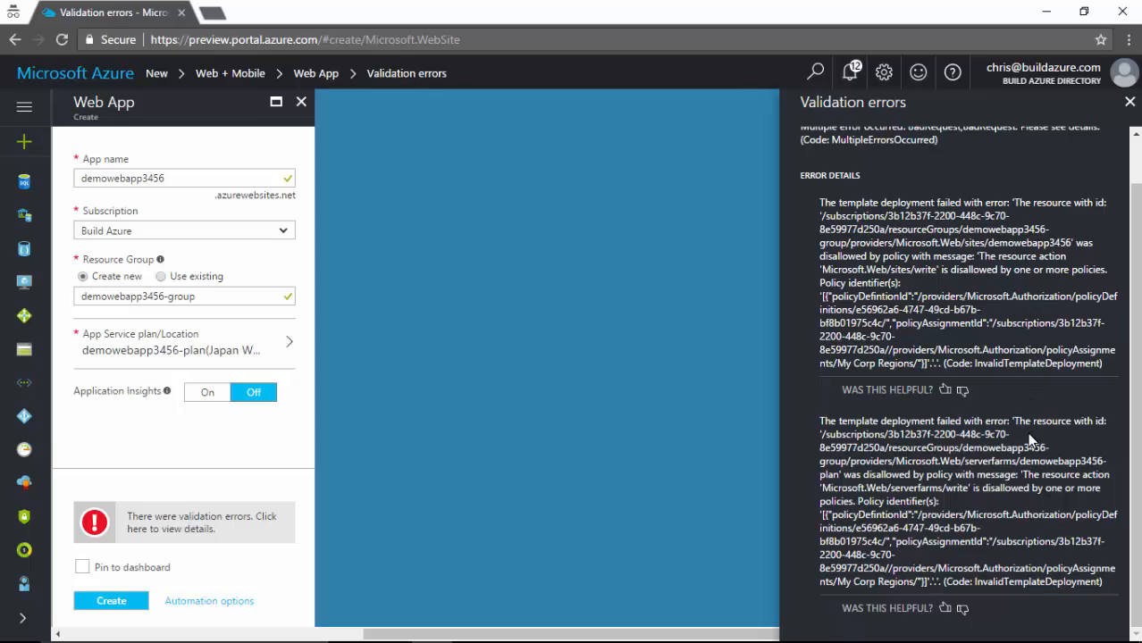
pyautogui.moveTo(1001, 482)
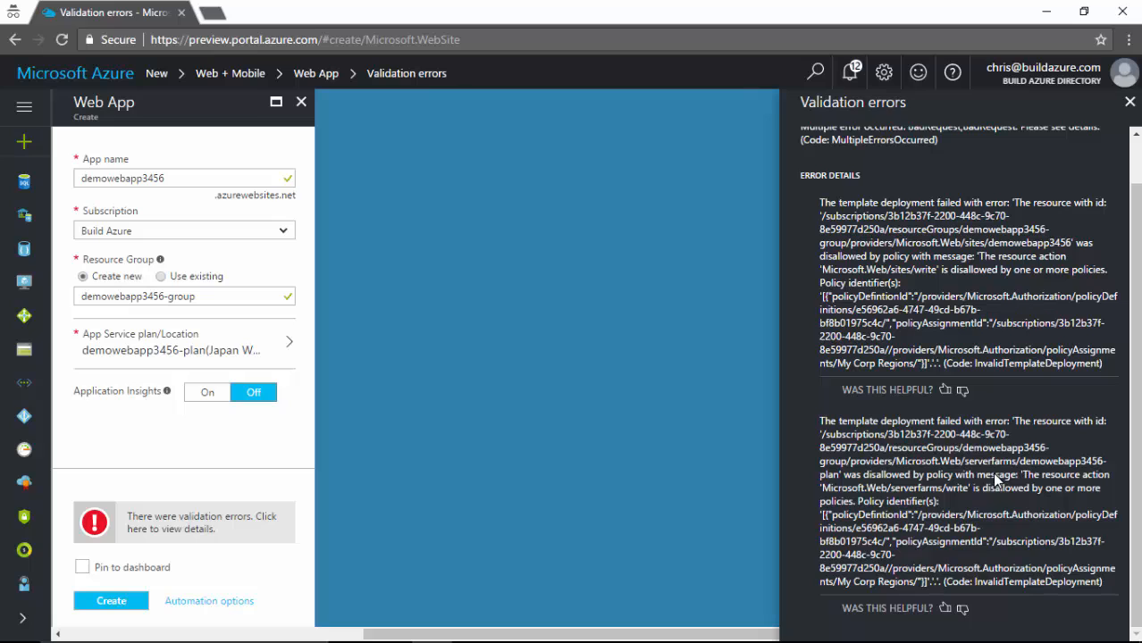
# Create plan demowebapp3456-plan in South Central US and resubmit the Web App
pyautogui.click(179, 343)
pyautogui.write('demowebapp3456')
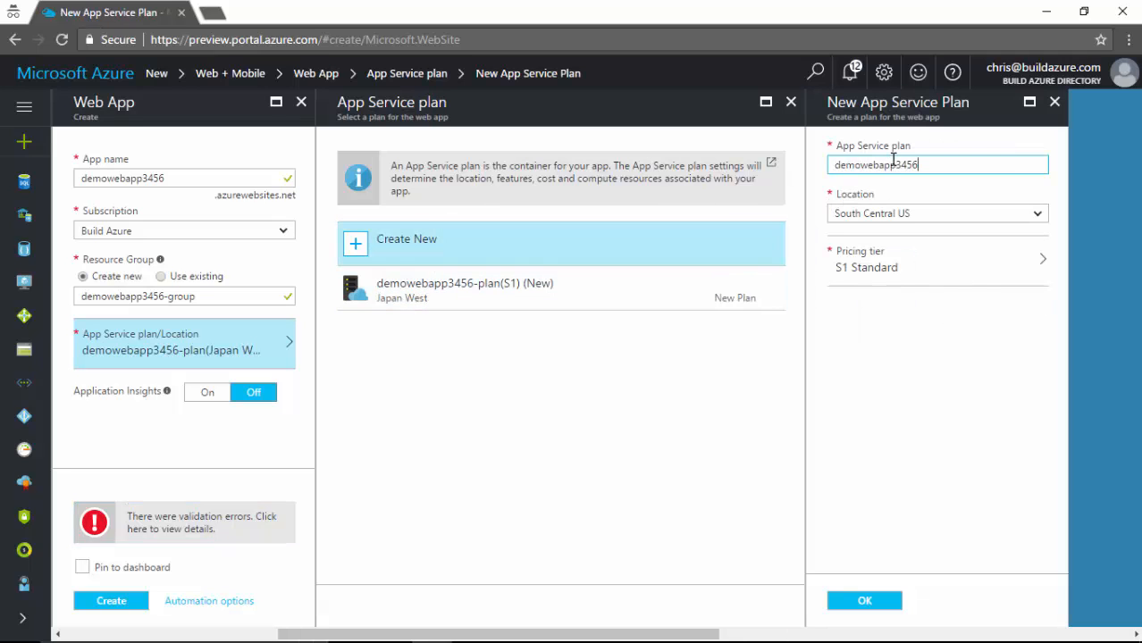
pyautogui.write('-pla')
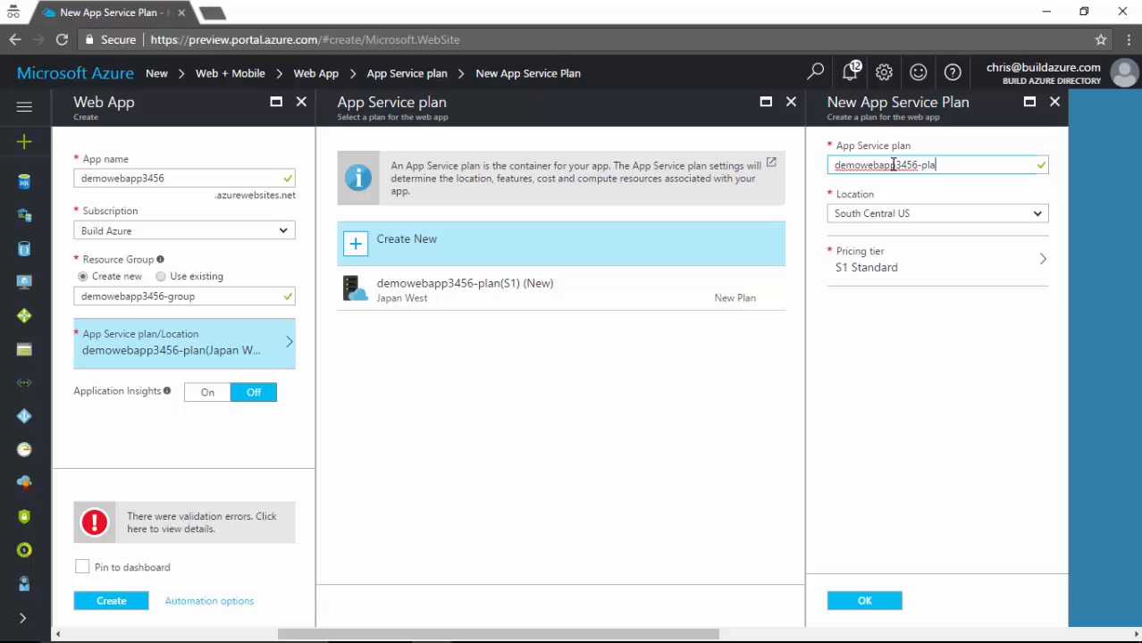
pyautogui.click(936, 213)
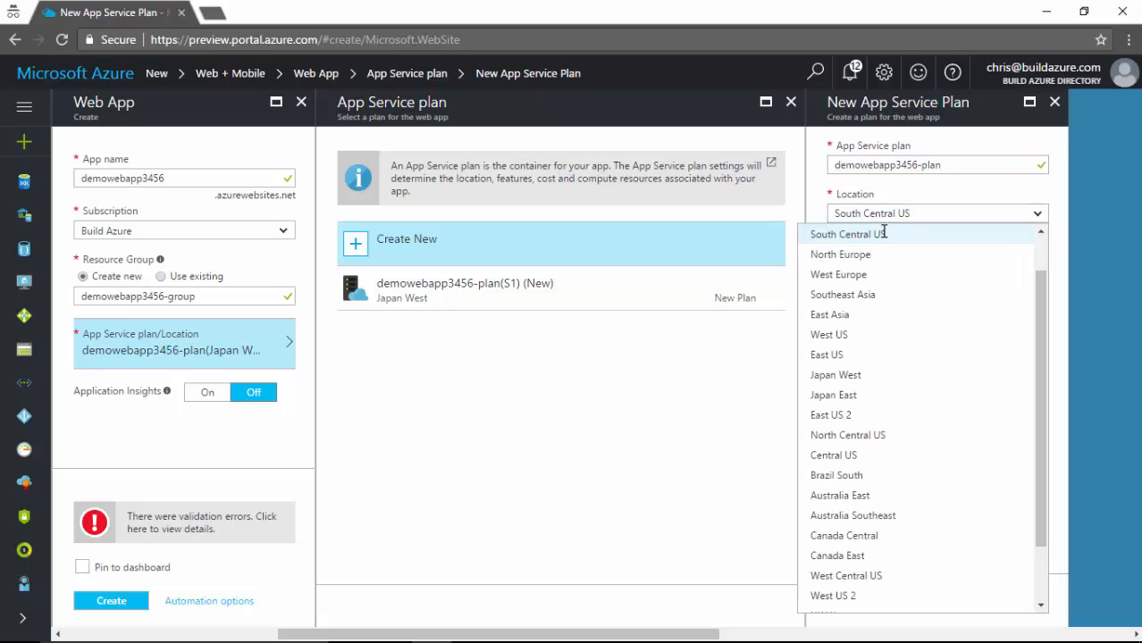
pyautogui.click(847, 234)
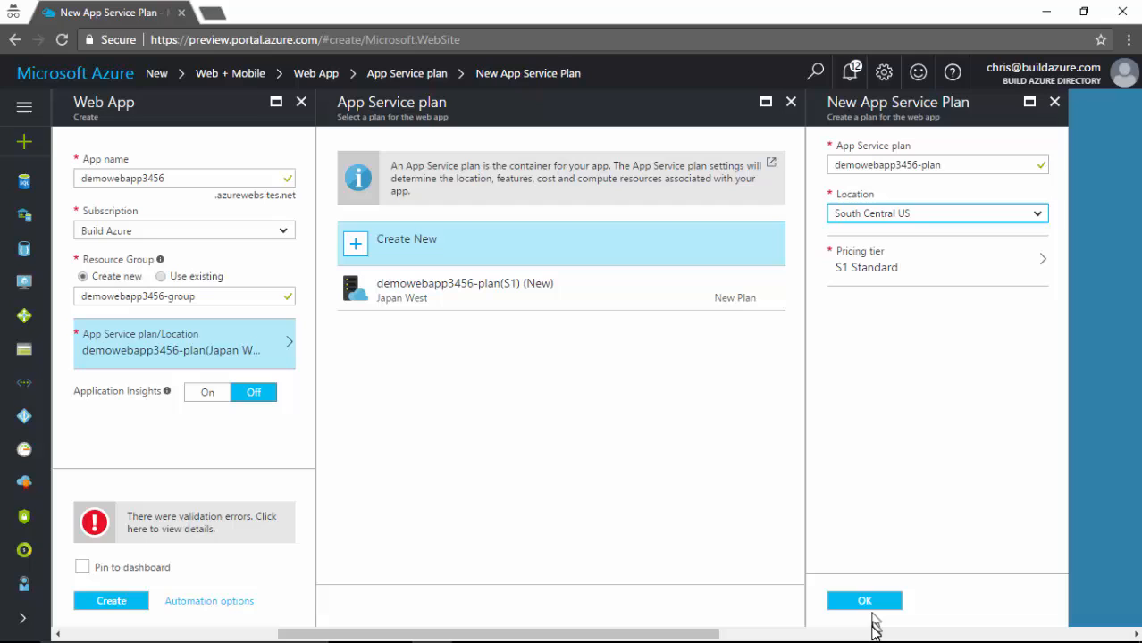
pyautogui.click(864, 600)
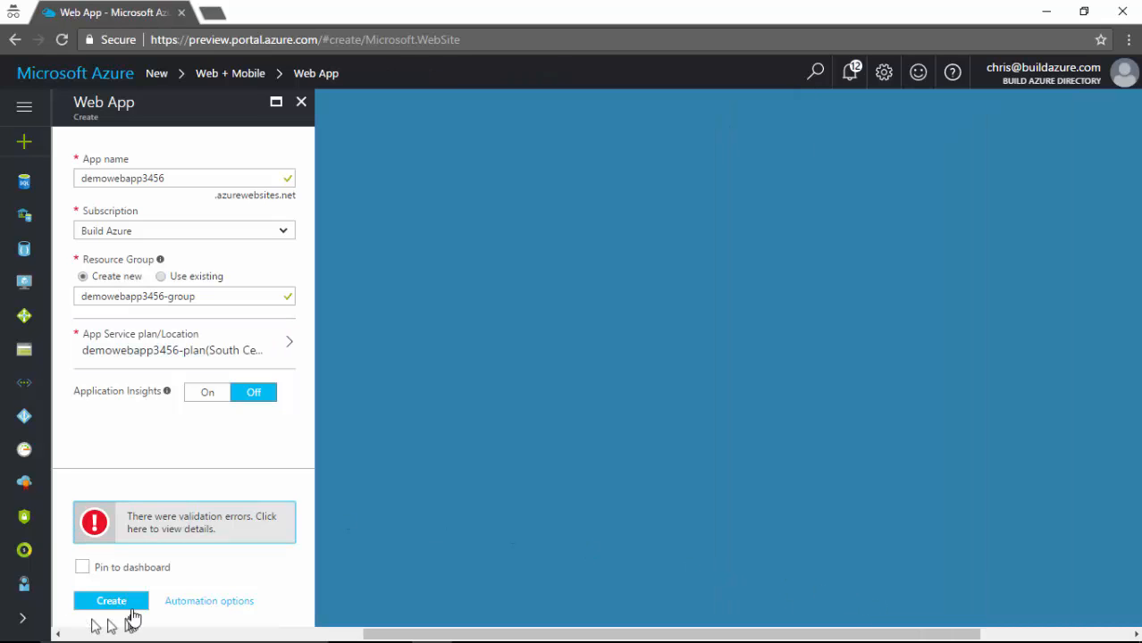
pyautogui.click(111, 600)
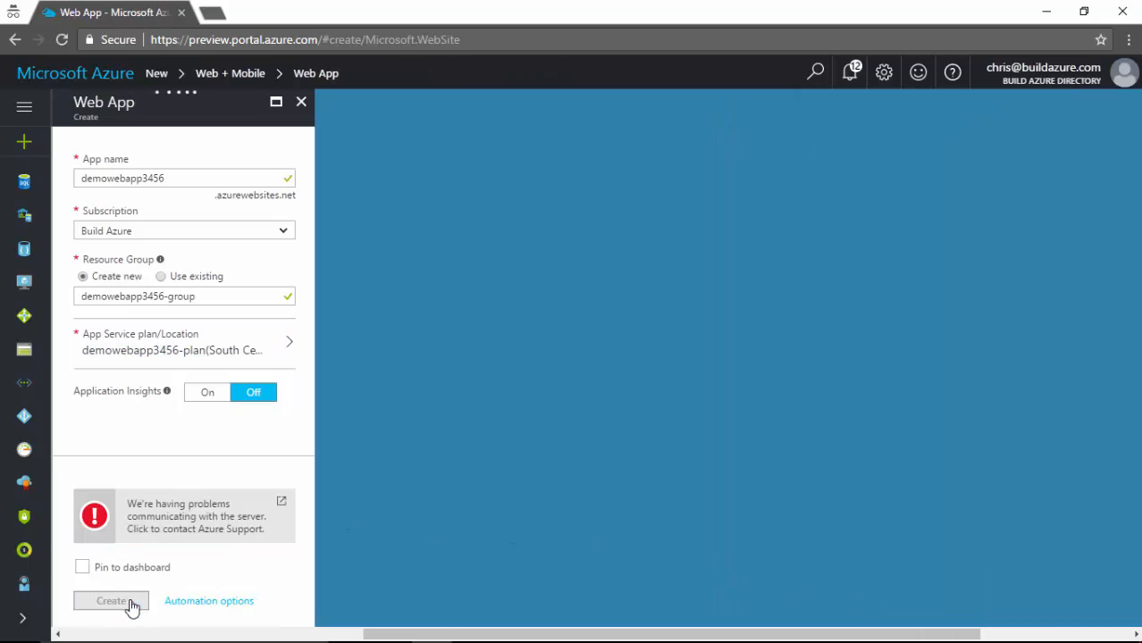
pyautogui.moveTo(139, 568)
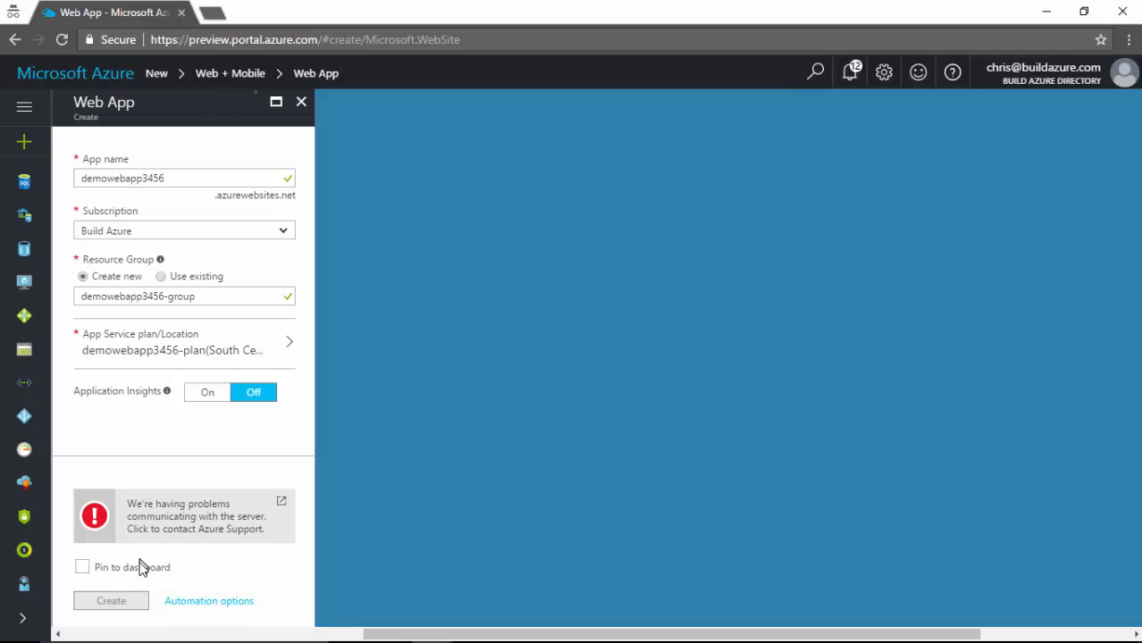
pyautogui.moveTo(472, 522)
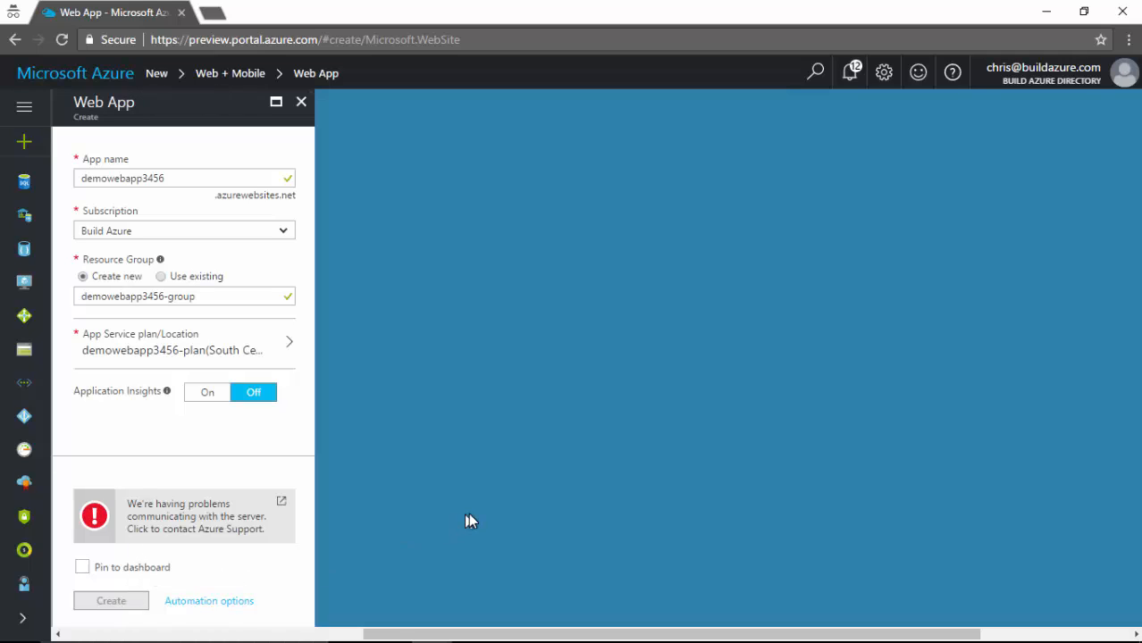
pyautogui.moveTo(205, 527)
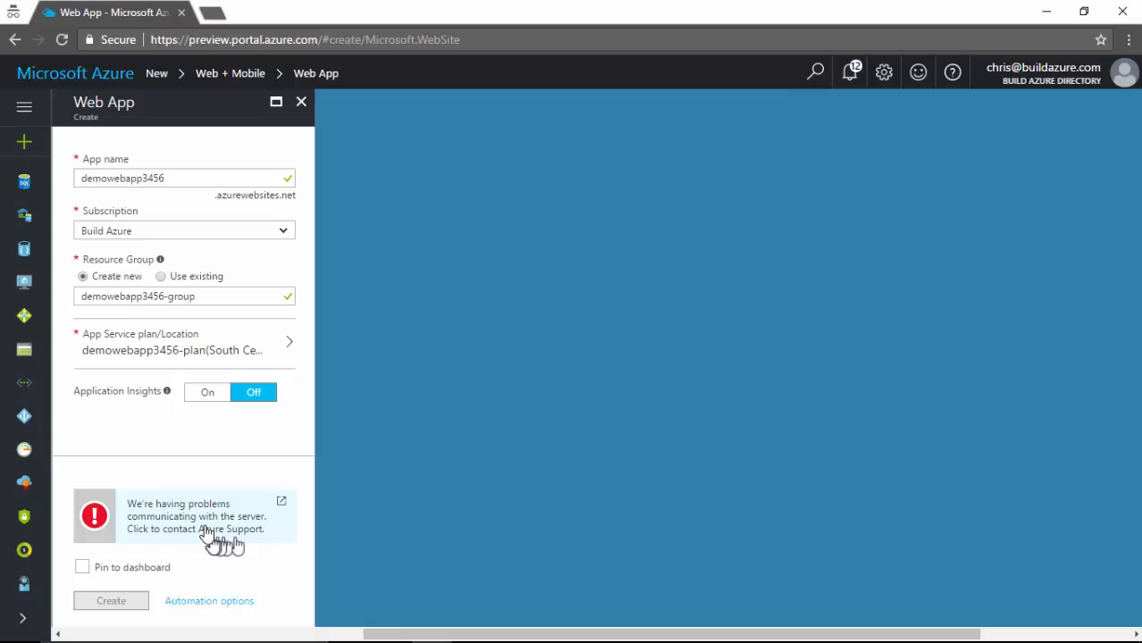
pyautogui.moveTo(381, 411)
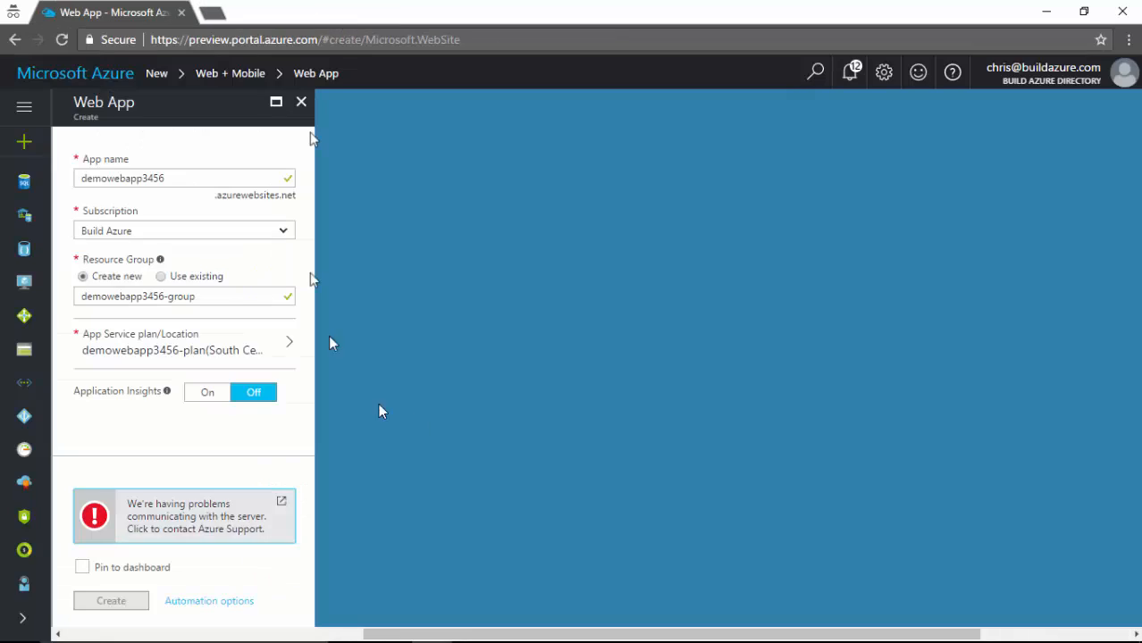
pyautogui.moveTo(348, 143)
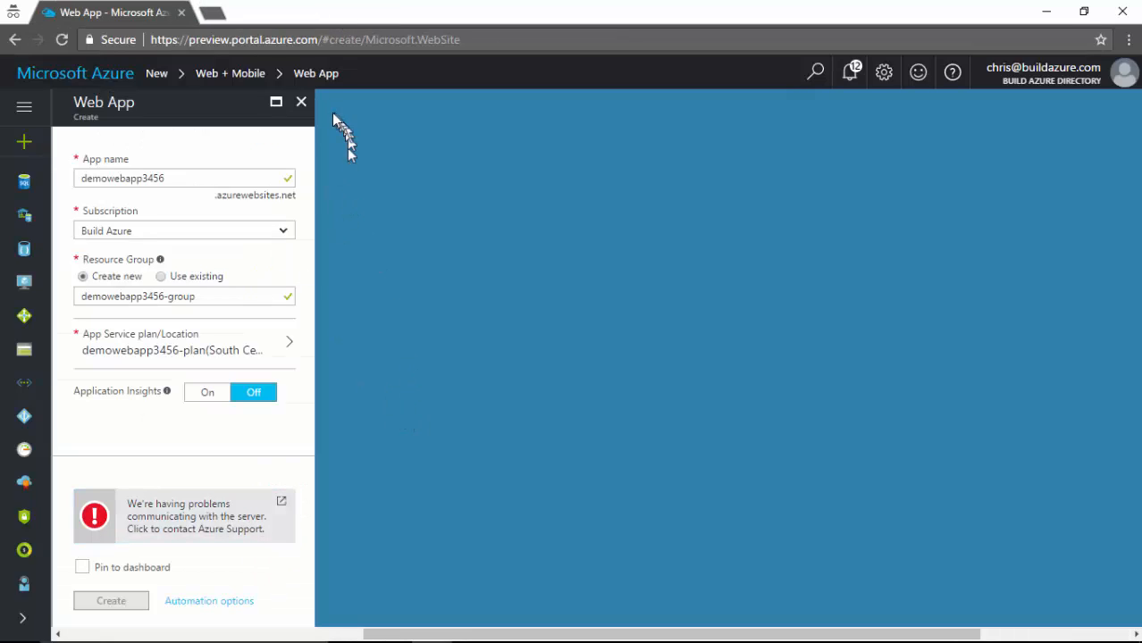
pyautogui.moveTo(767, 118)
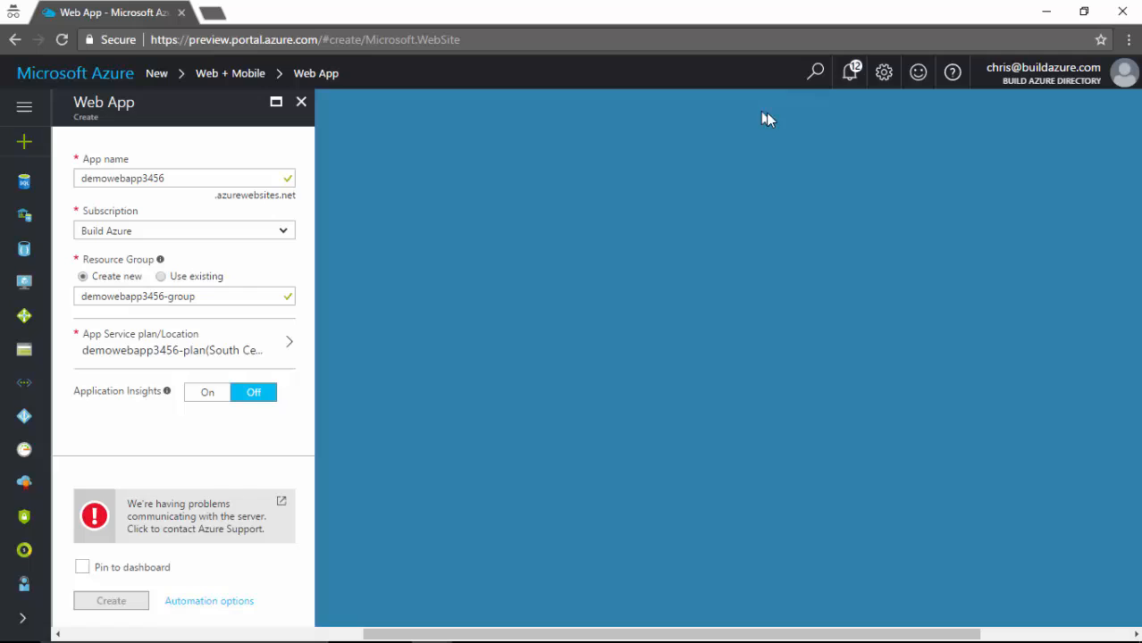
pyautogui.click(848, 72)
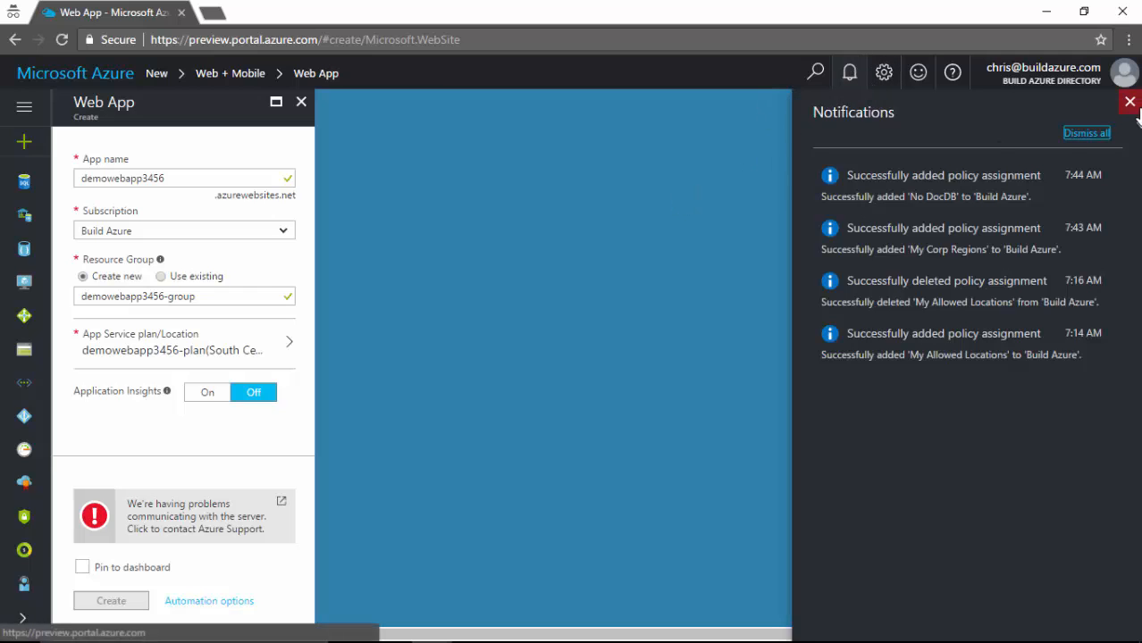
pyautogui.click(1129, 100)
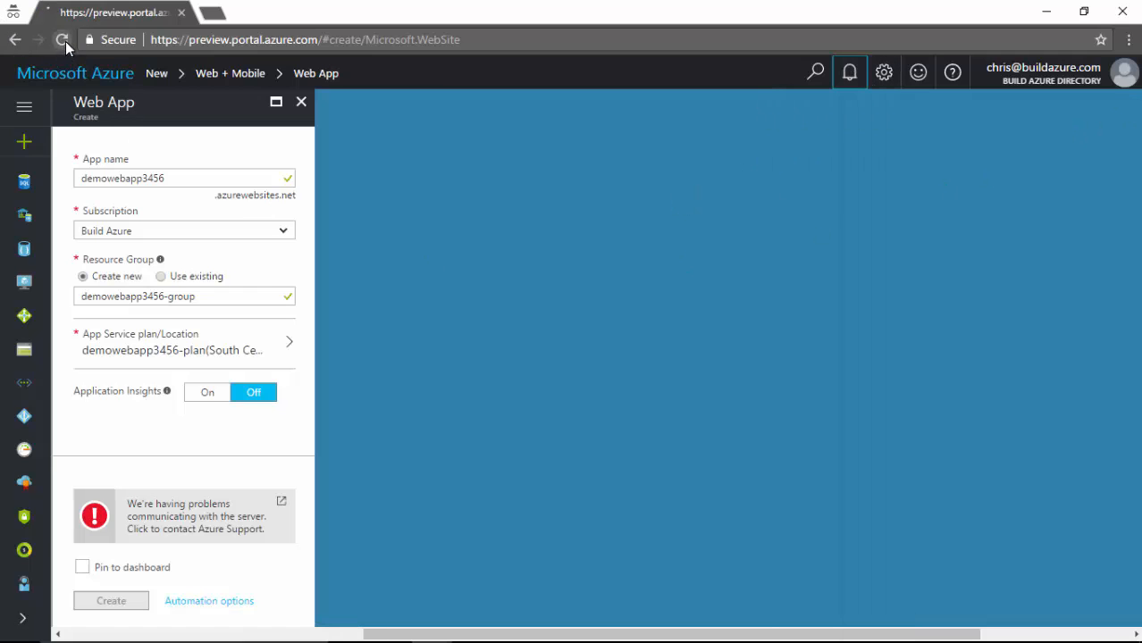
# Reload the portal and re-enter app name demowebapp3456app and resource group demowebapp3456-group2
pyautogui.click(61, 39)
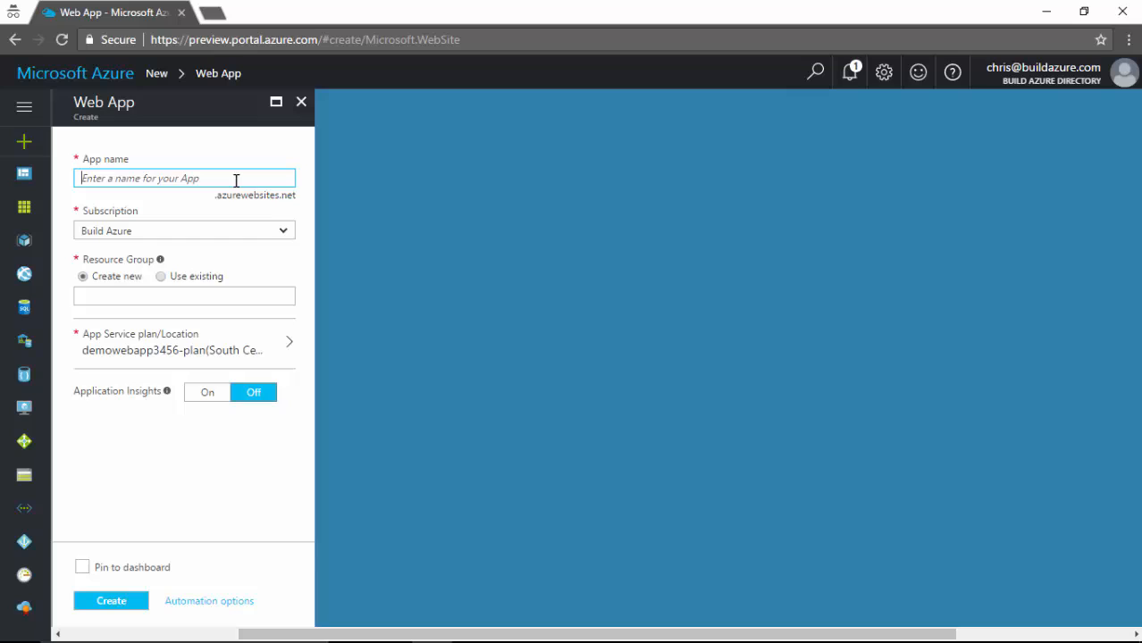
pyautogui.write('demowebapp3456')
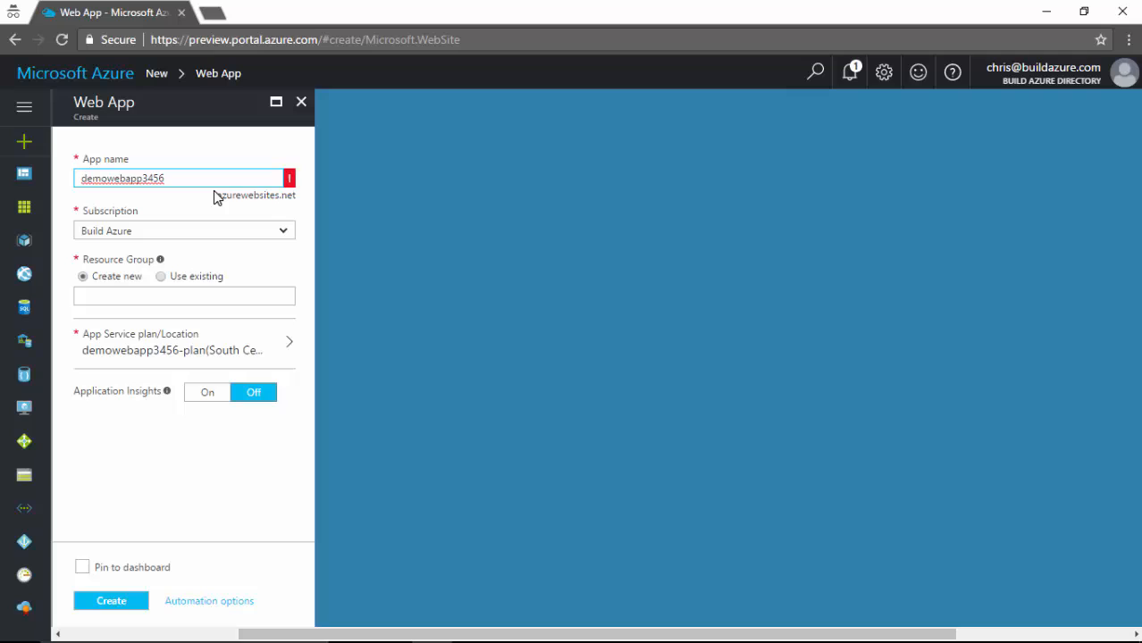
pyautogui.write('app')
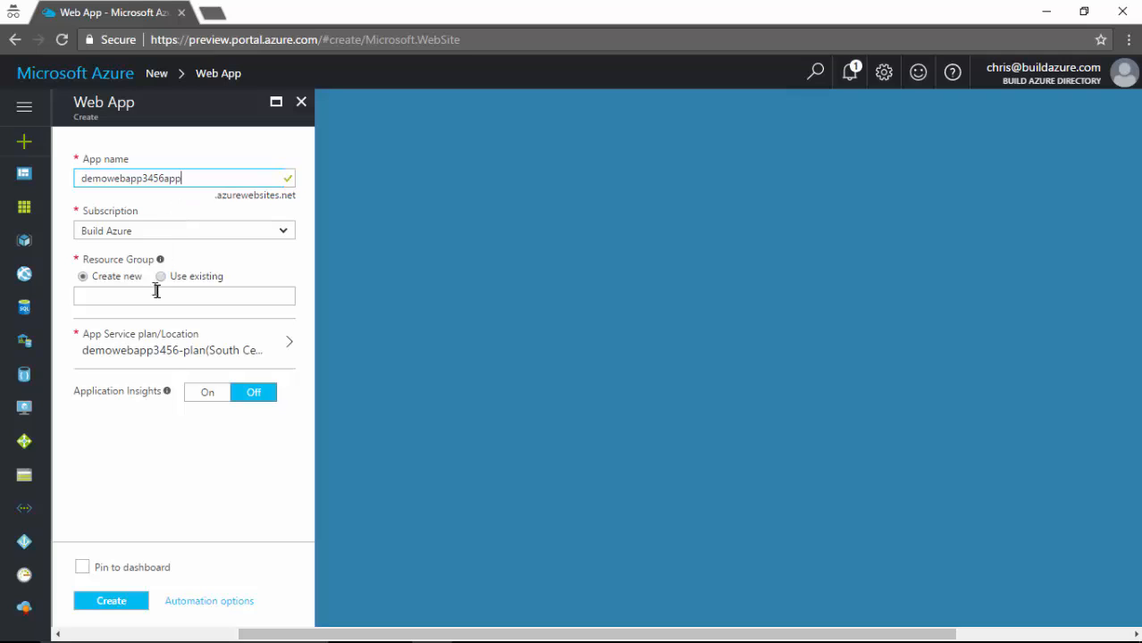
pyautogui.write('demowebapp3456-group2')
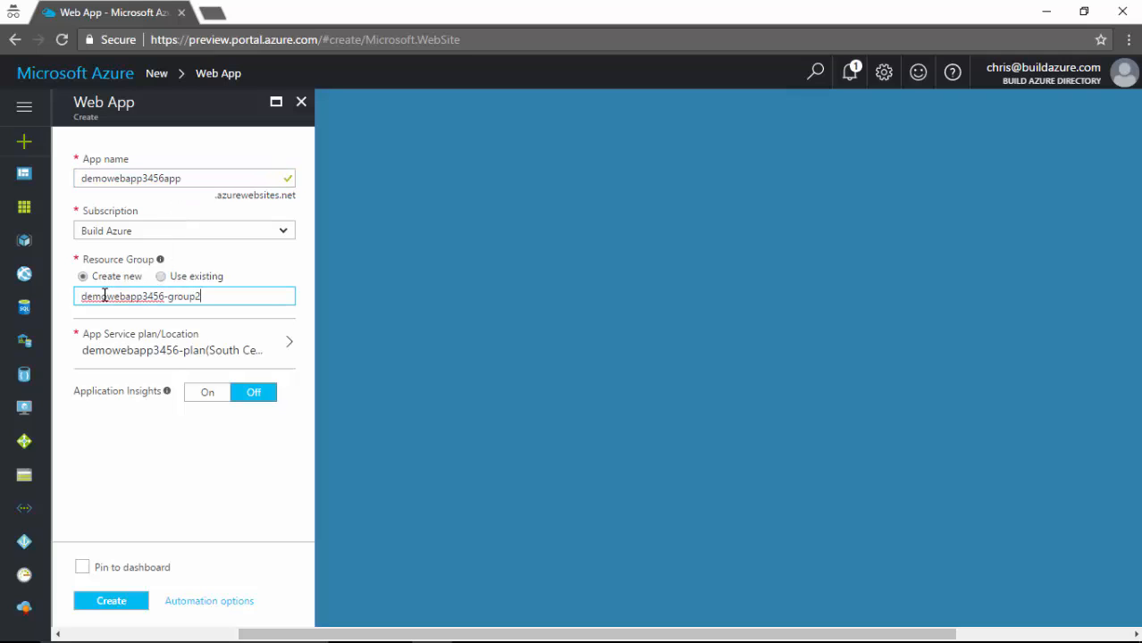
# Create new plan demowebapp3456-plan2 and submit the web app for creation
pyautogui.click(179, 343)
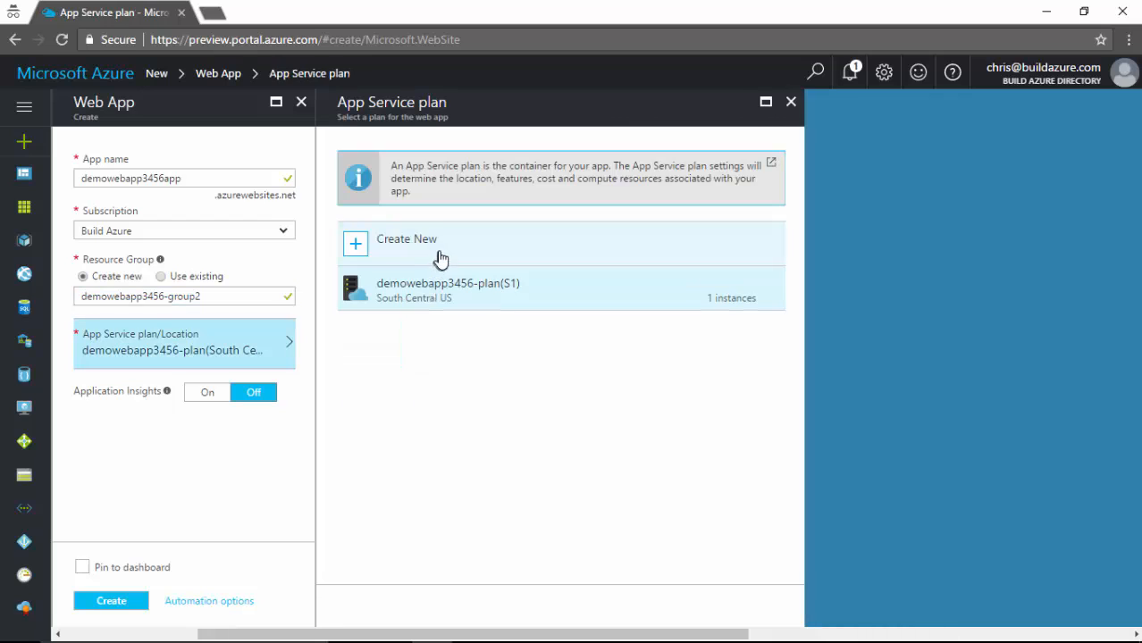
pyautogui.click(405, 239)
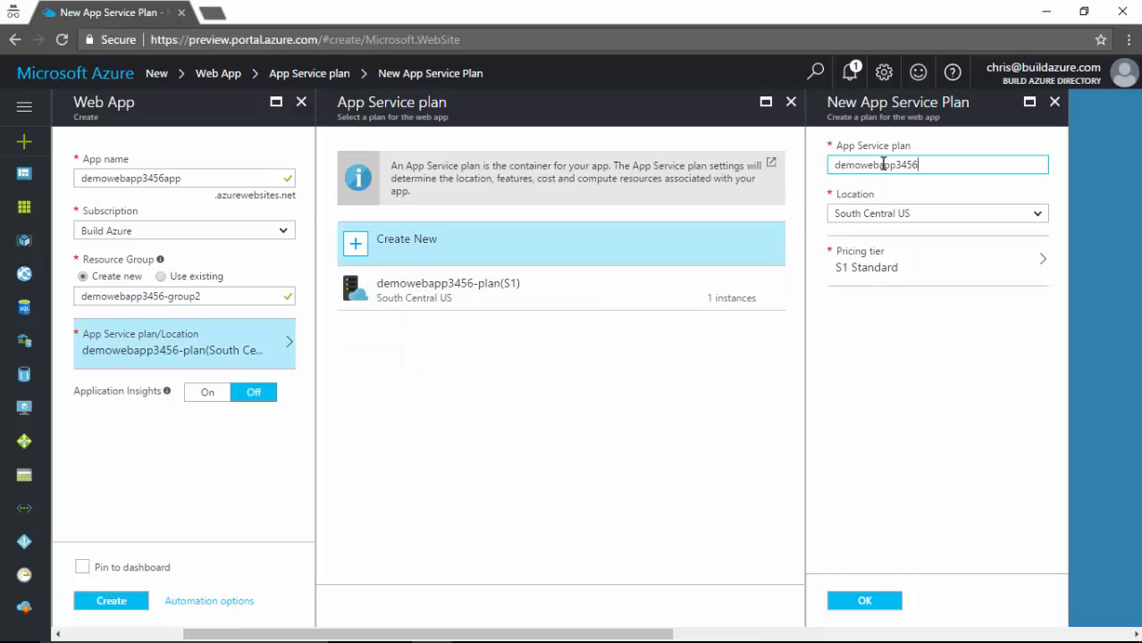
pyautogui.write('-plan2')
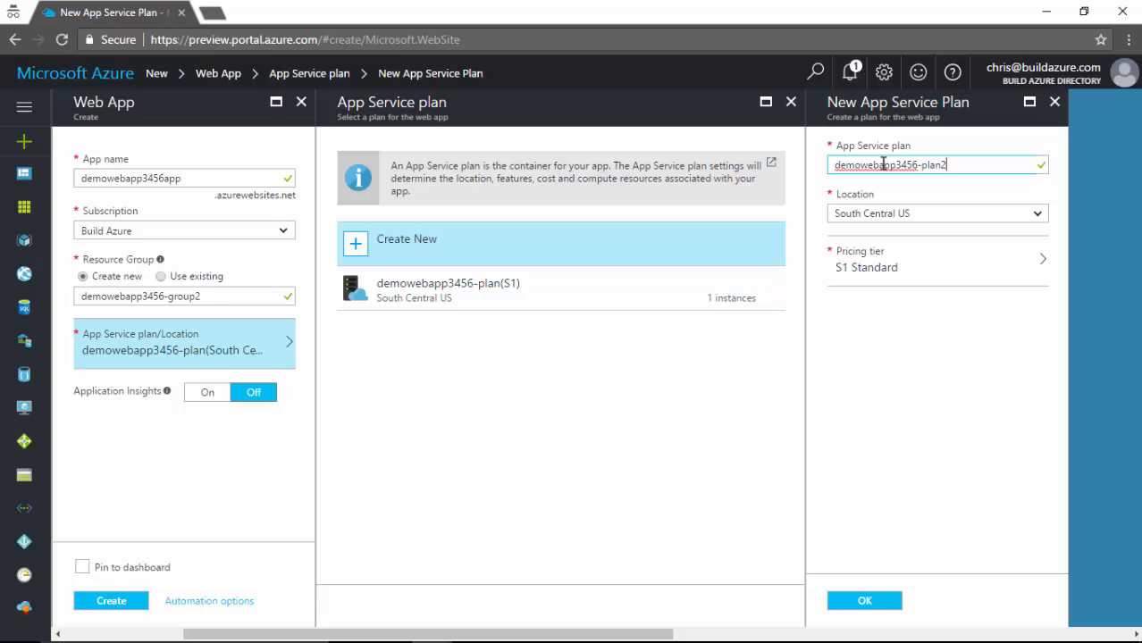
pyautogui.click(863, 601)
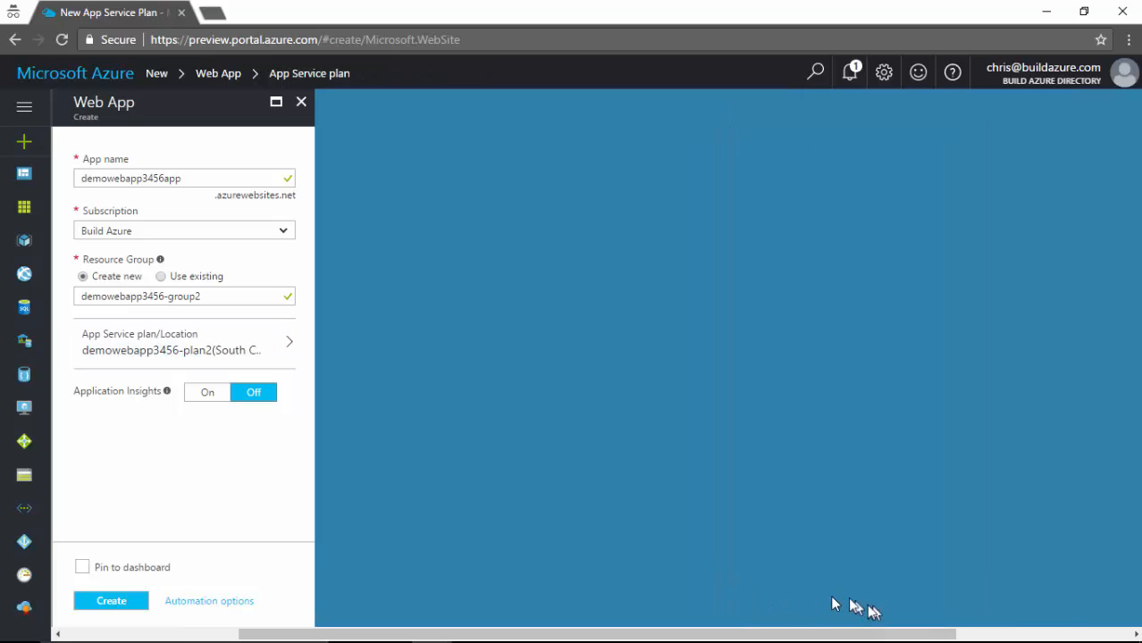
pyautogui.click(111, 600)
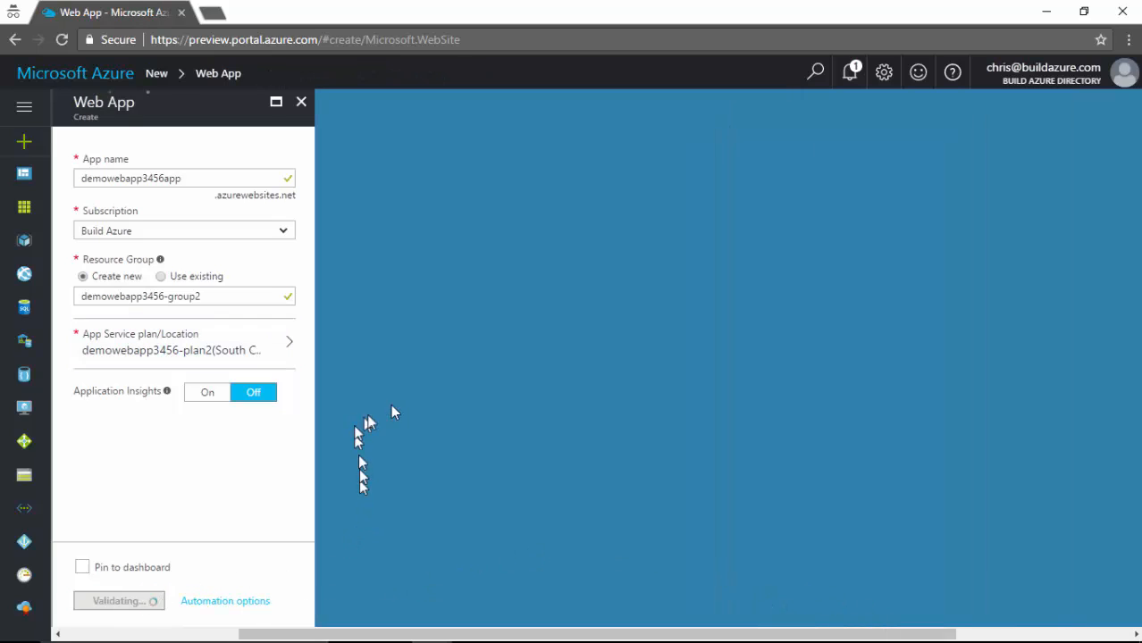
pyautogui.moveTo(409, 409)
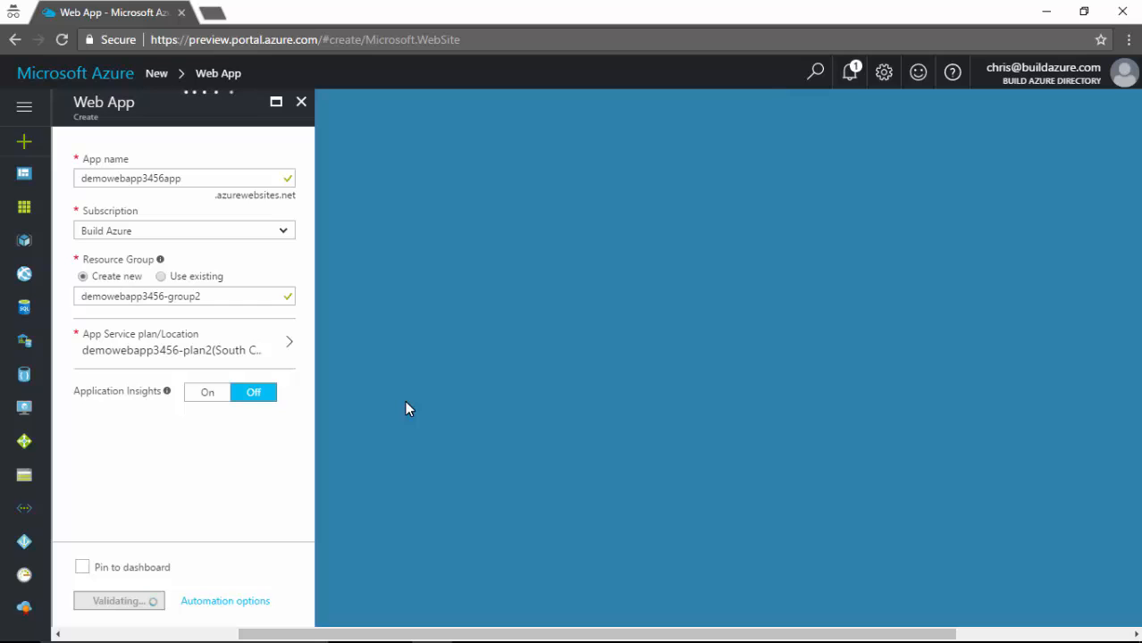
pyautogui.click(118, 600)
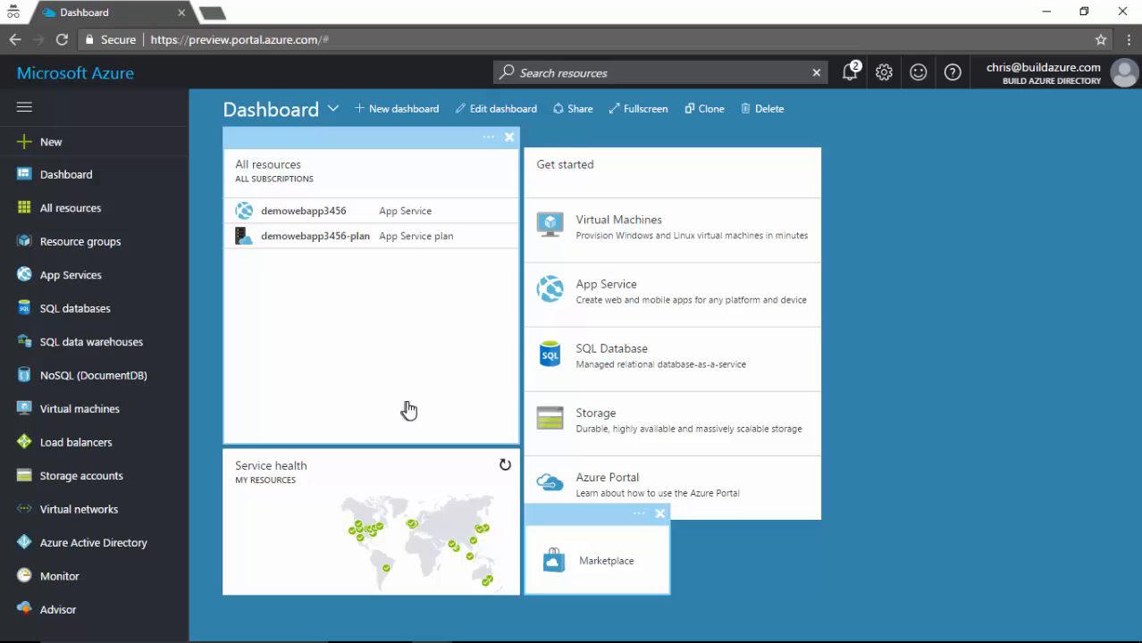
pyautogui.moveTo(382, 375)
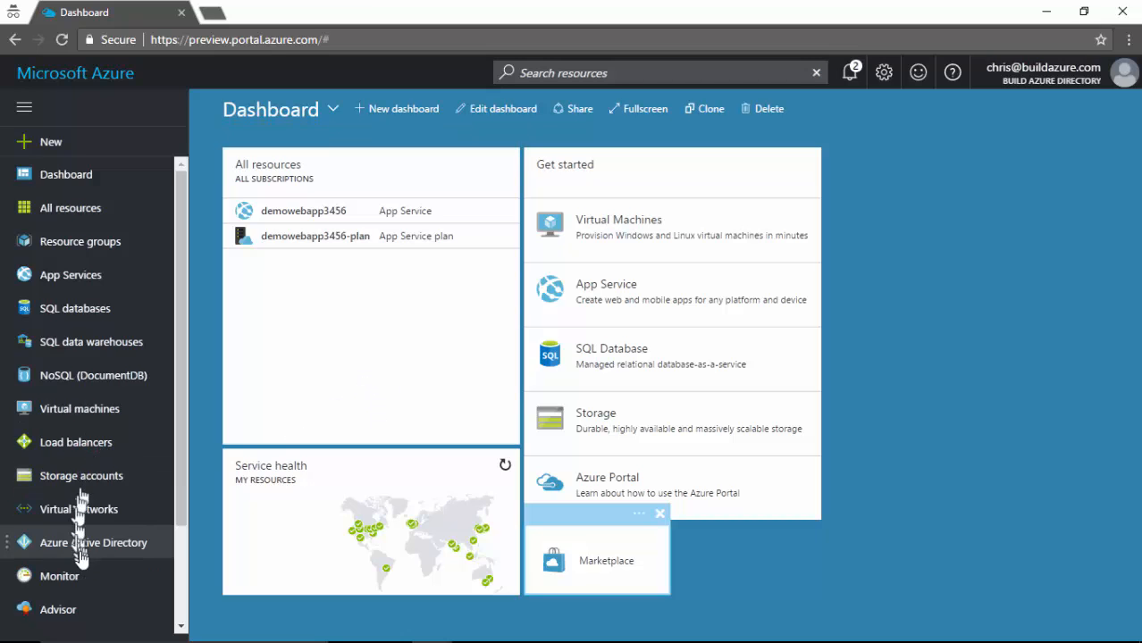
# Navigate via Subscriptions to the Build Azure subscription's Policies page
pyautogui.scroll(-3)
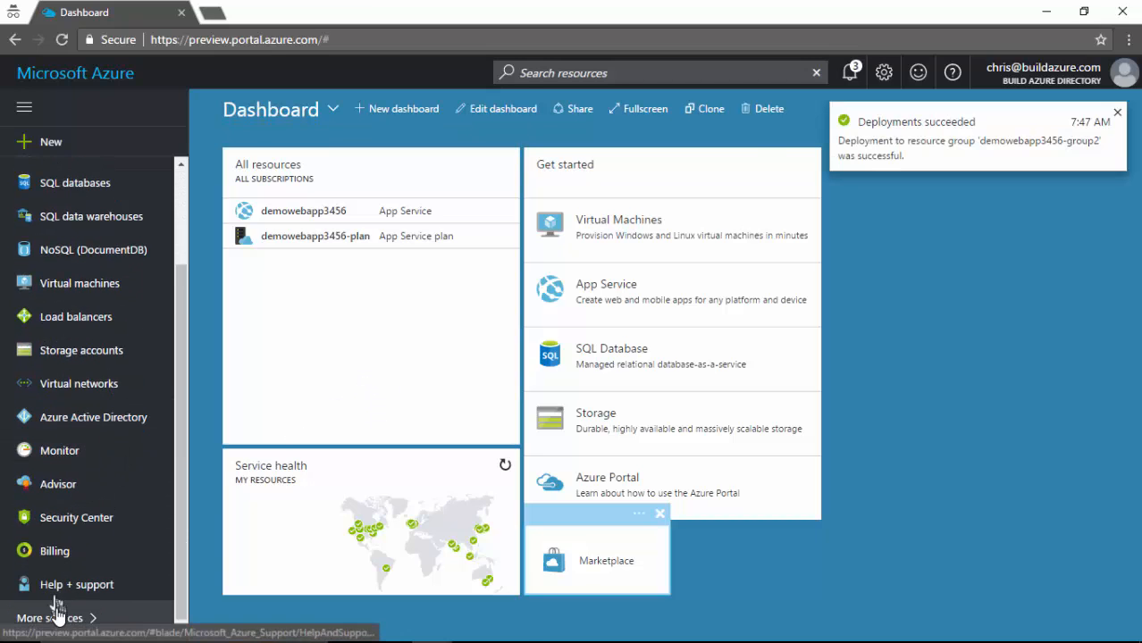
pyautogui.click(50, 618)
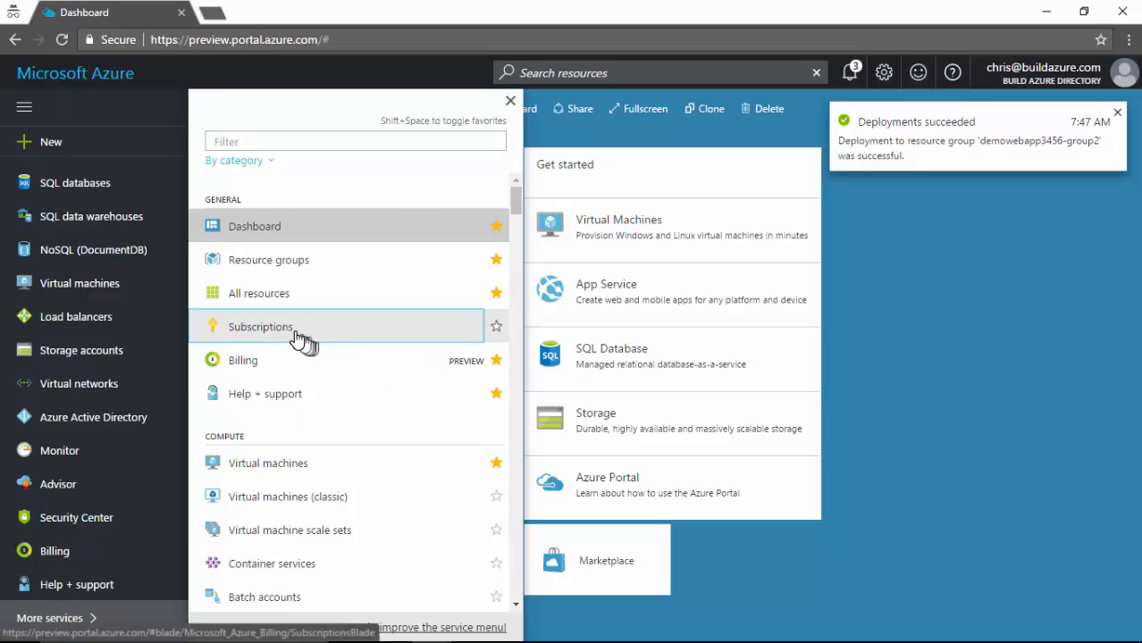
pyautogui.click(261, 325)
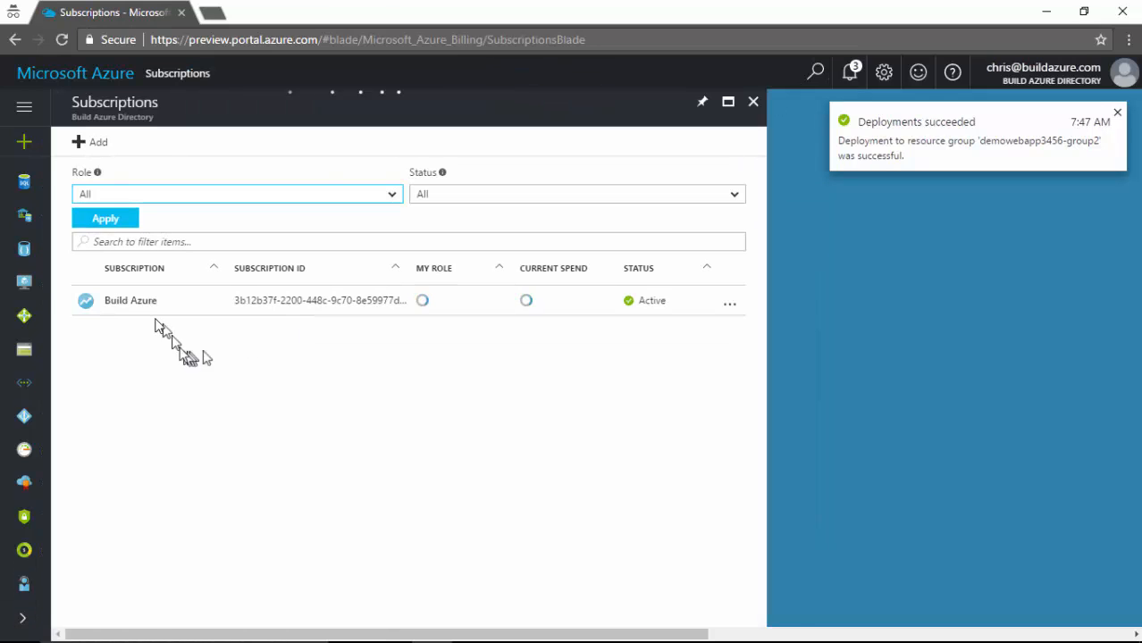
pyautogui.click(131, 300)
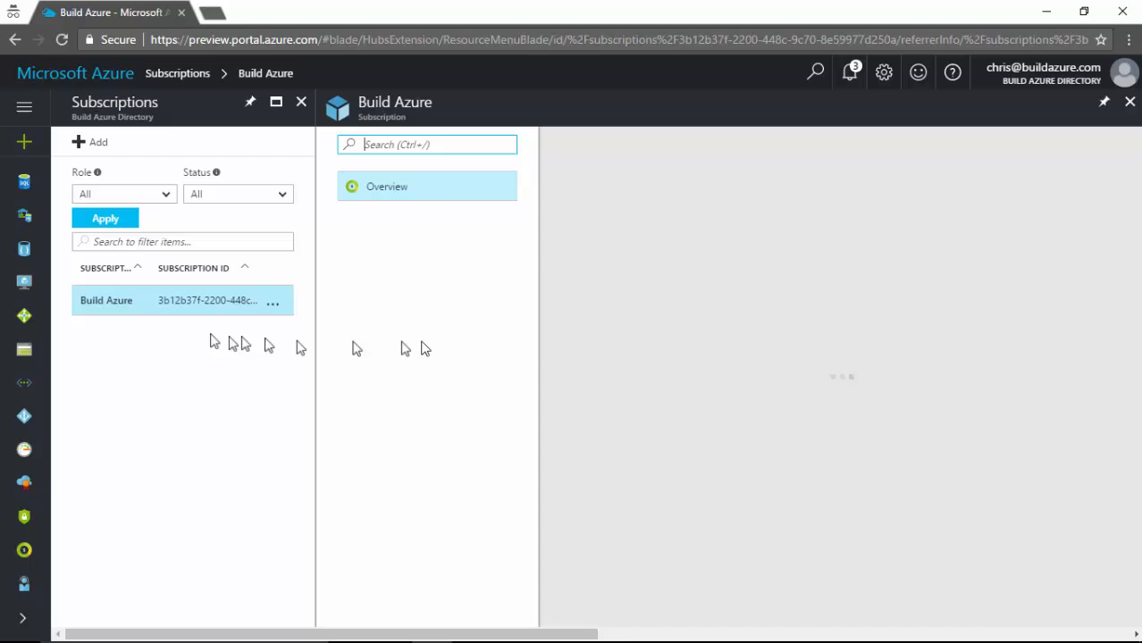
pyautogui.click(386, 186)
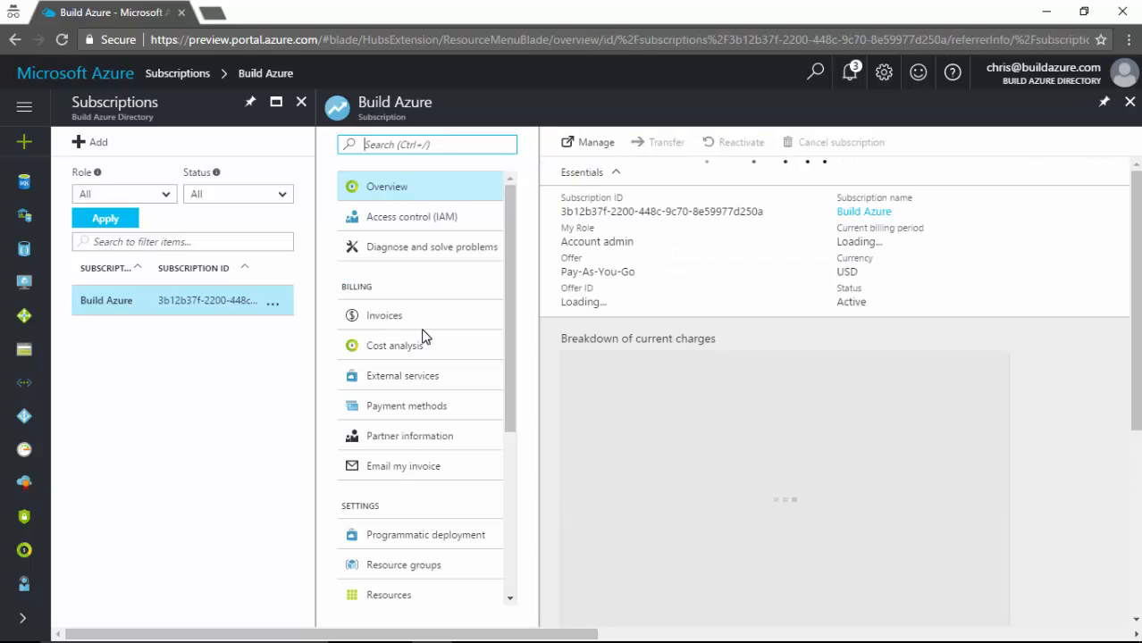
pyautogui.click(382, 404)
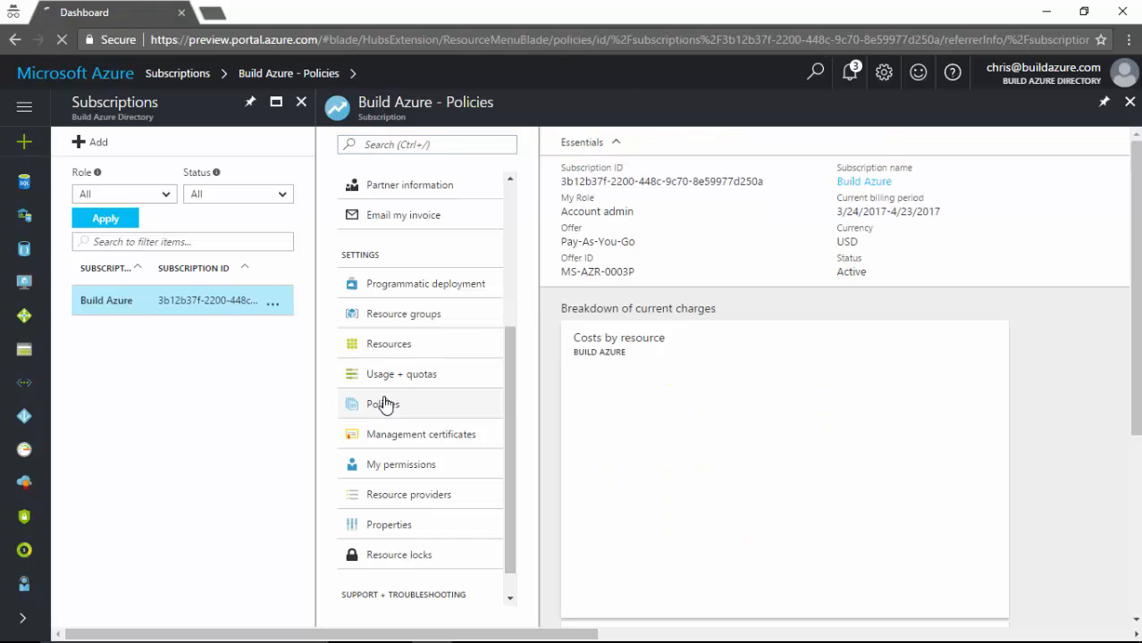
pyautogui.click(383, 404)
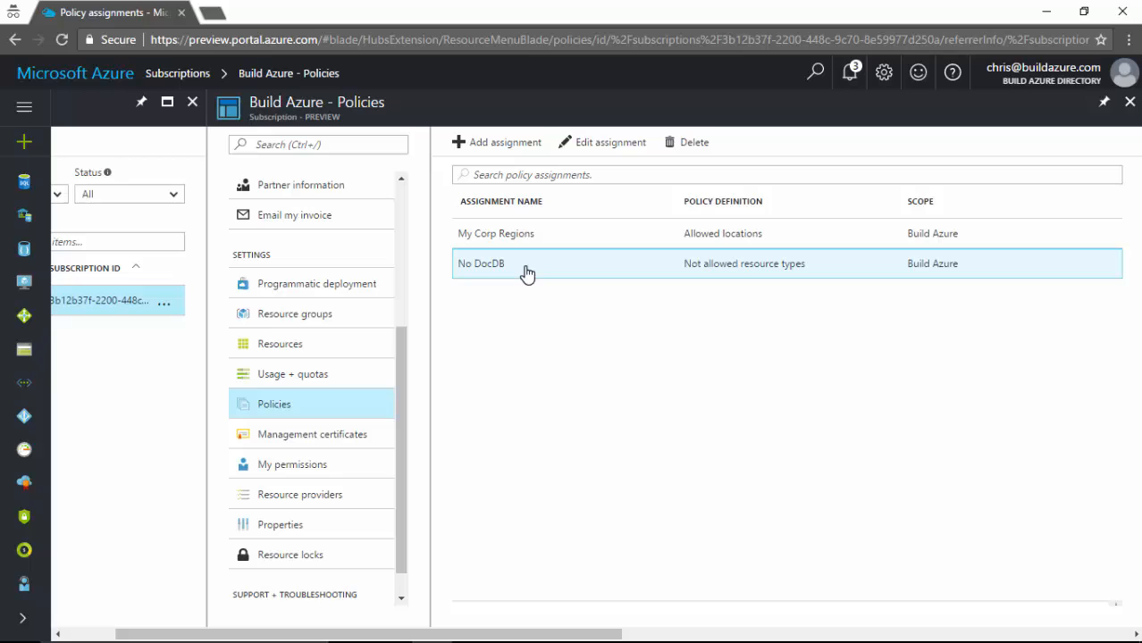
# Delete the No DocDB policy assignment, then select My Corp Regions
pyautogui.click(480, 262)
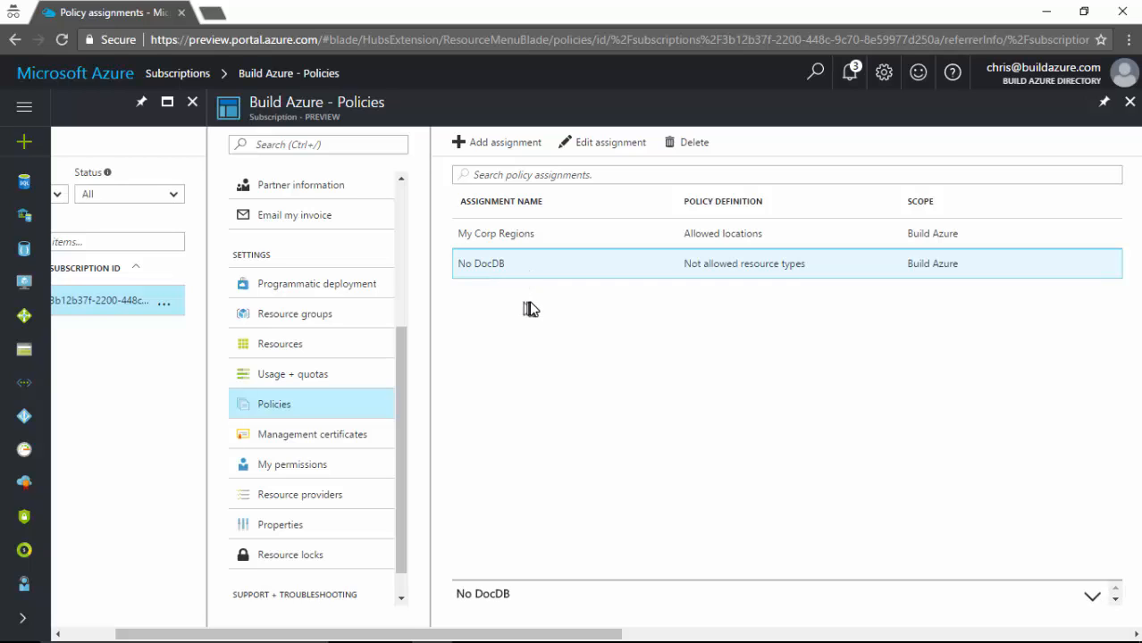
pyautogui.moveTo(516, 294)
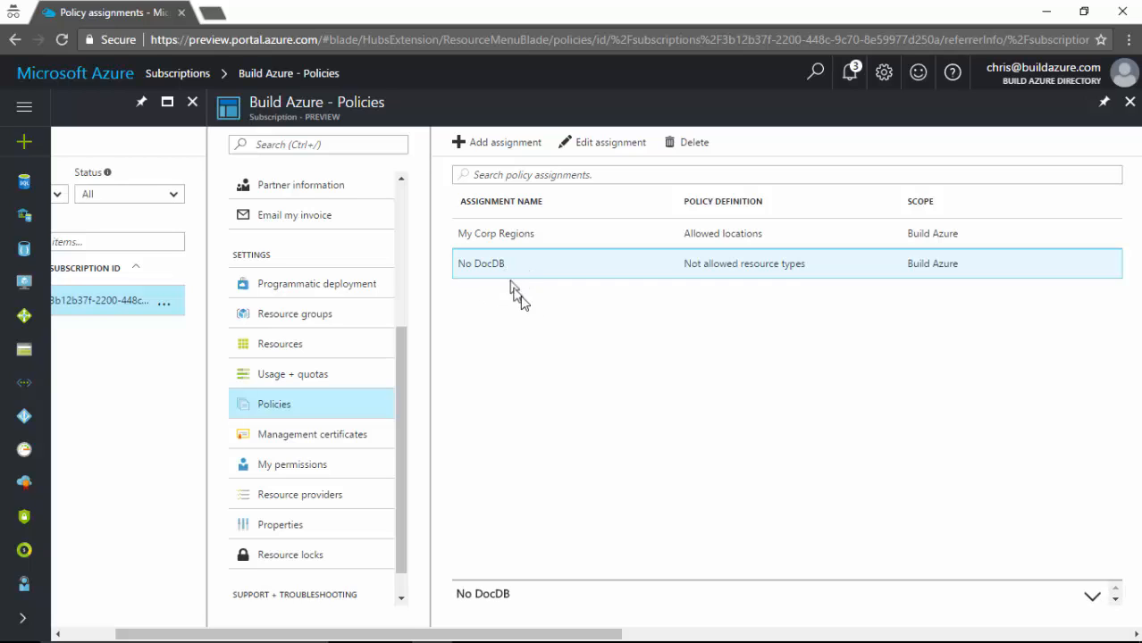
pyautogui.moveTo(534, 286)
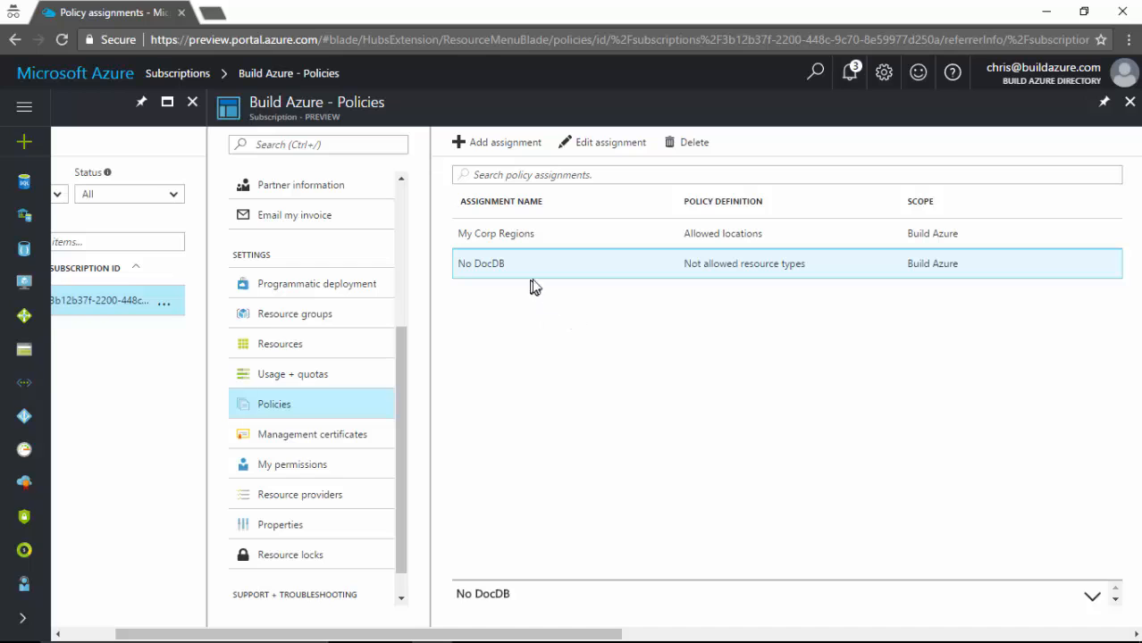
pyautogui.click(693, 143)
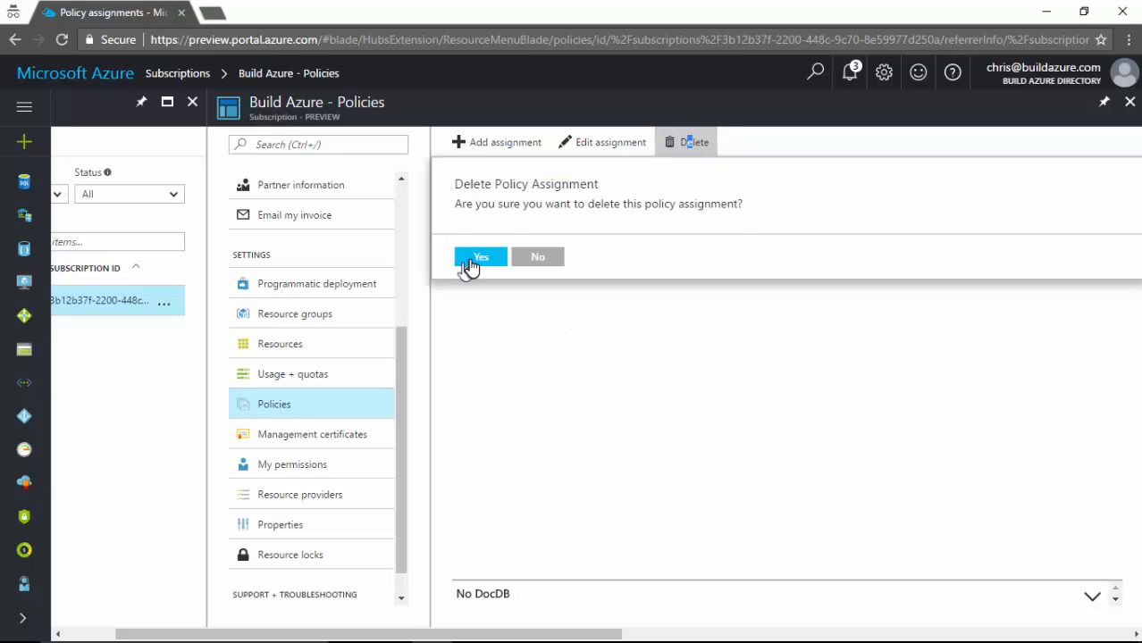
pyautogui.click(480, 257)
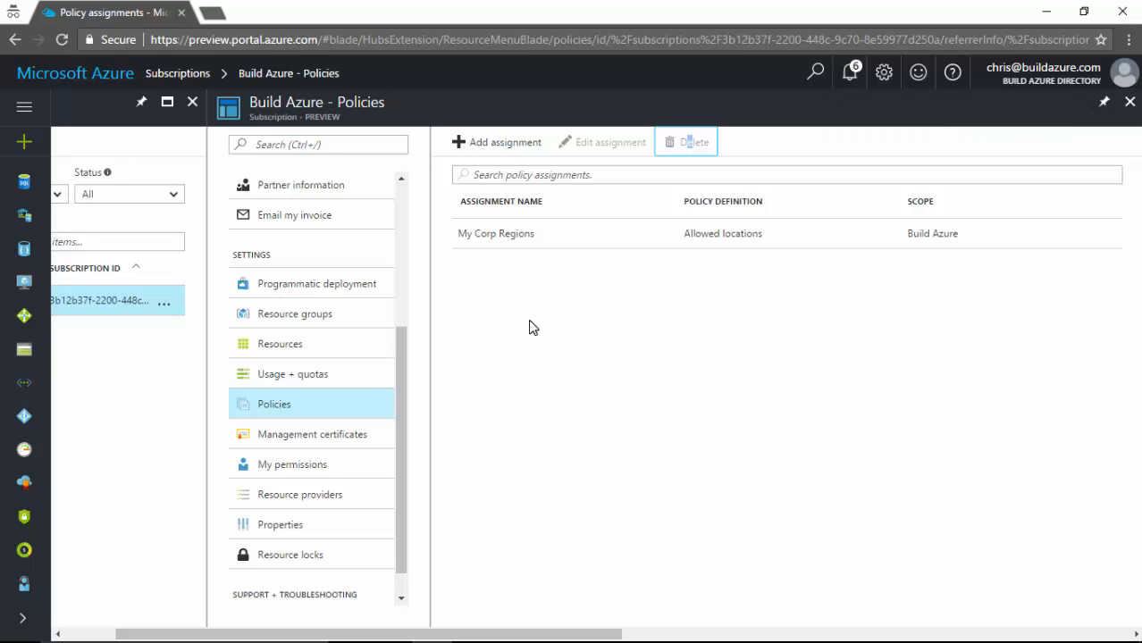
pyautogui.click(497, 232)
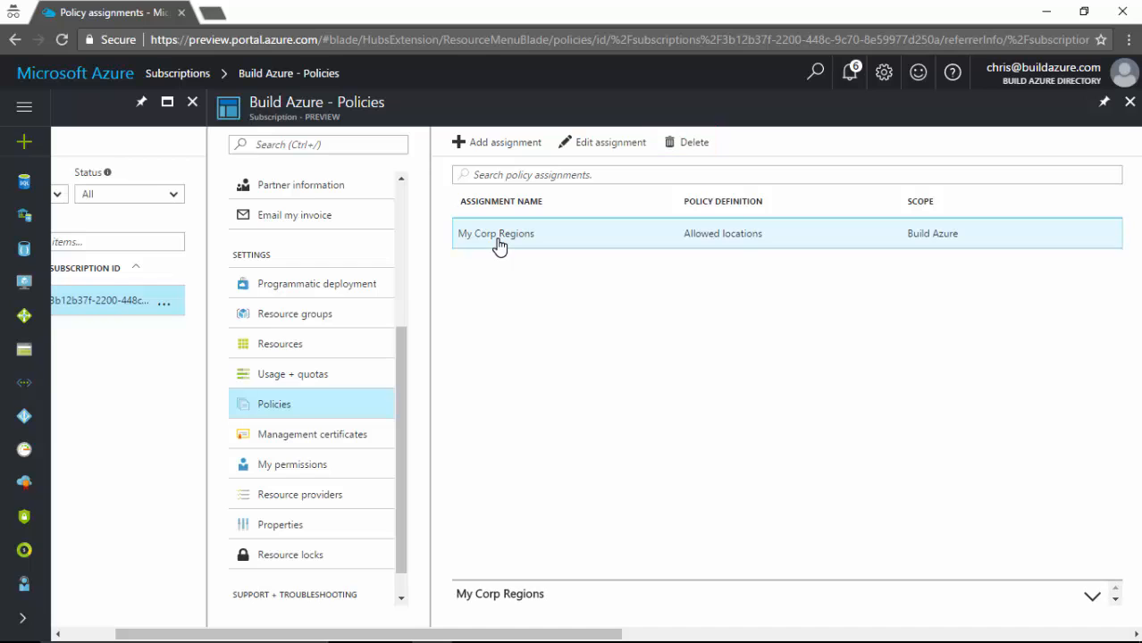
# Edit My Corp Regions to add North Europe and West Europe to the allowed locations
pyautogui.click(611, 143)
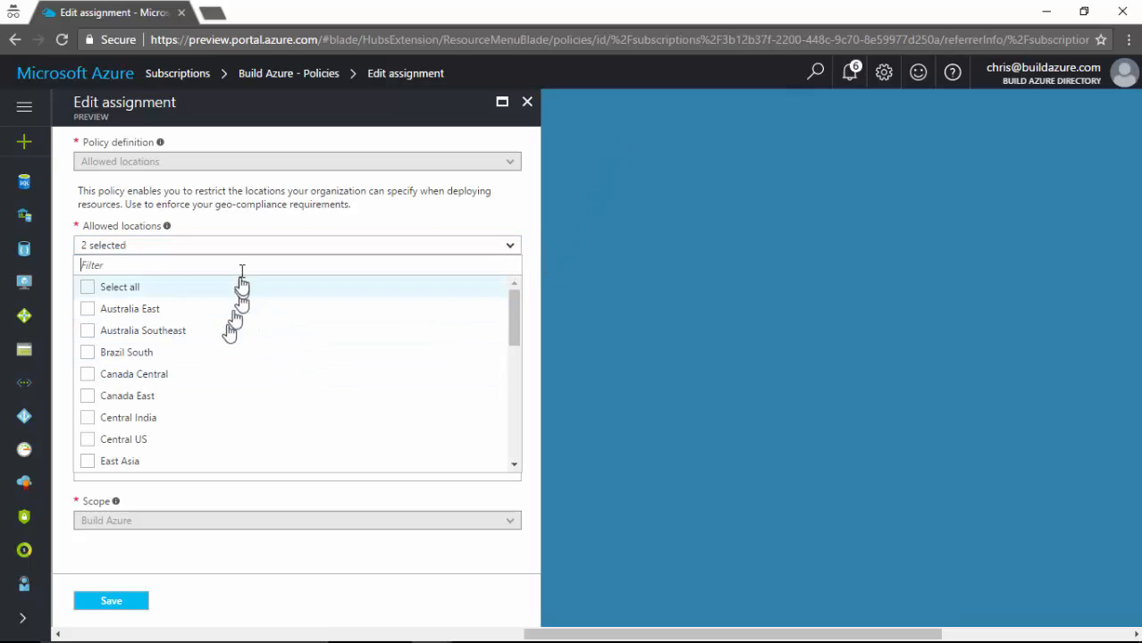
pyautogui.write('eur')
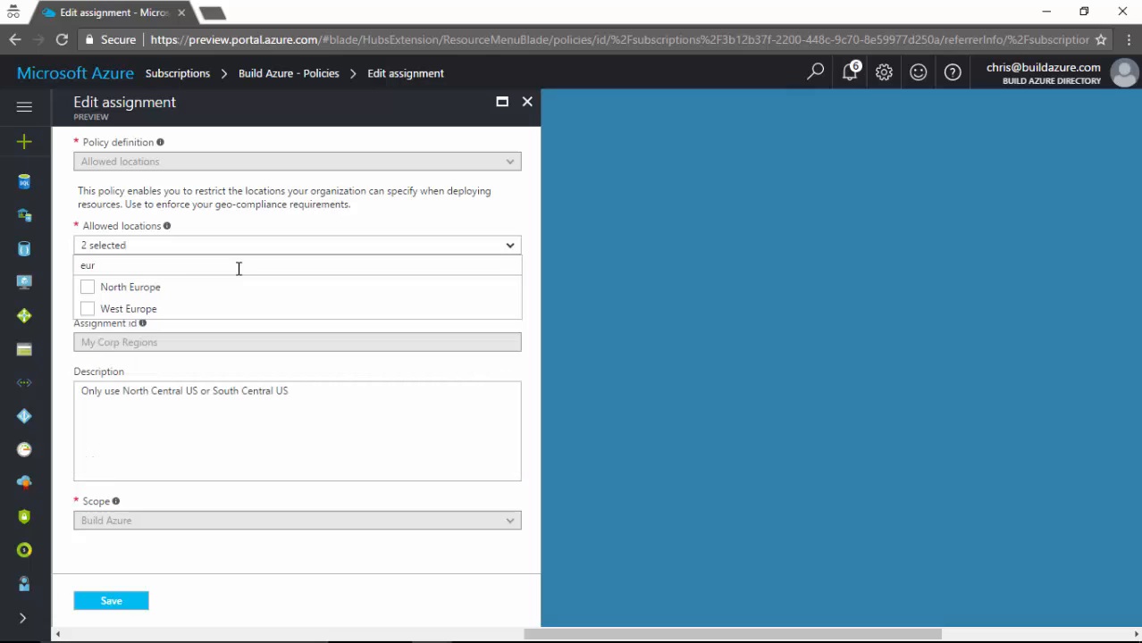
pyautogui.click(88, 286)
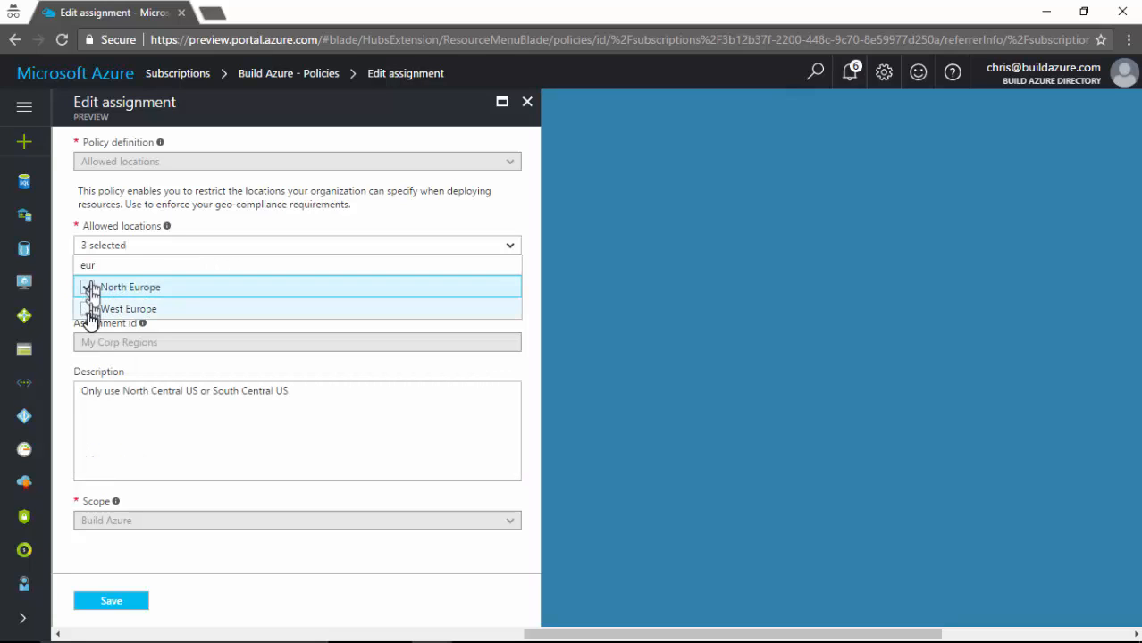
pyautogui.click(85, 307)
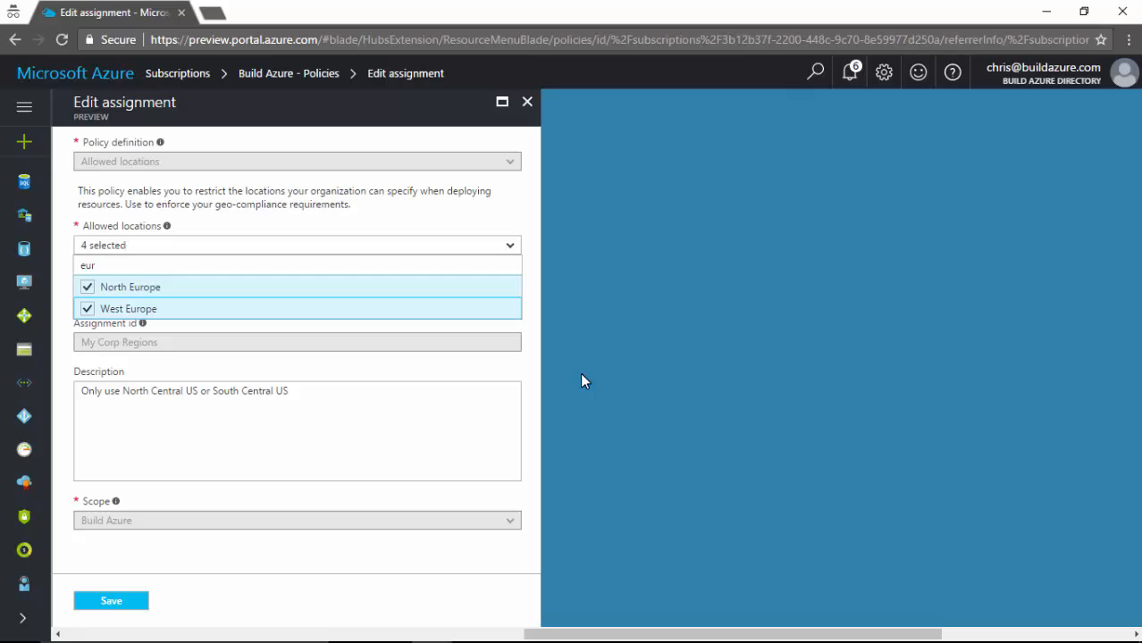
pyautogui.click(297, 244)
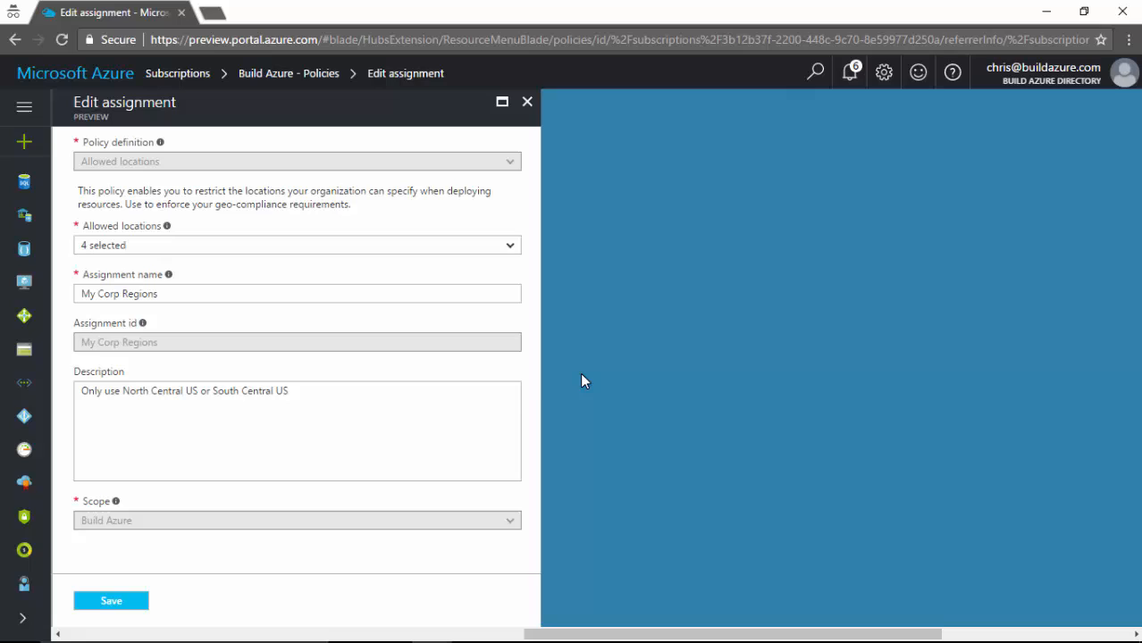
# Extend the description with 'North Europe or West Europe' and save the assignment
pyautogui.click(294, 389)
pyautogui.write(', or N')
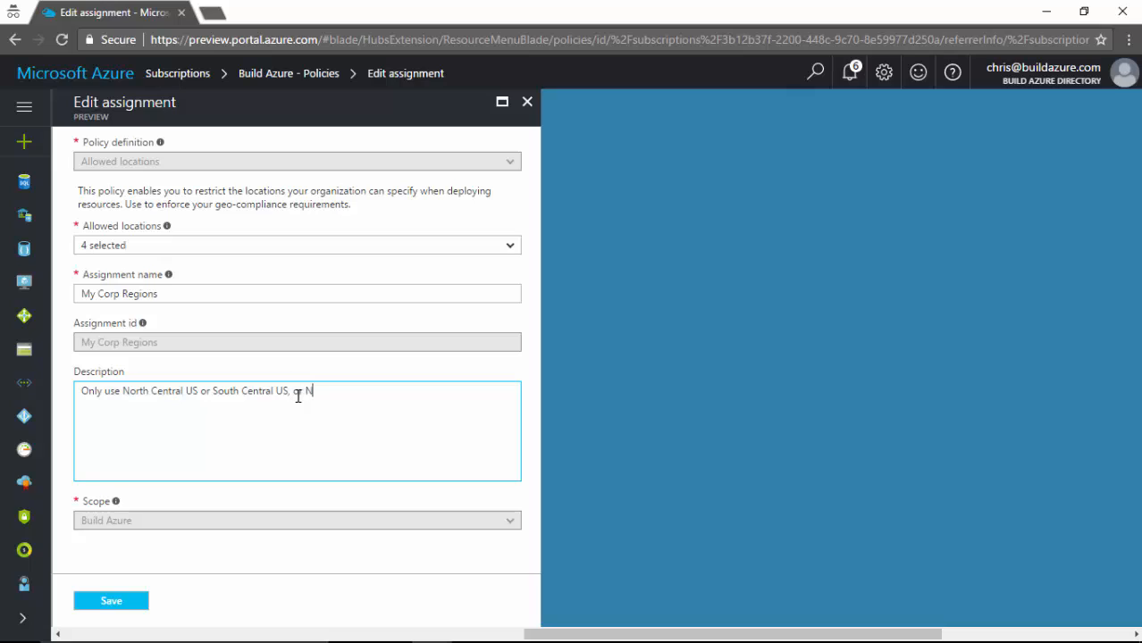
pyautogui.write('orth Europe')
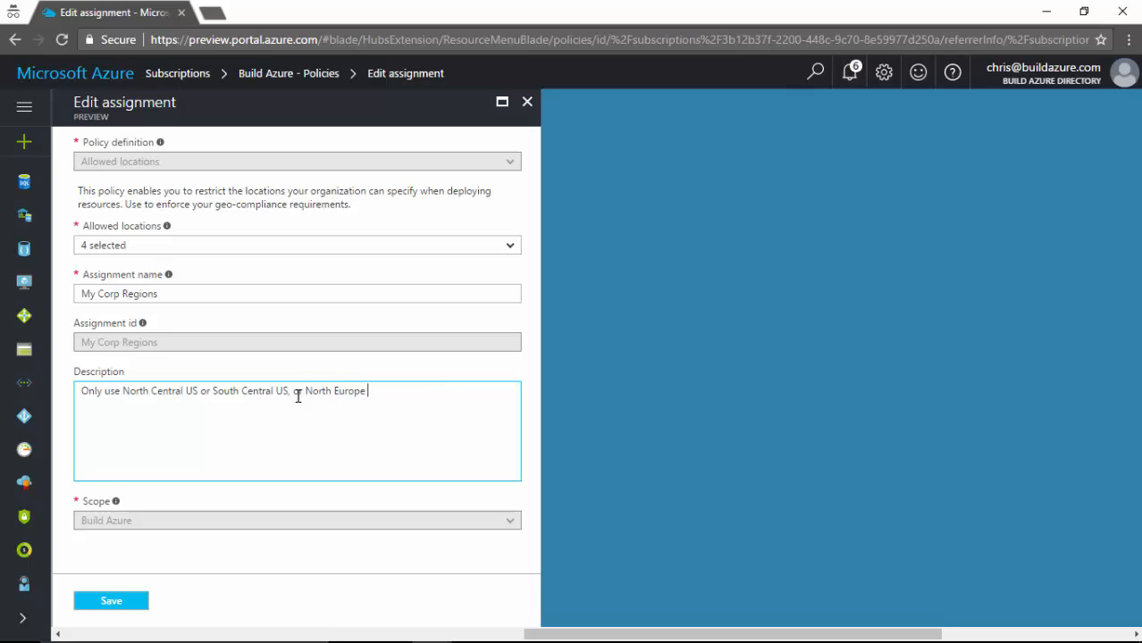
pyautogui.write('or West Euro')
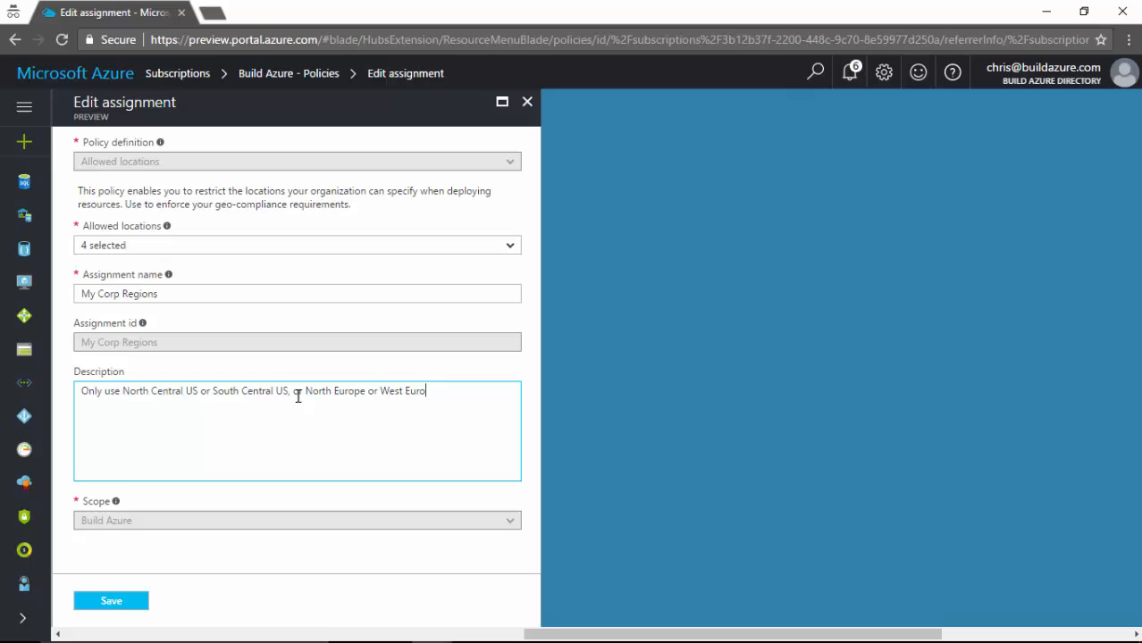
pyautogui.write('pe')
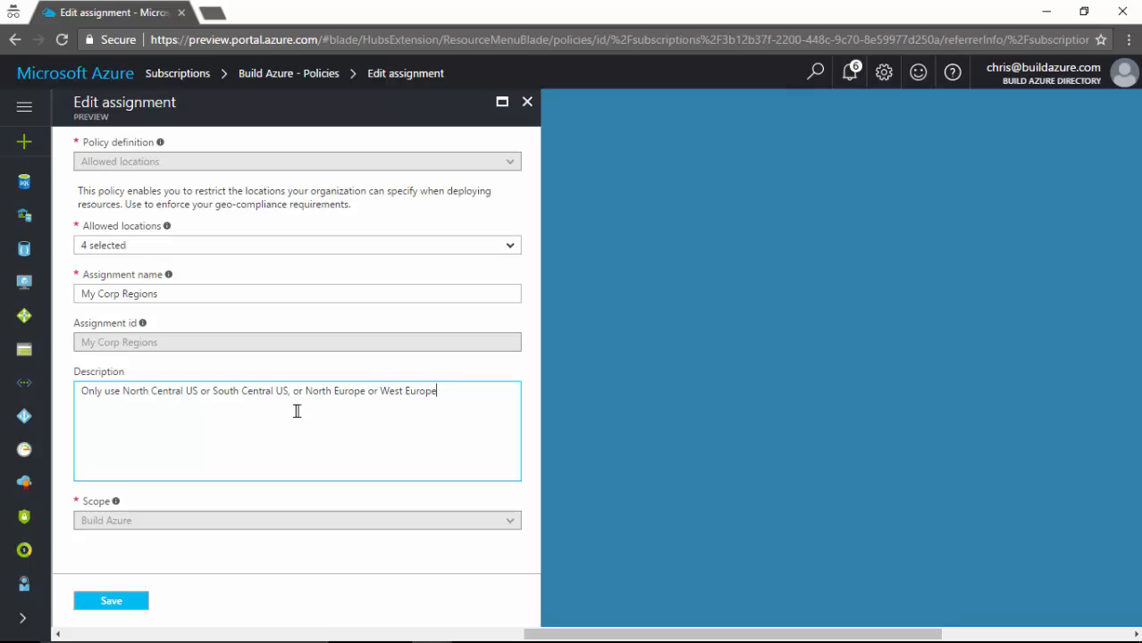
pyautogui.click(111, 600)
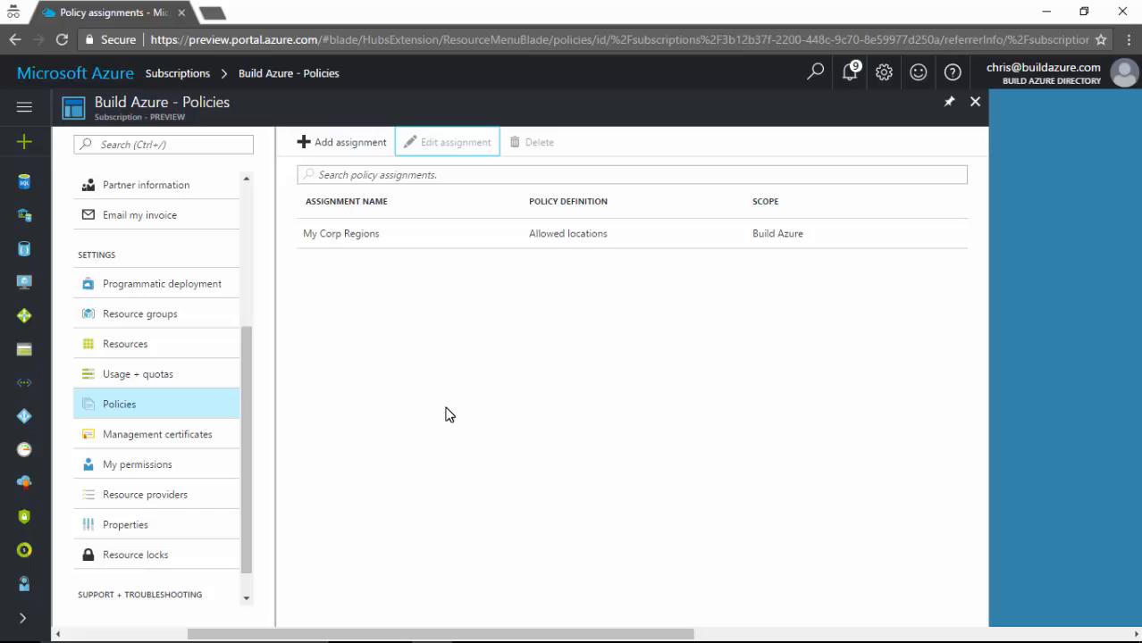
pyautogui.moveTo(457, 419)
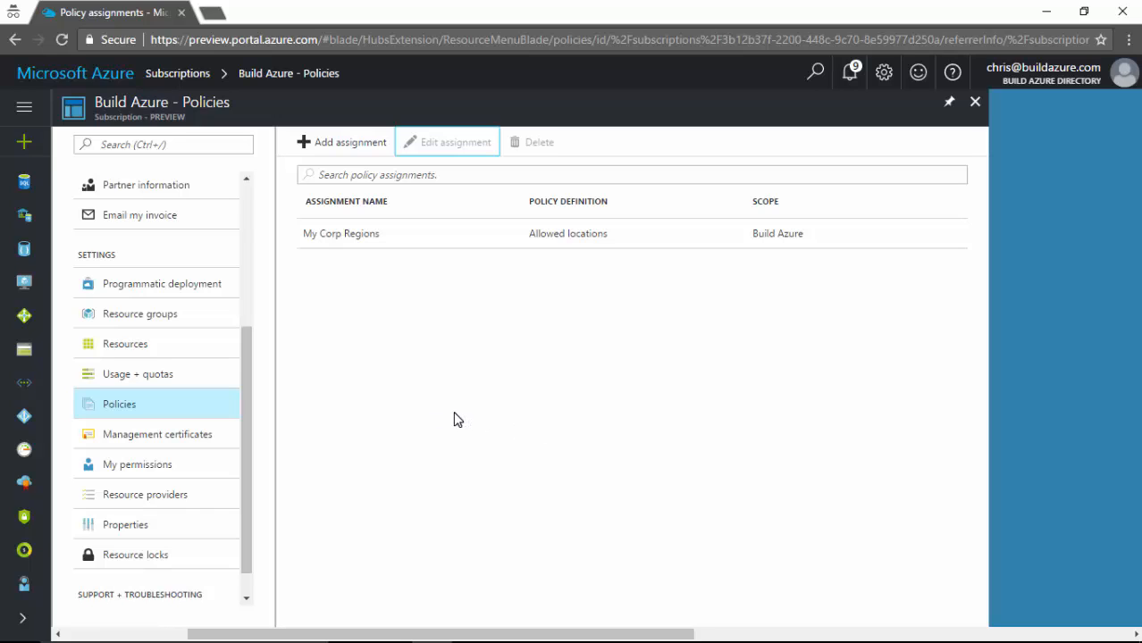
pyautogui.moveTo(486, 376)
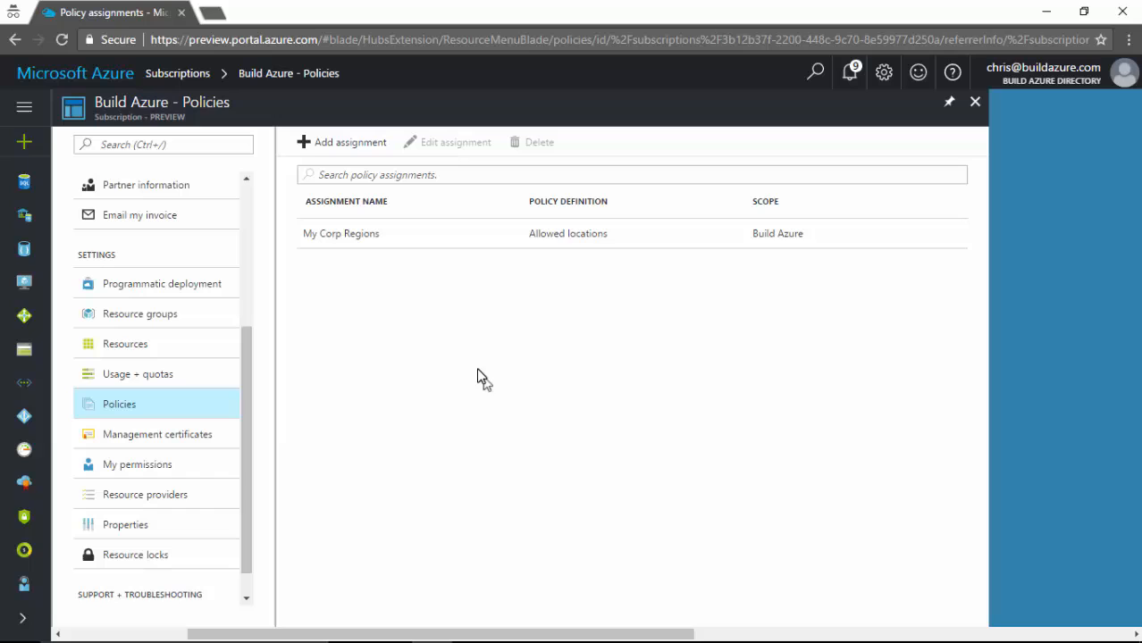
# Delete the My Corp Regions assignment, leaving no policy assignments on Build Azure
pyautogui.click(340, 233)
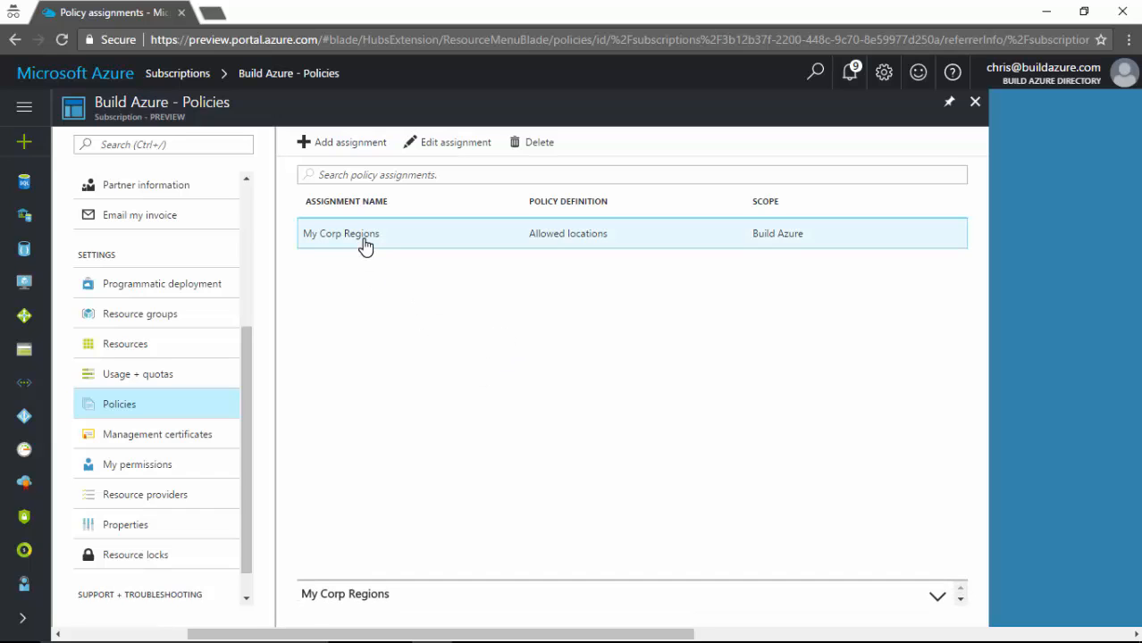
pyautogui.click(540, 143)
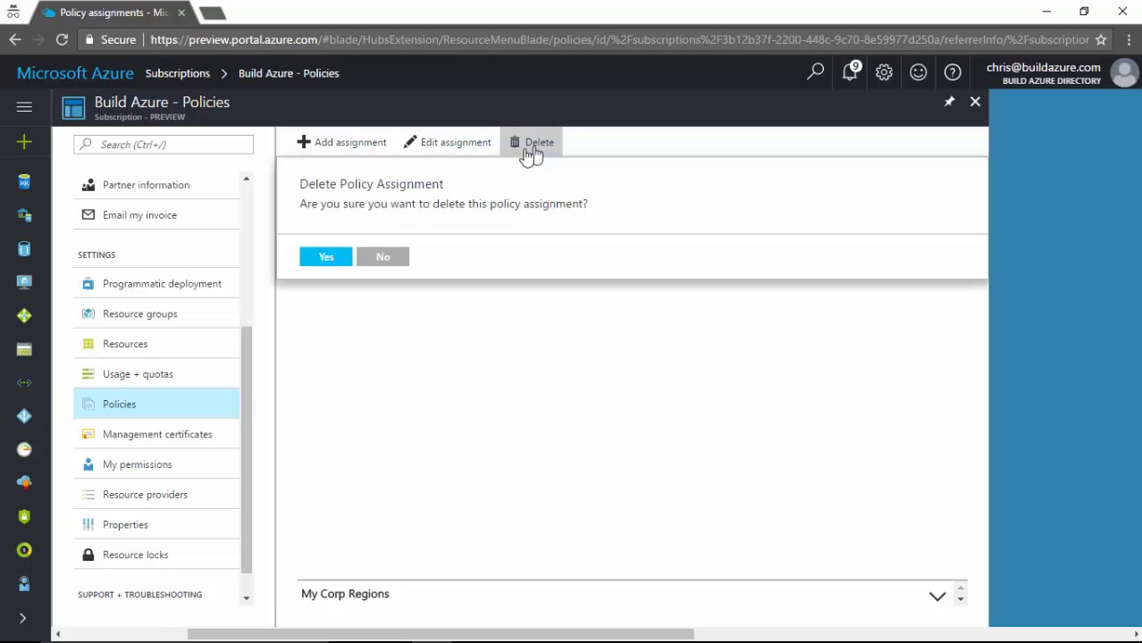
pyautogui.click(325, 257)
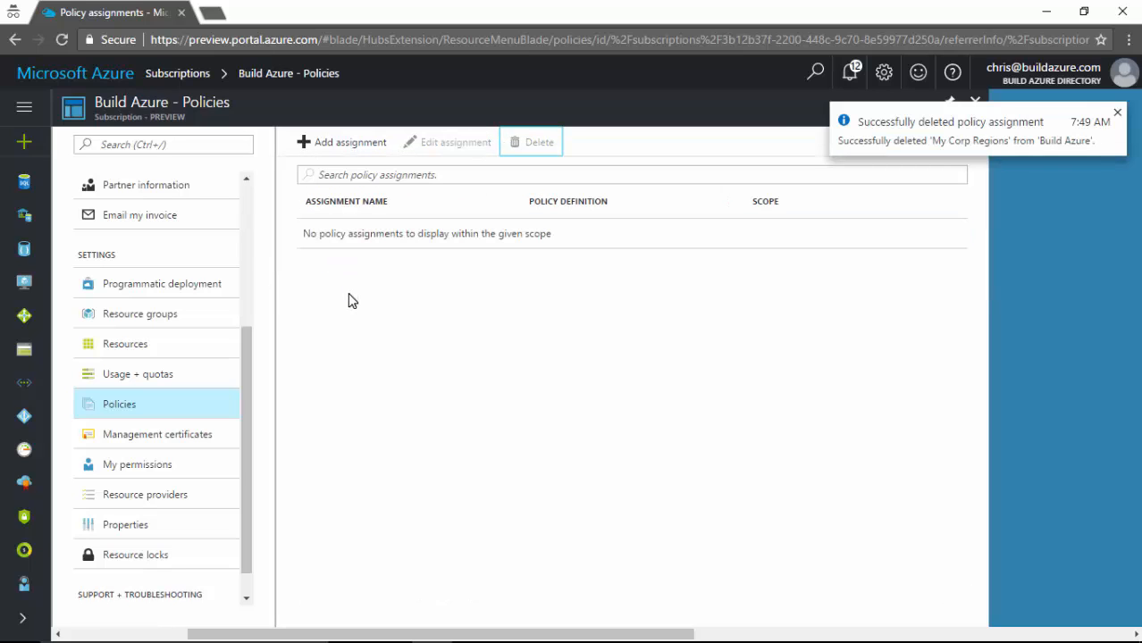